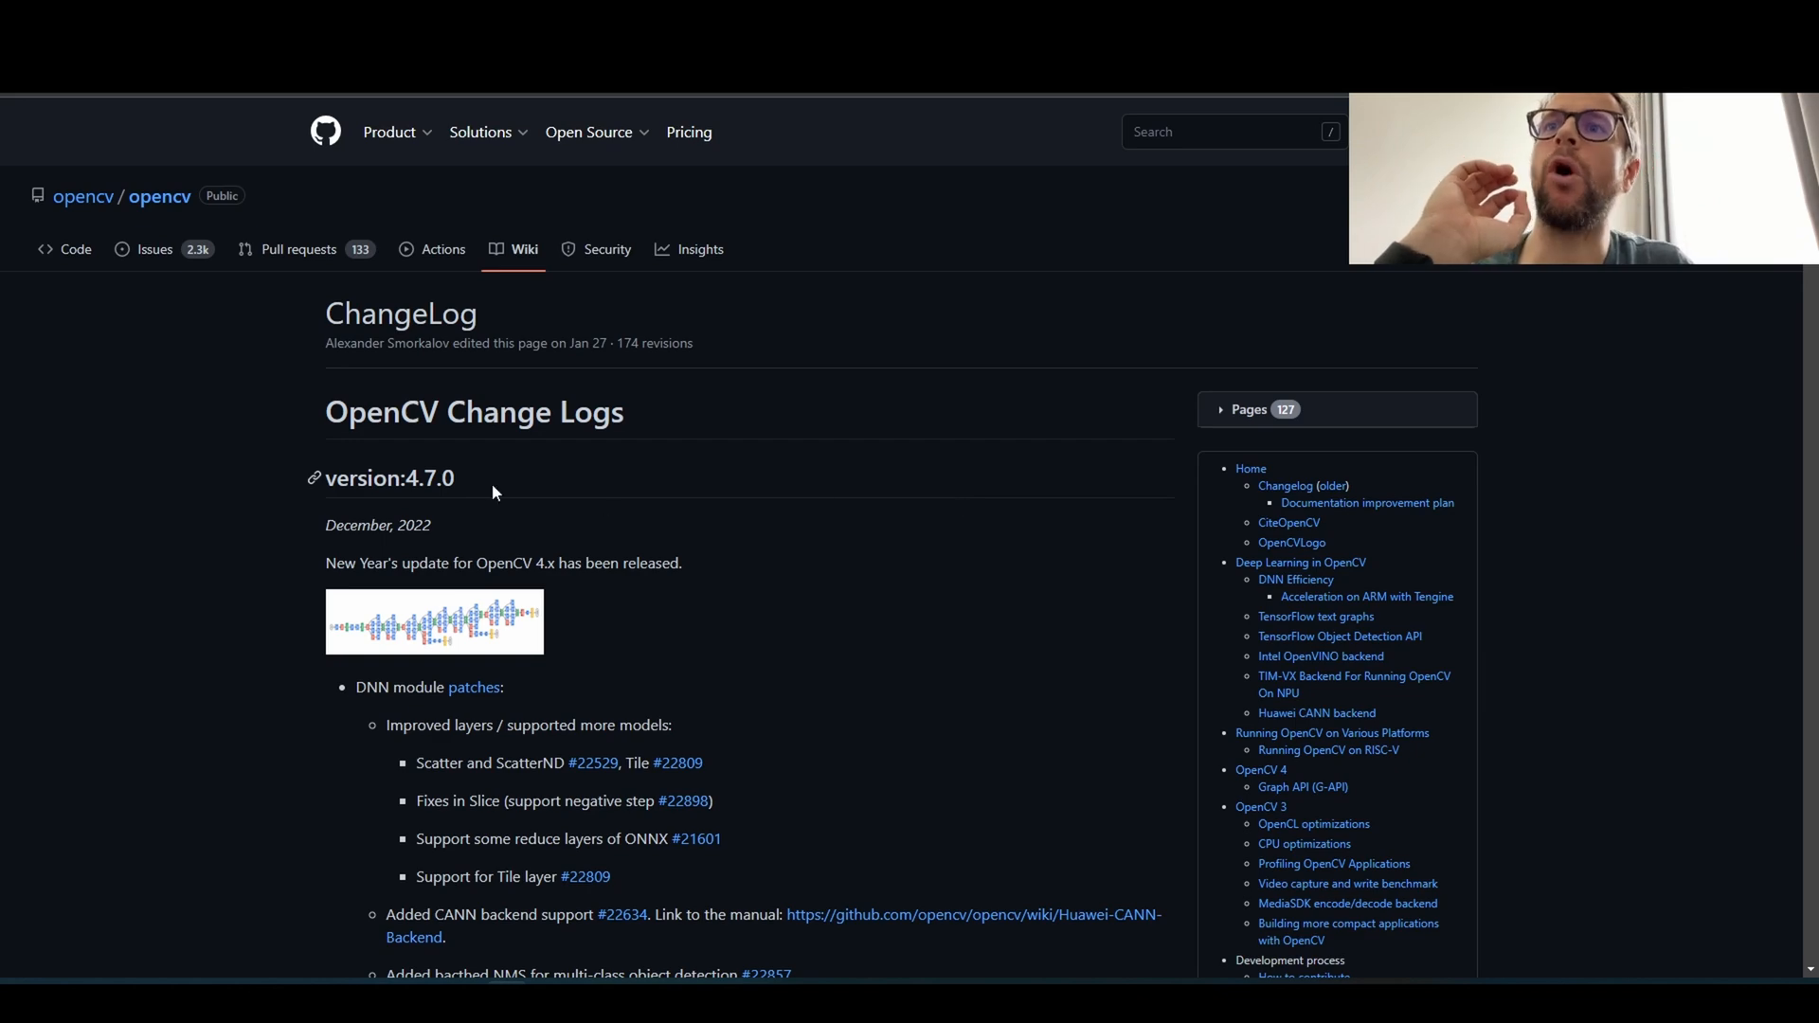
- Scroll the OpenCV ChangeLog to the 4.7.0 Multimedia 'FFmpeg 5.x support.' entry and deselect it
{"action": "scroll", "scroll_direction": "down", "scroll_amount": 3}
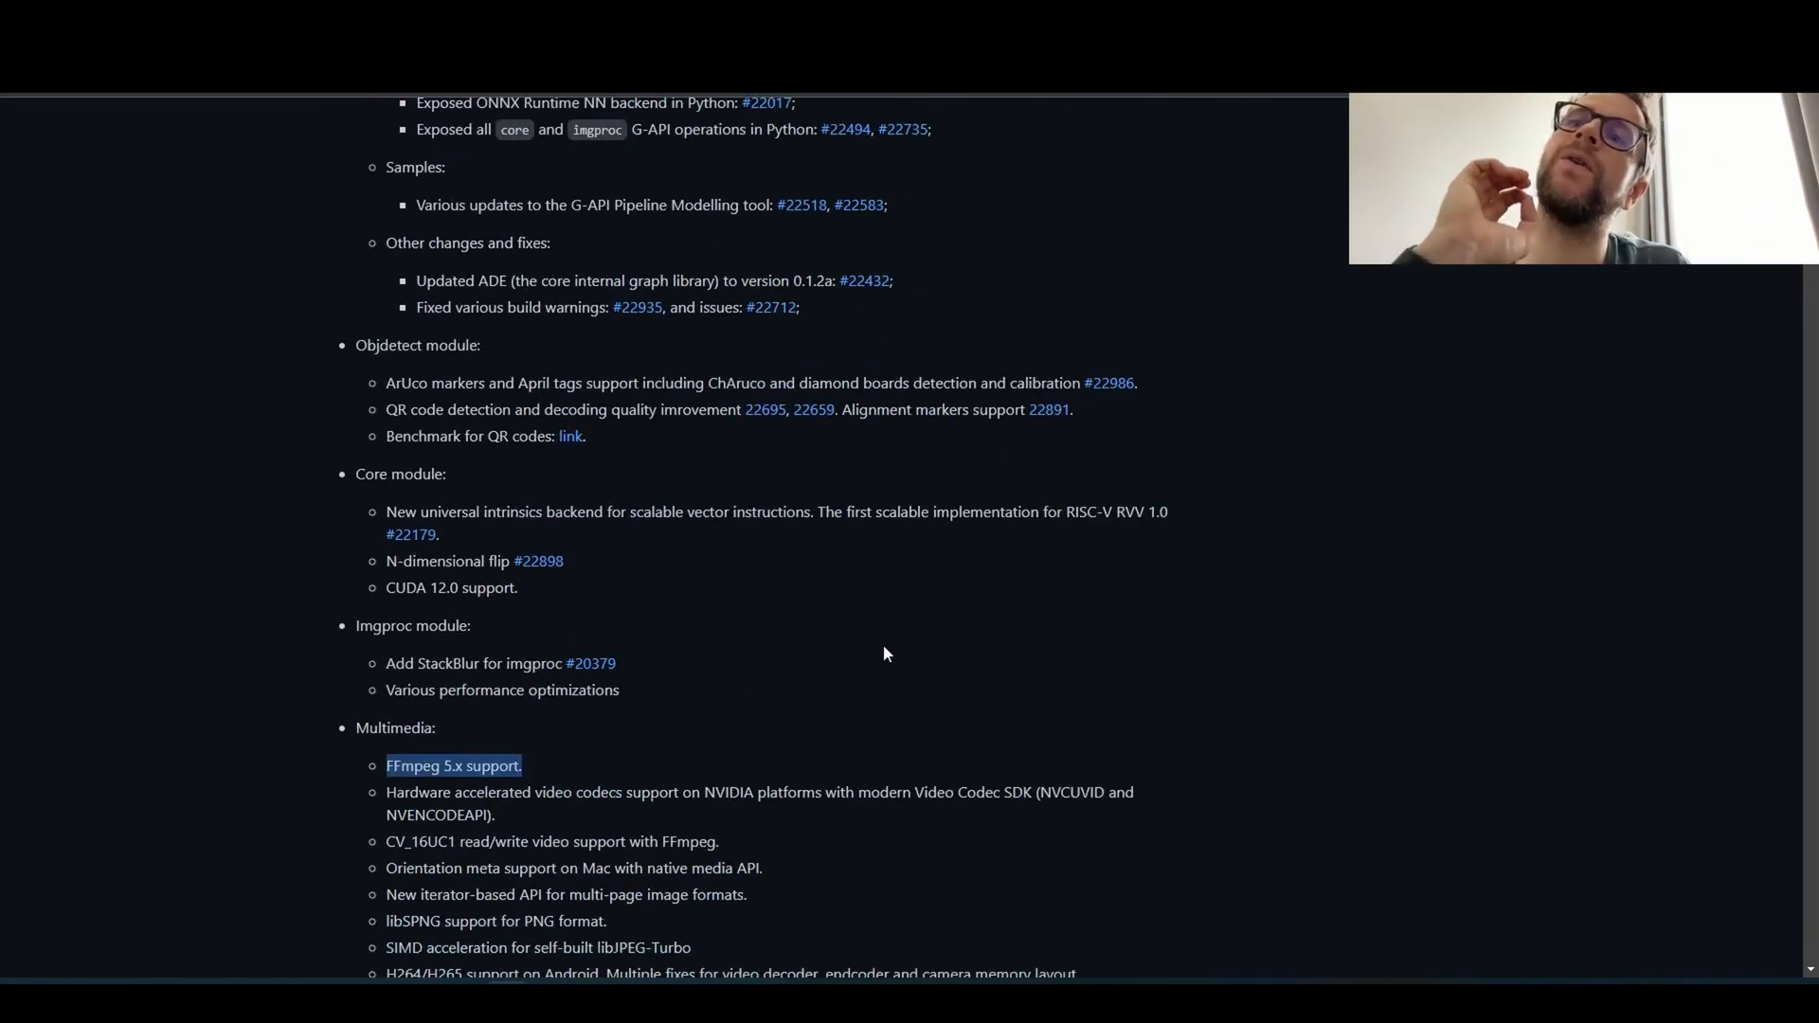
{"action": "scroll", "scroll_direction": "down", "scroll_amount": 3}
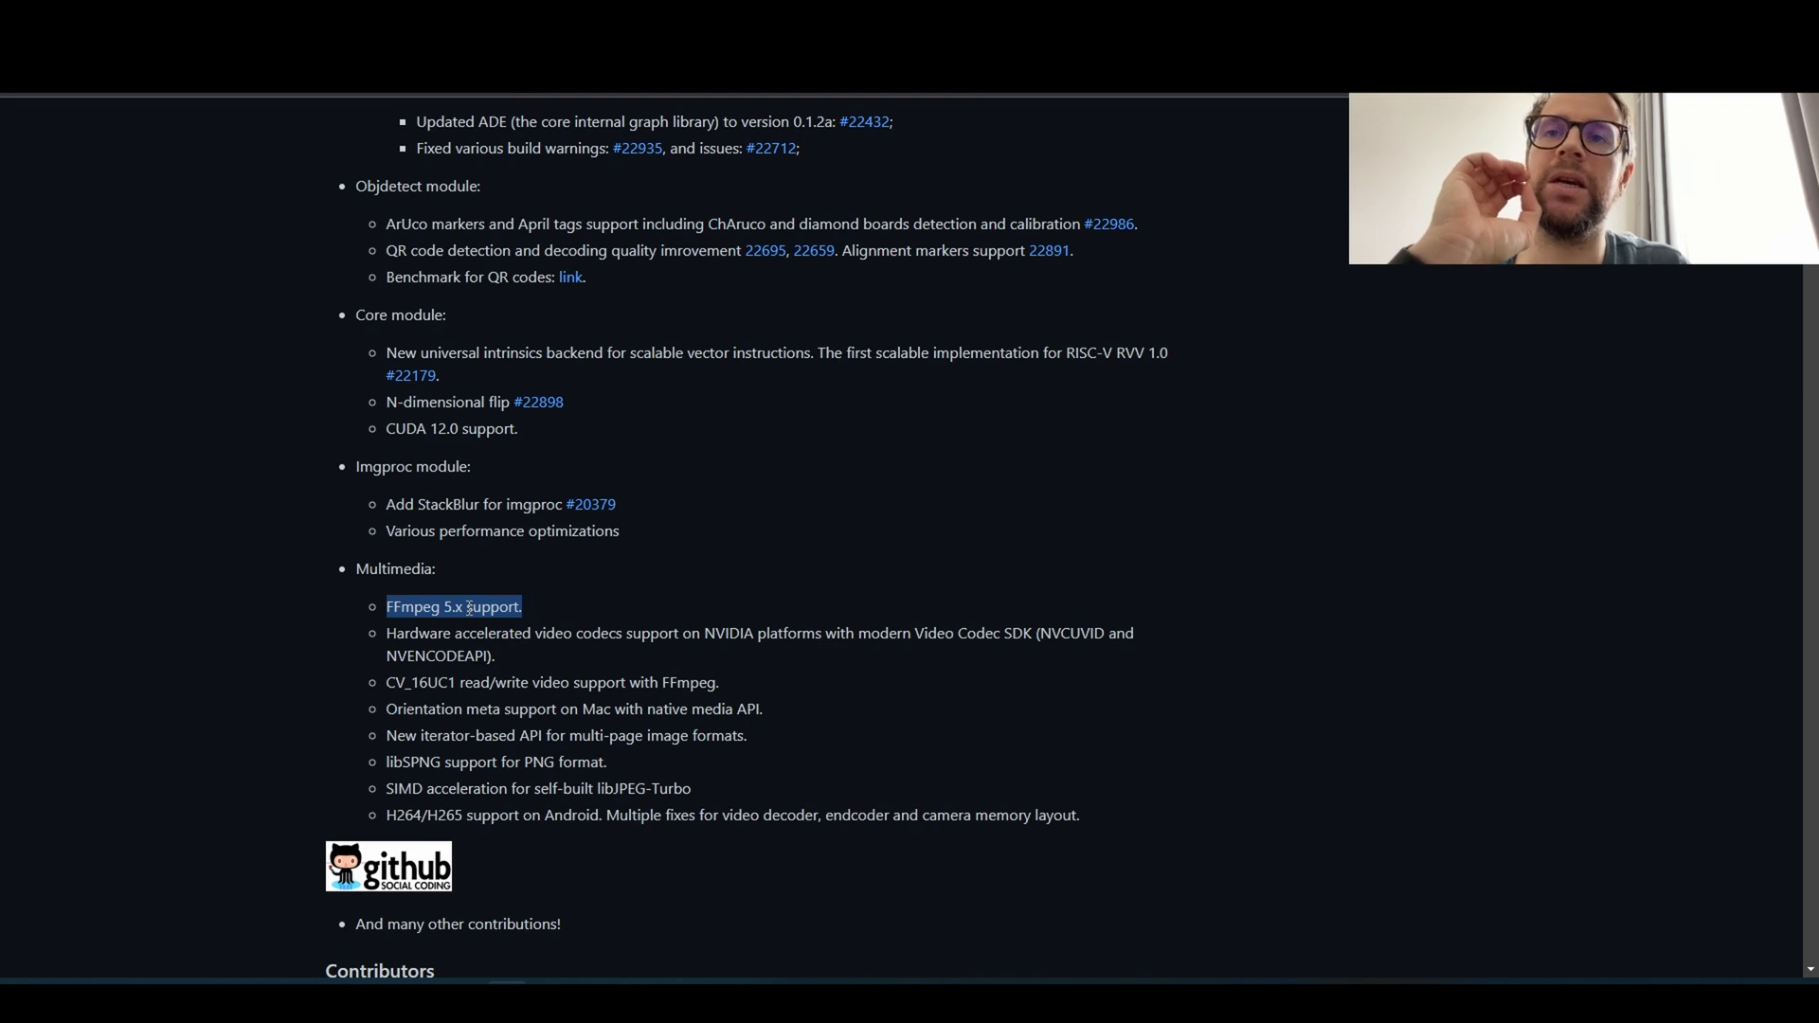
{"action": "left_click", "coordinate": [519, 607]}
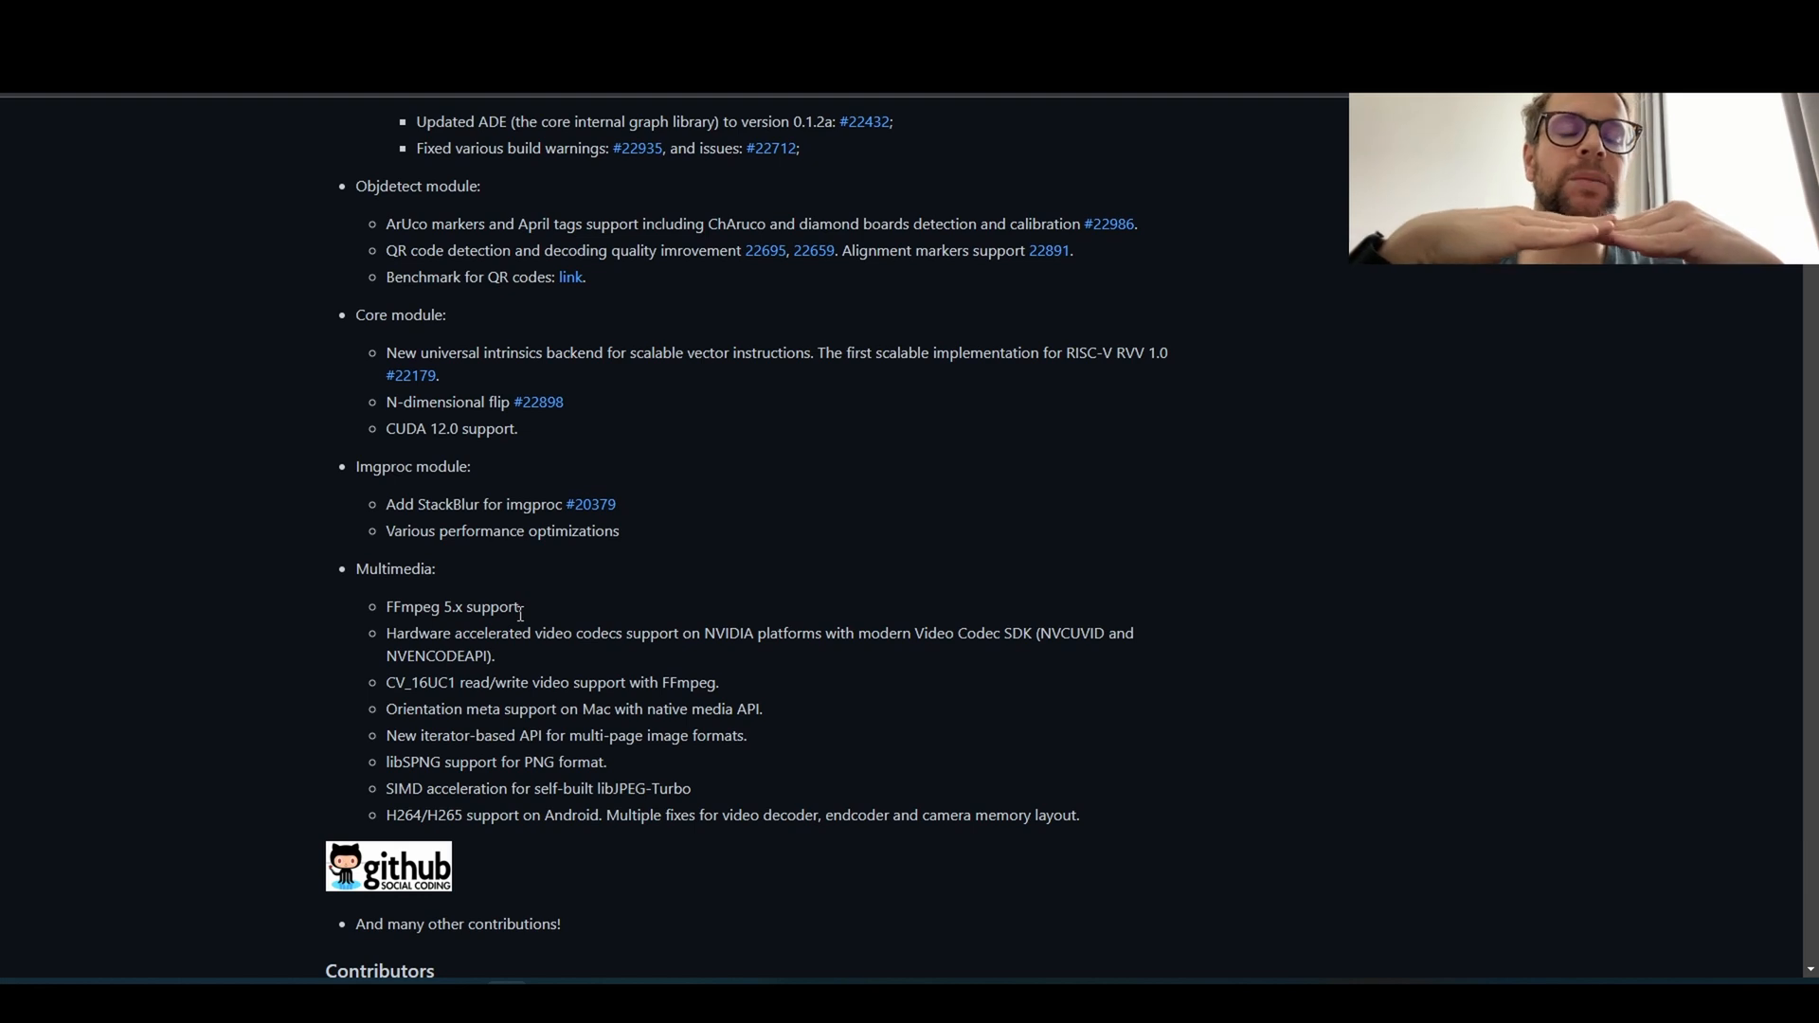
{"action": "mouse_move", "coordinate": [569, 524]}
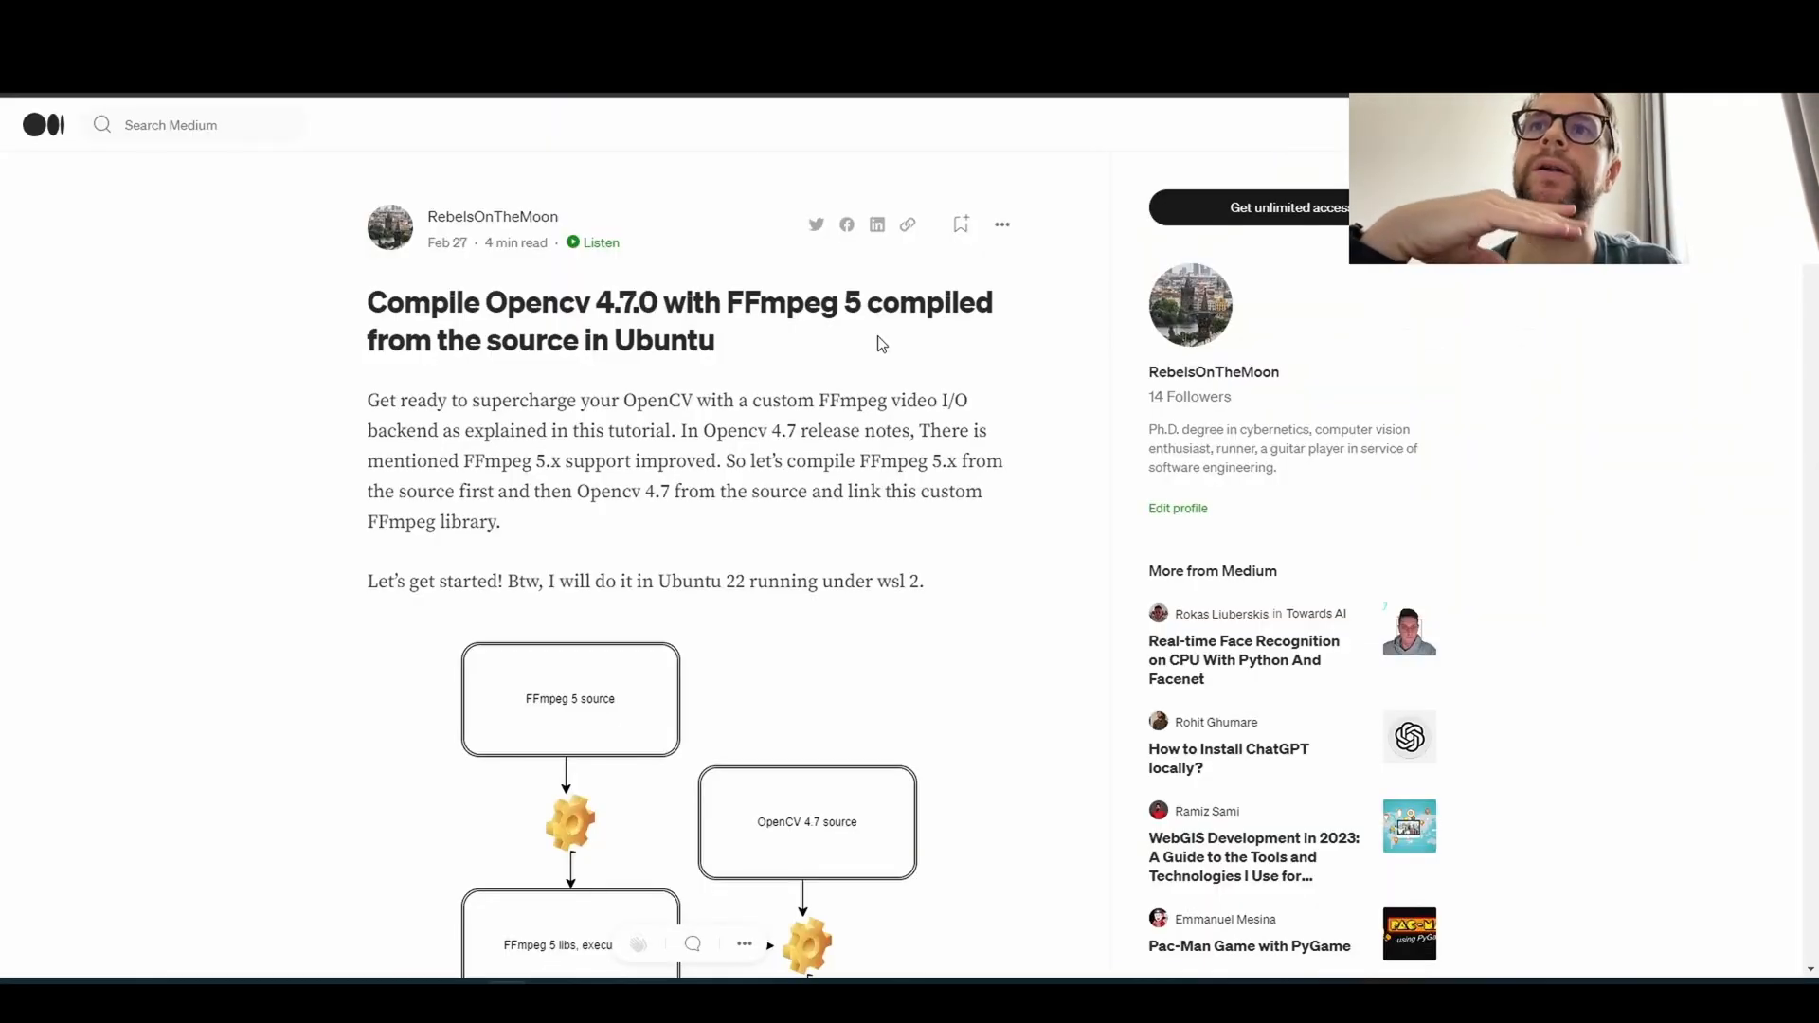
- Skim the Medium article past the configure and make install commands to the OpenCV build logs
{"action": "scroll", "scroll_direction": "down", "scroll_amount": 3}
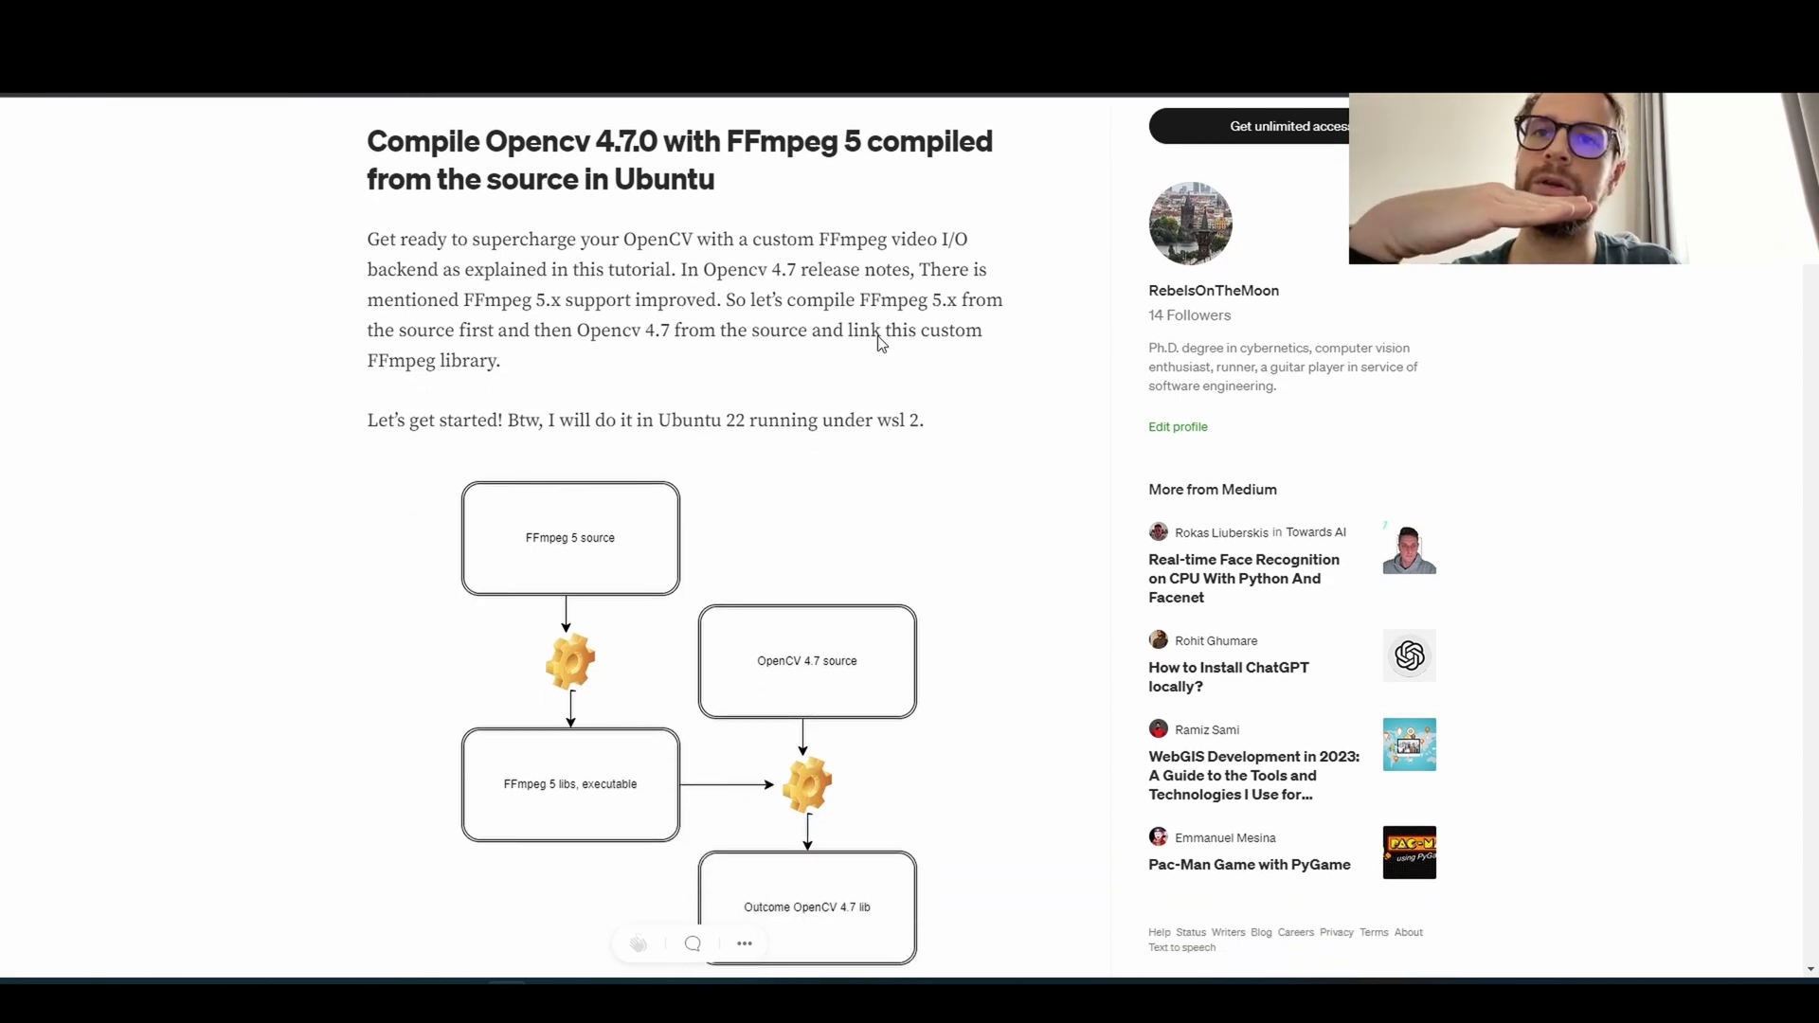
{"action": "scroll", "scroll_direction": "down", "scroll_amount": 3}
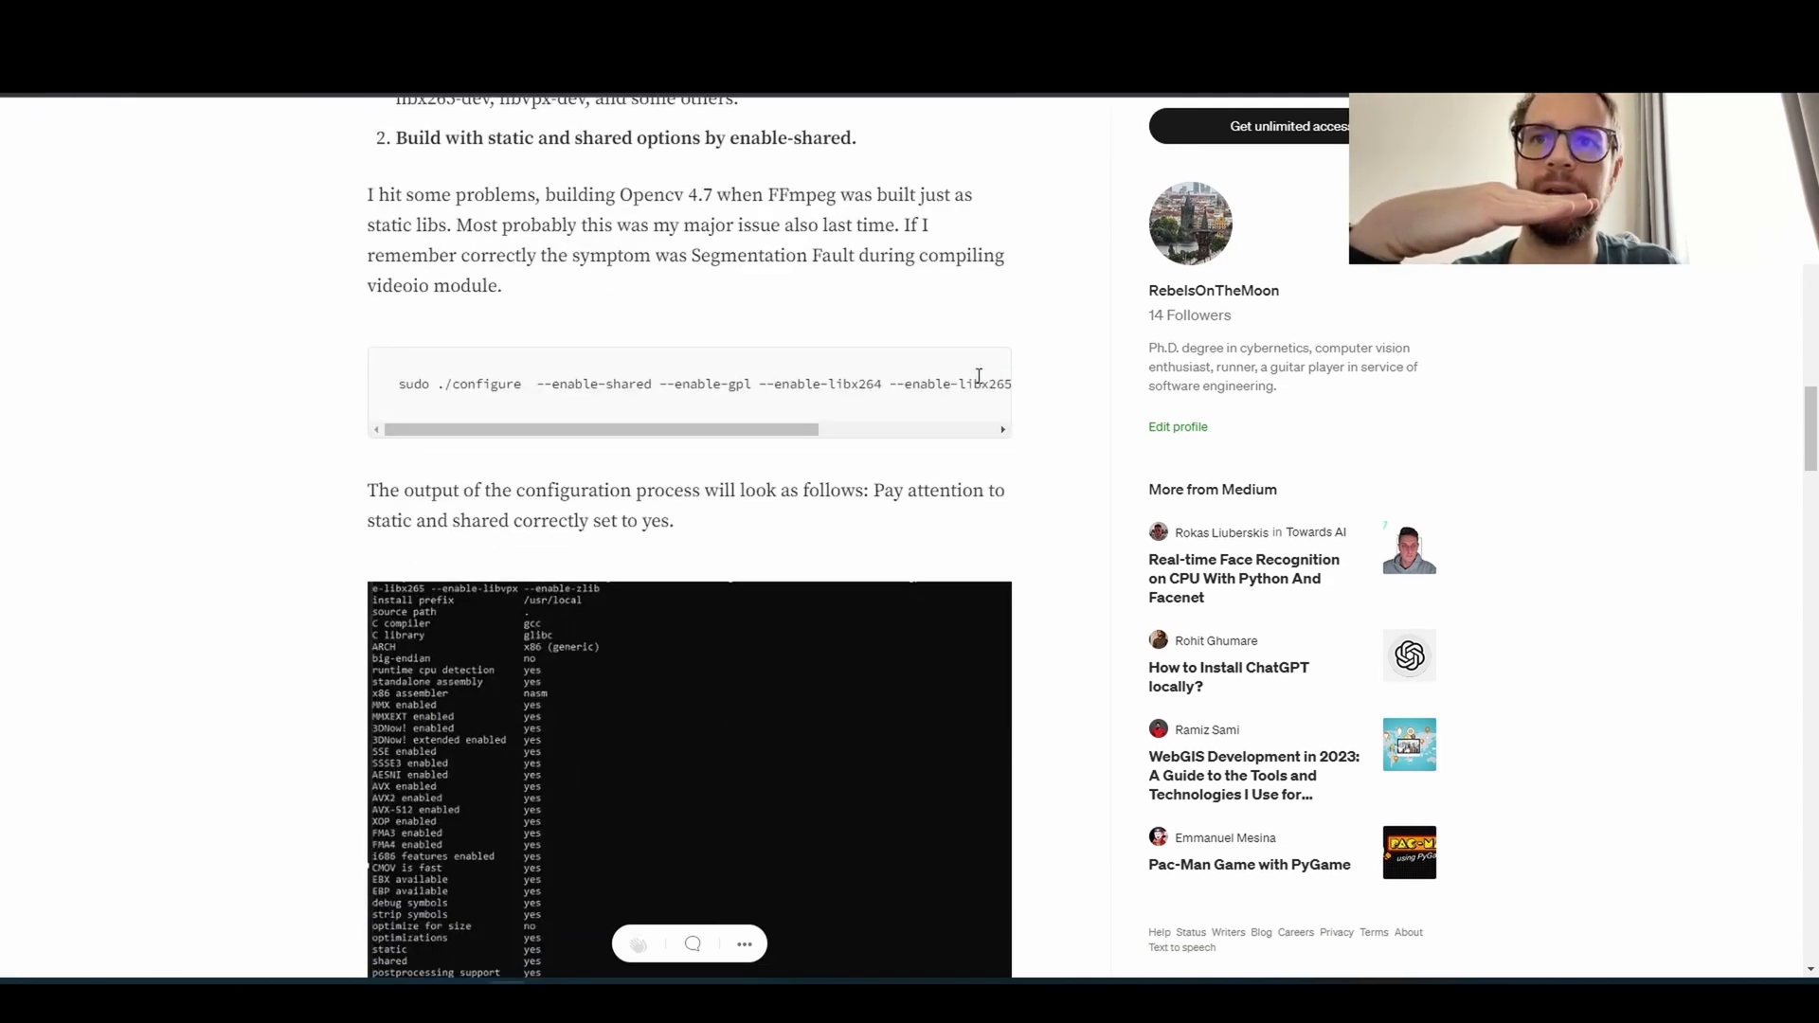
{"action": "scroll", "scroll_direction": "down", "scroll_amount": 3}
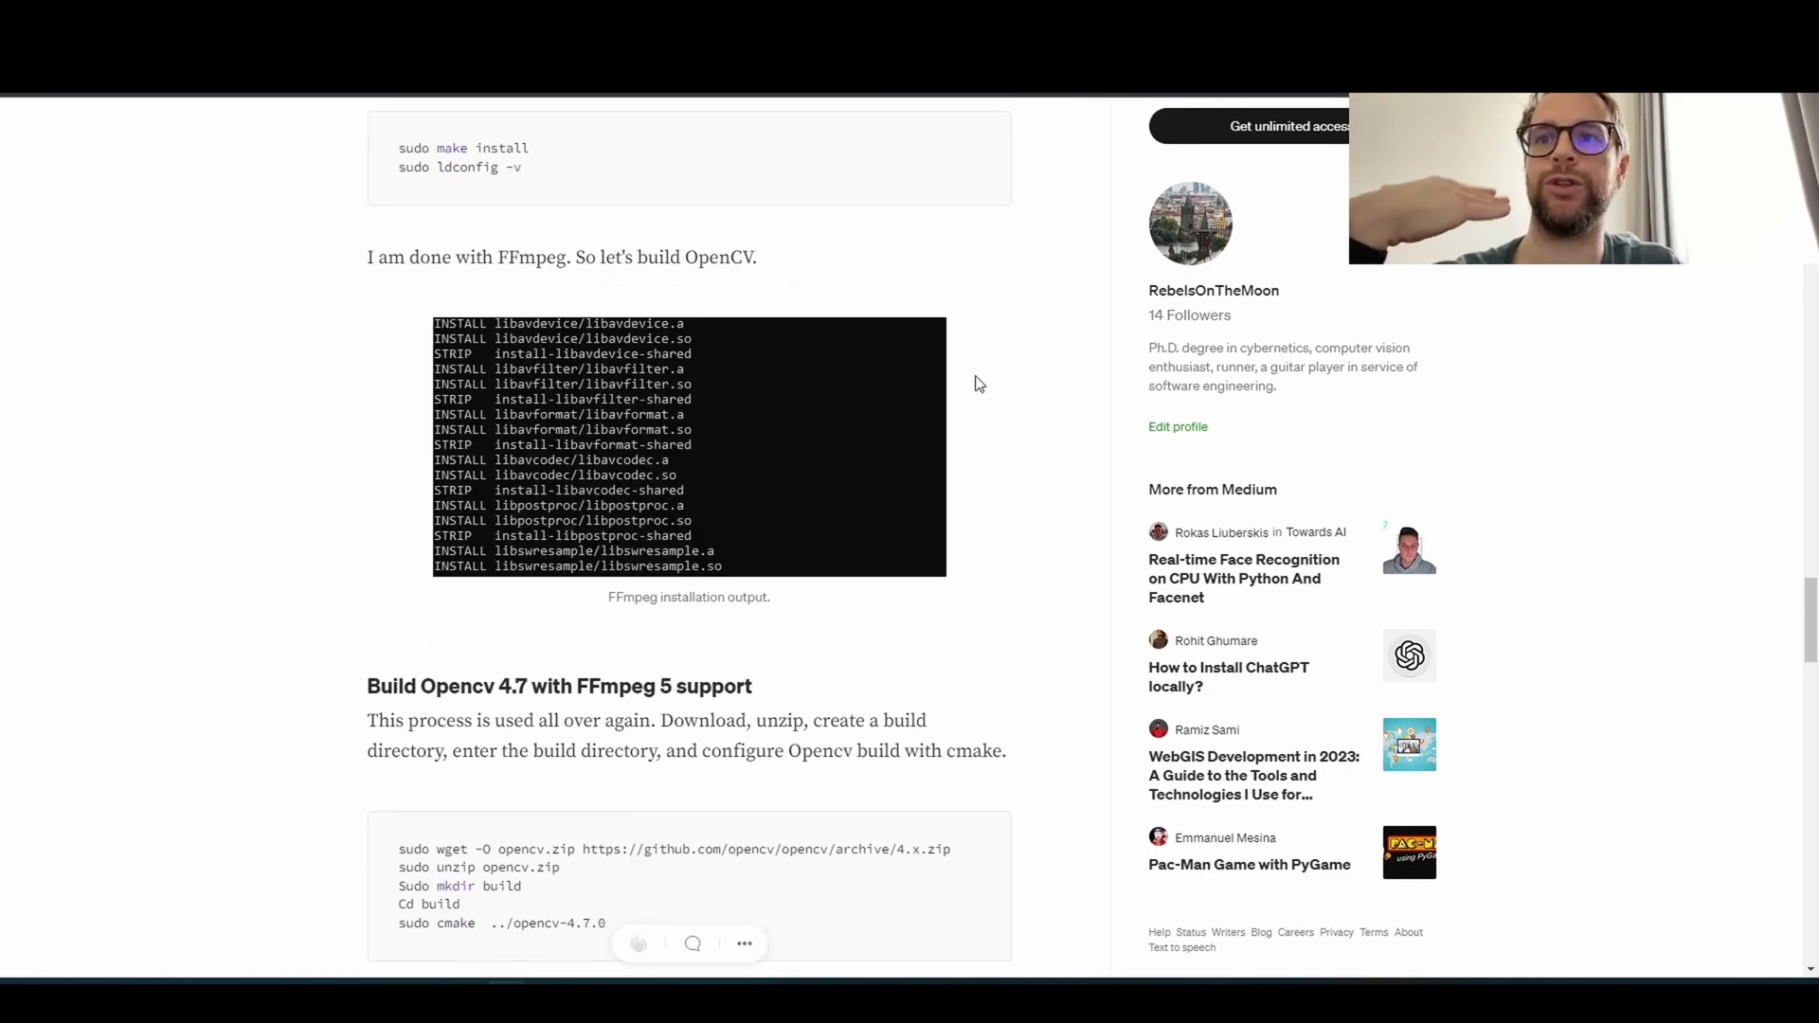
{"action": "scroll", "scroll_direction": "down", "scroll_amount": 3}
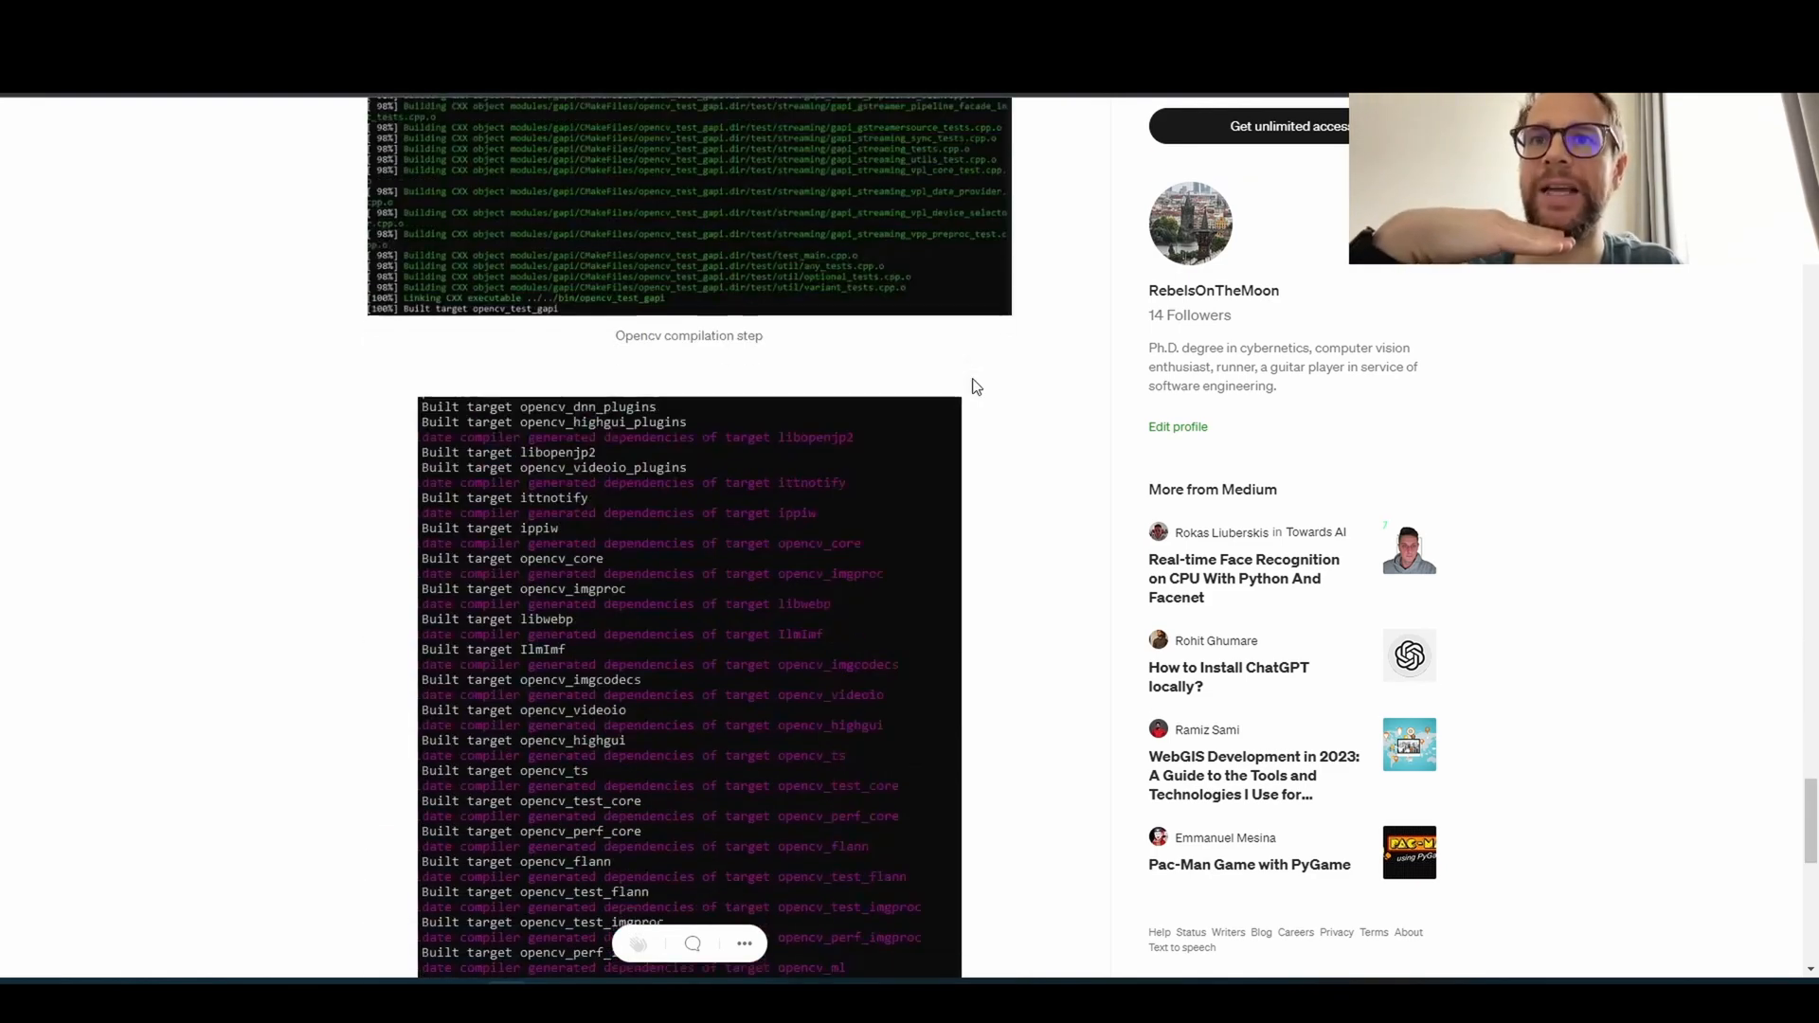
{"action": "scroll", "scroll_direction": "down", "scroll_amount": 3}
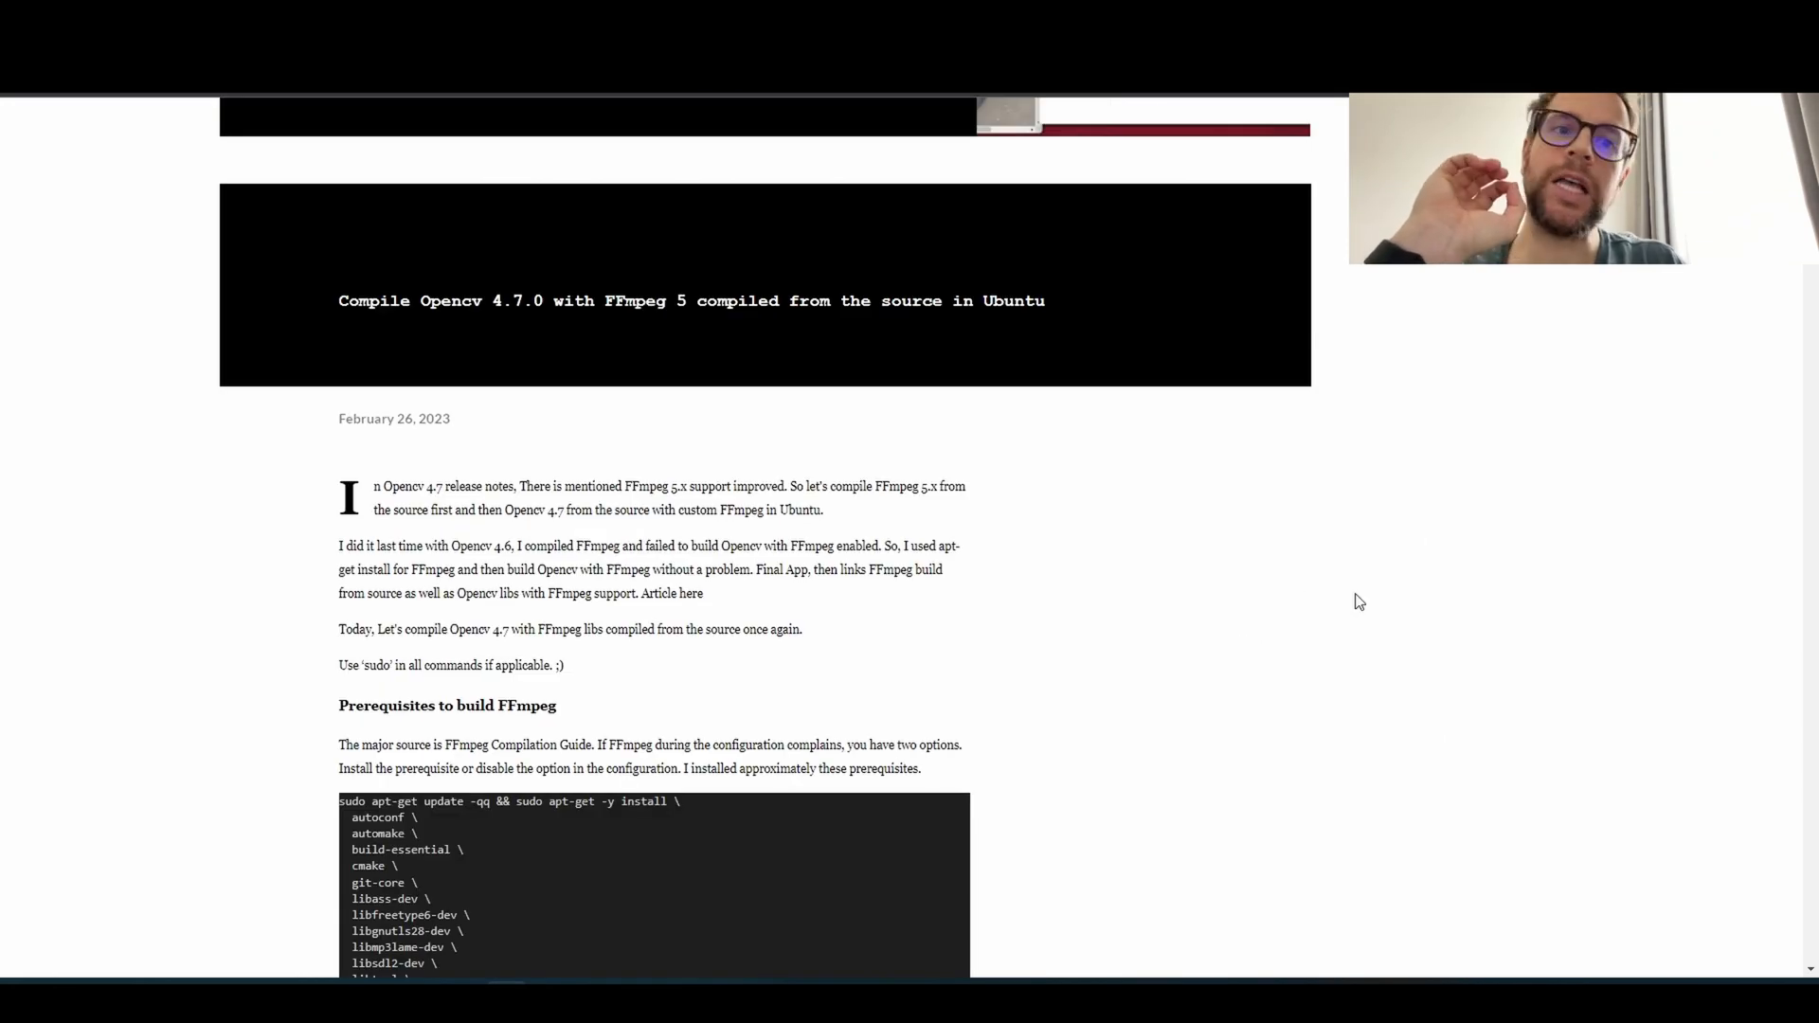
- Read the FunVision post from prerequisites to conclusion, then scroll back up slightly
{"action": "scroll", "scroll_direction": "down", "scroll_amount": 3}
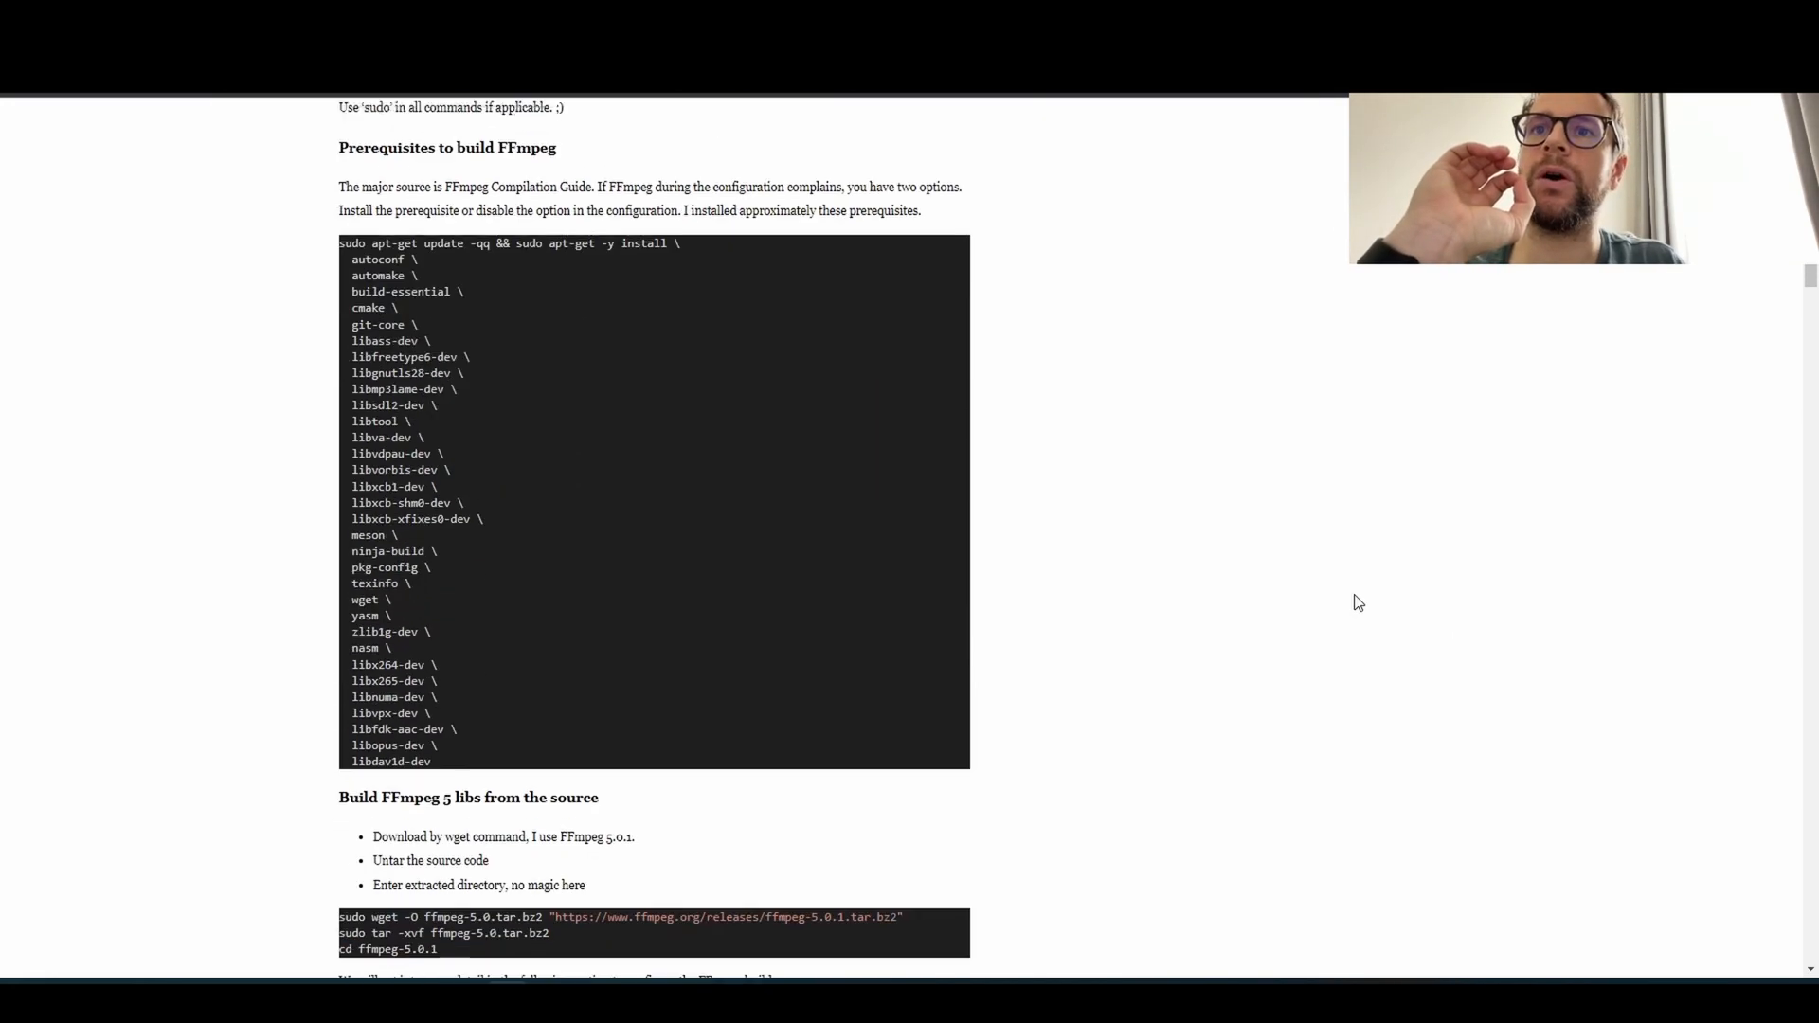
{"action": "scroll", "scroll_direction": "down", "scroll_amount": 3}
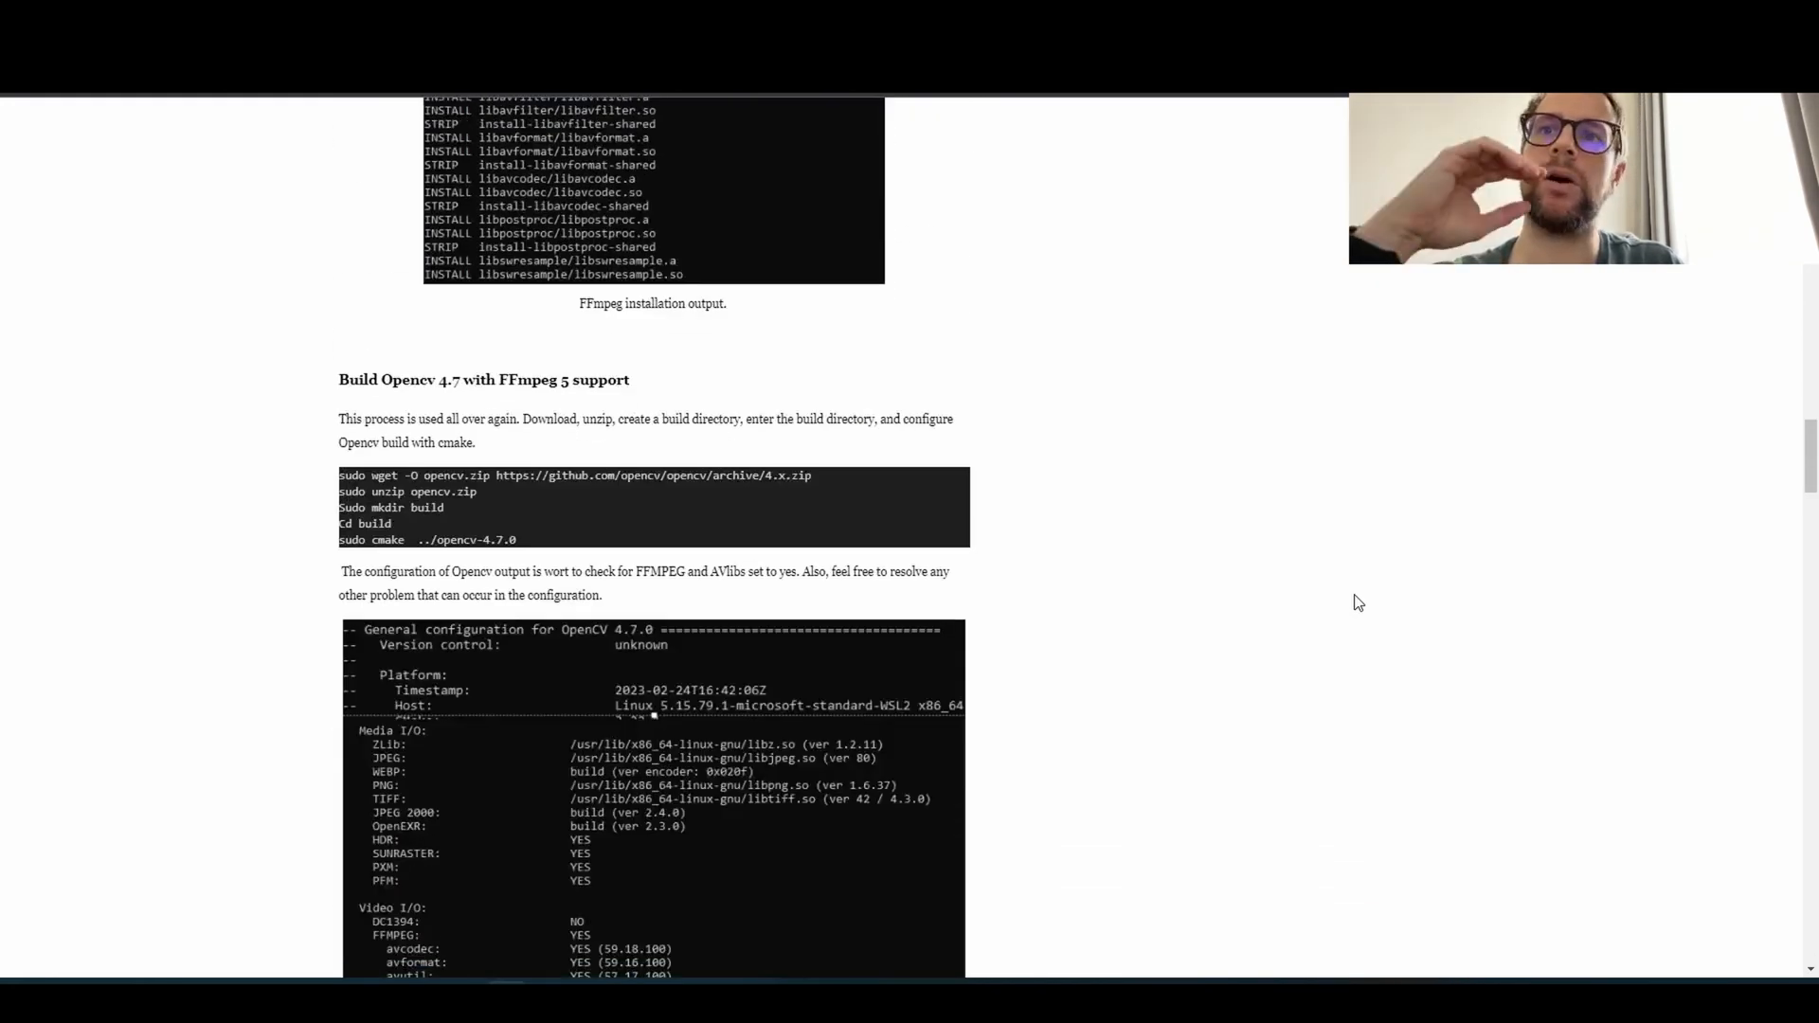
{"action": "scroll", "scroll_direction": "down", "scroll_amount": 3}
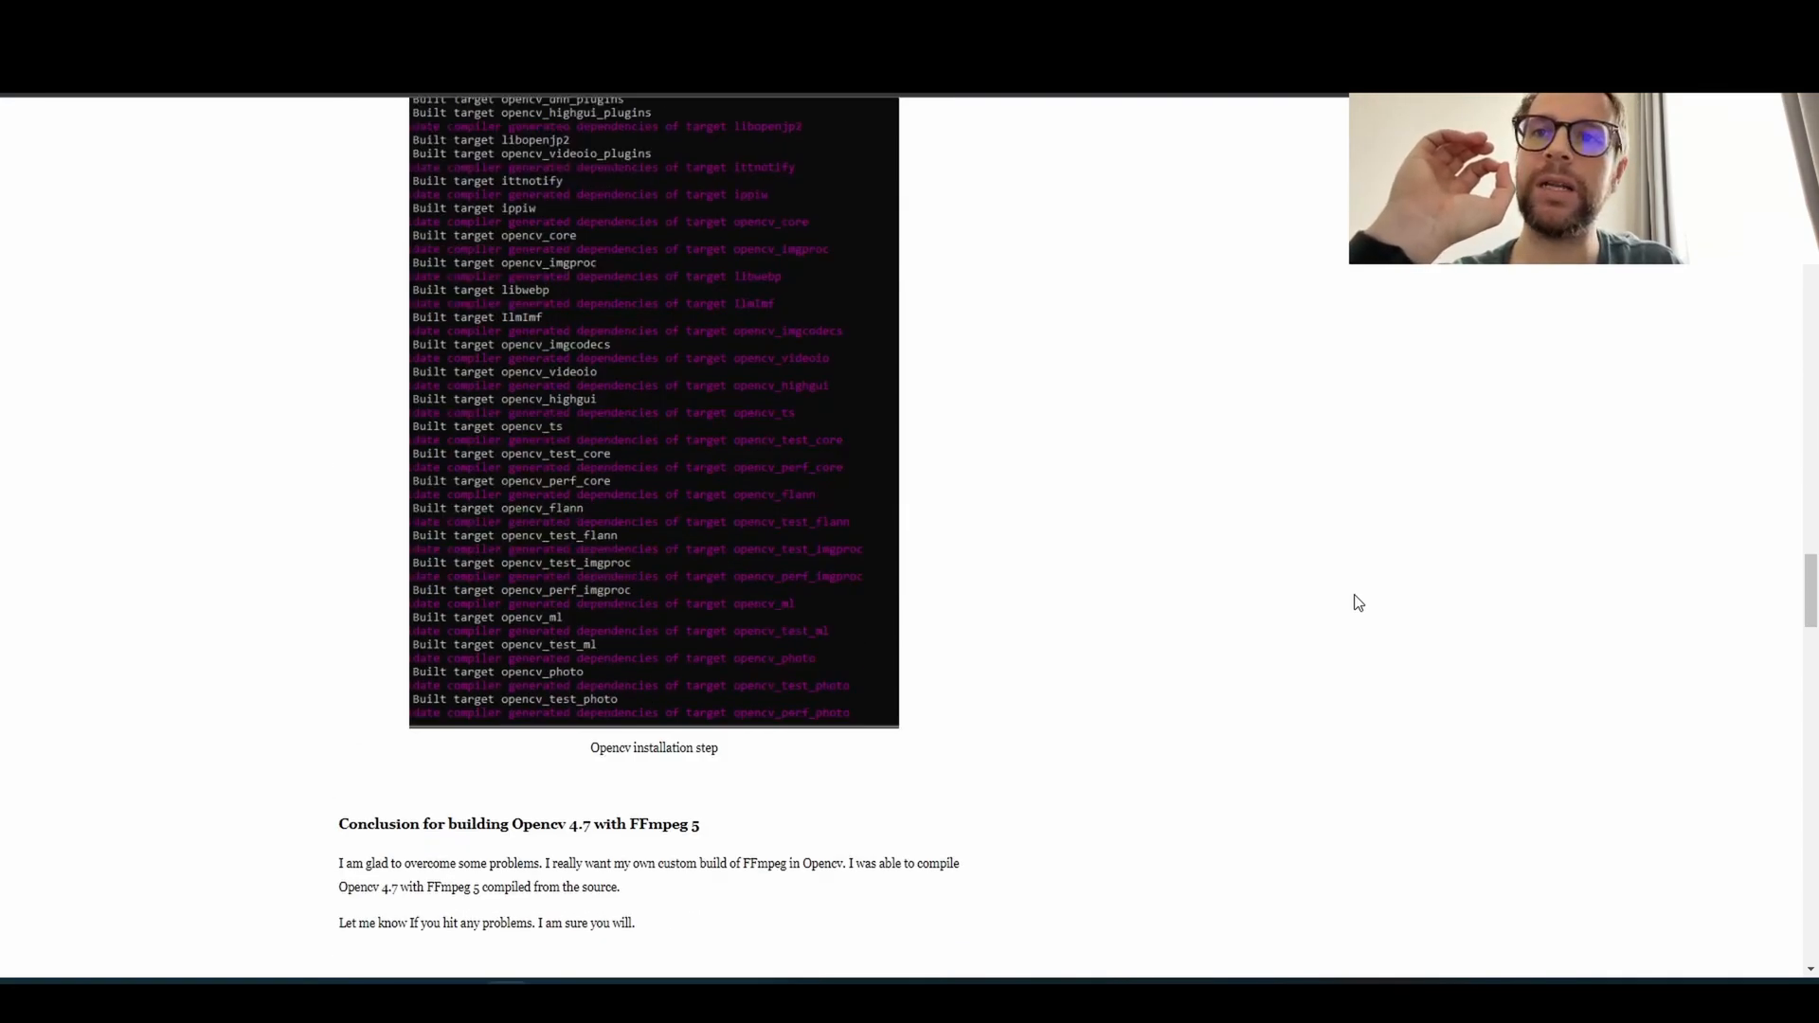
{"action": "scroll", "scroll_direction": "up", "scroll_amount": 3}
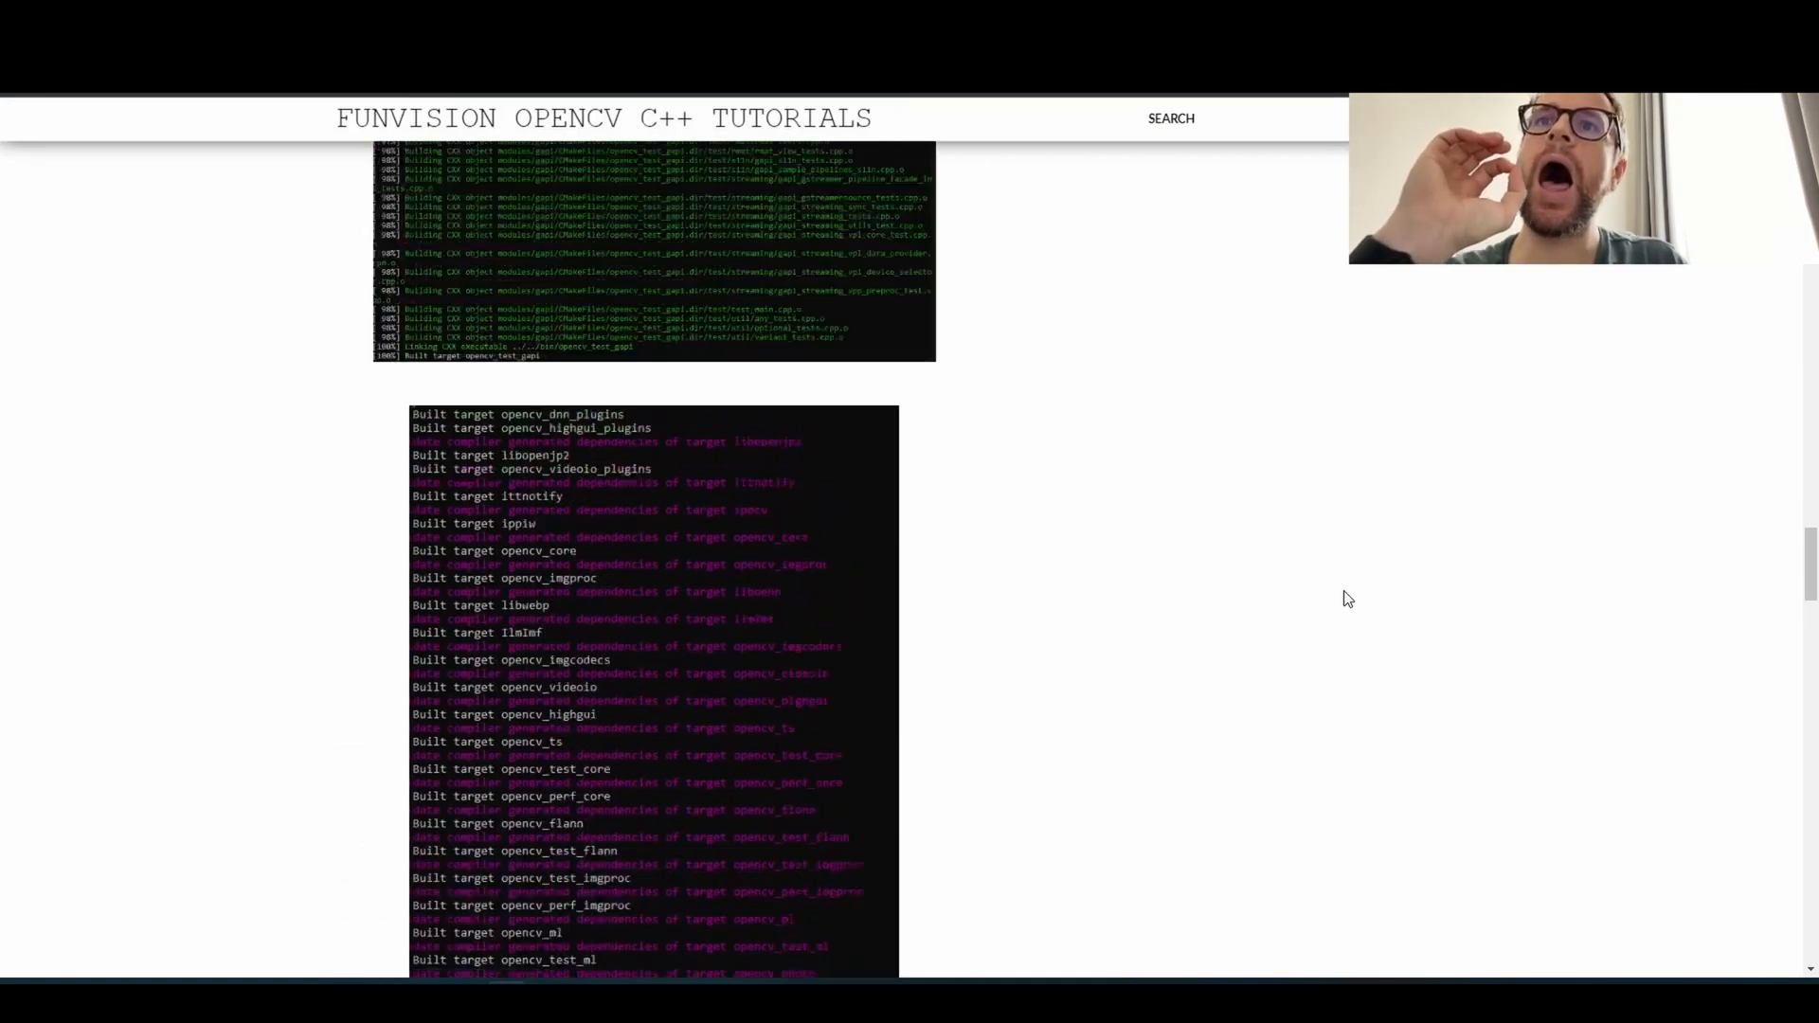
{"action": "scroll", "scroll_direction": "up", "scroll_amount": 3}
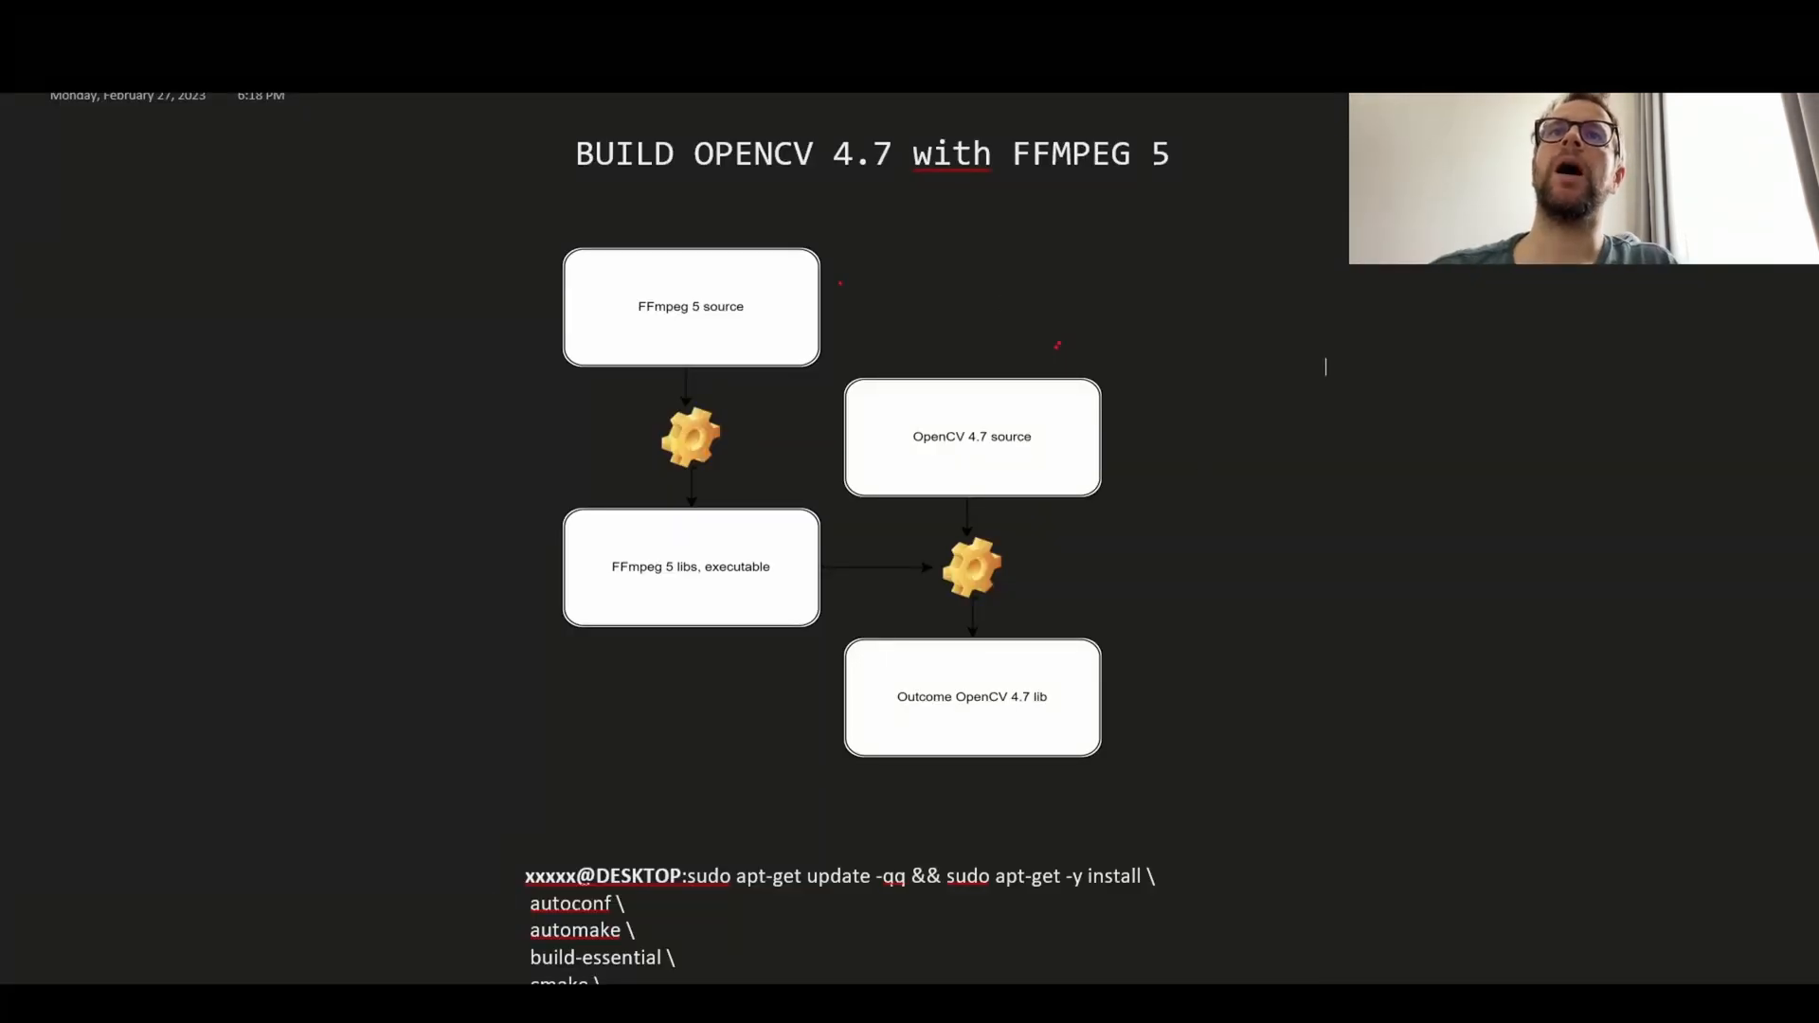
{"action": "mouse_move", "coordinate": [887, 221]}
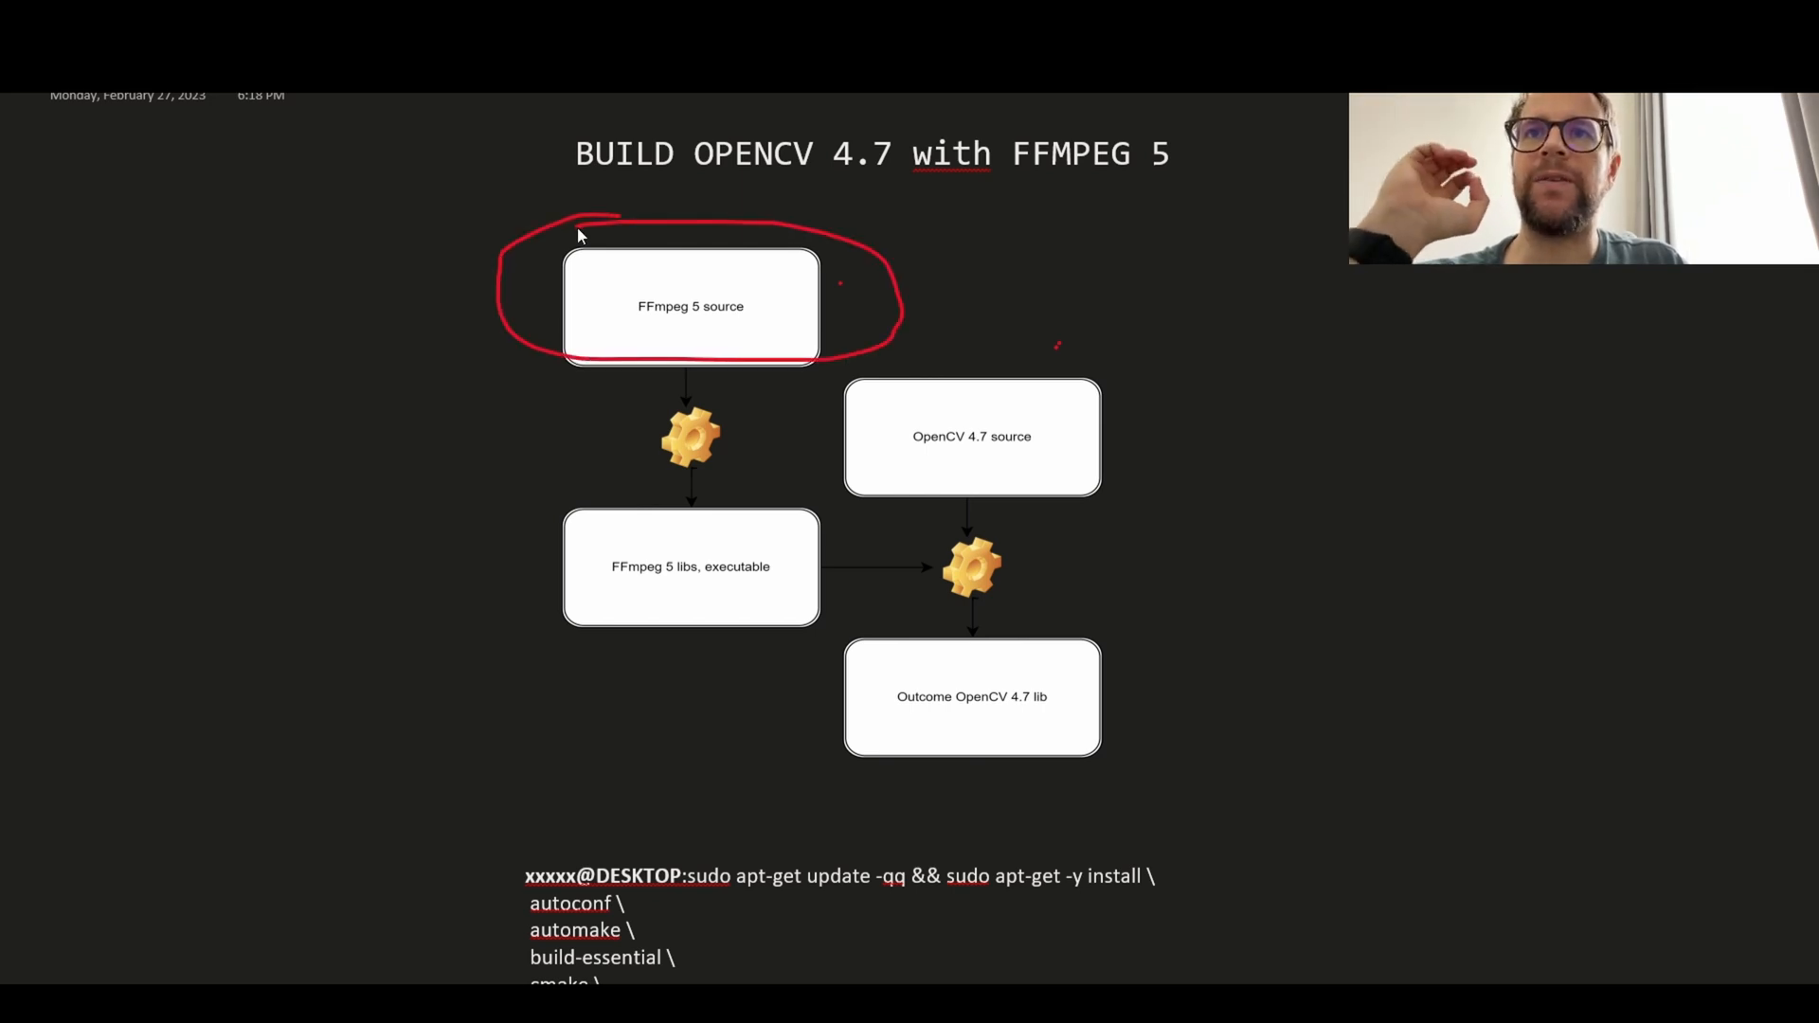
{"action": "mouse_move", "coordinate": [763, 415]}
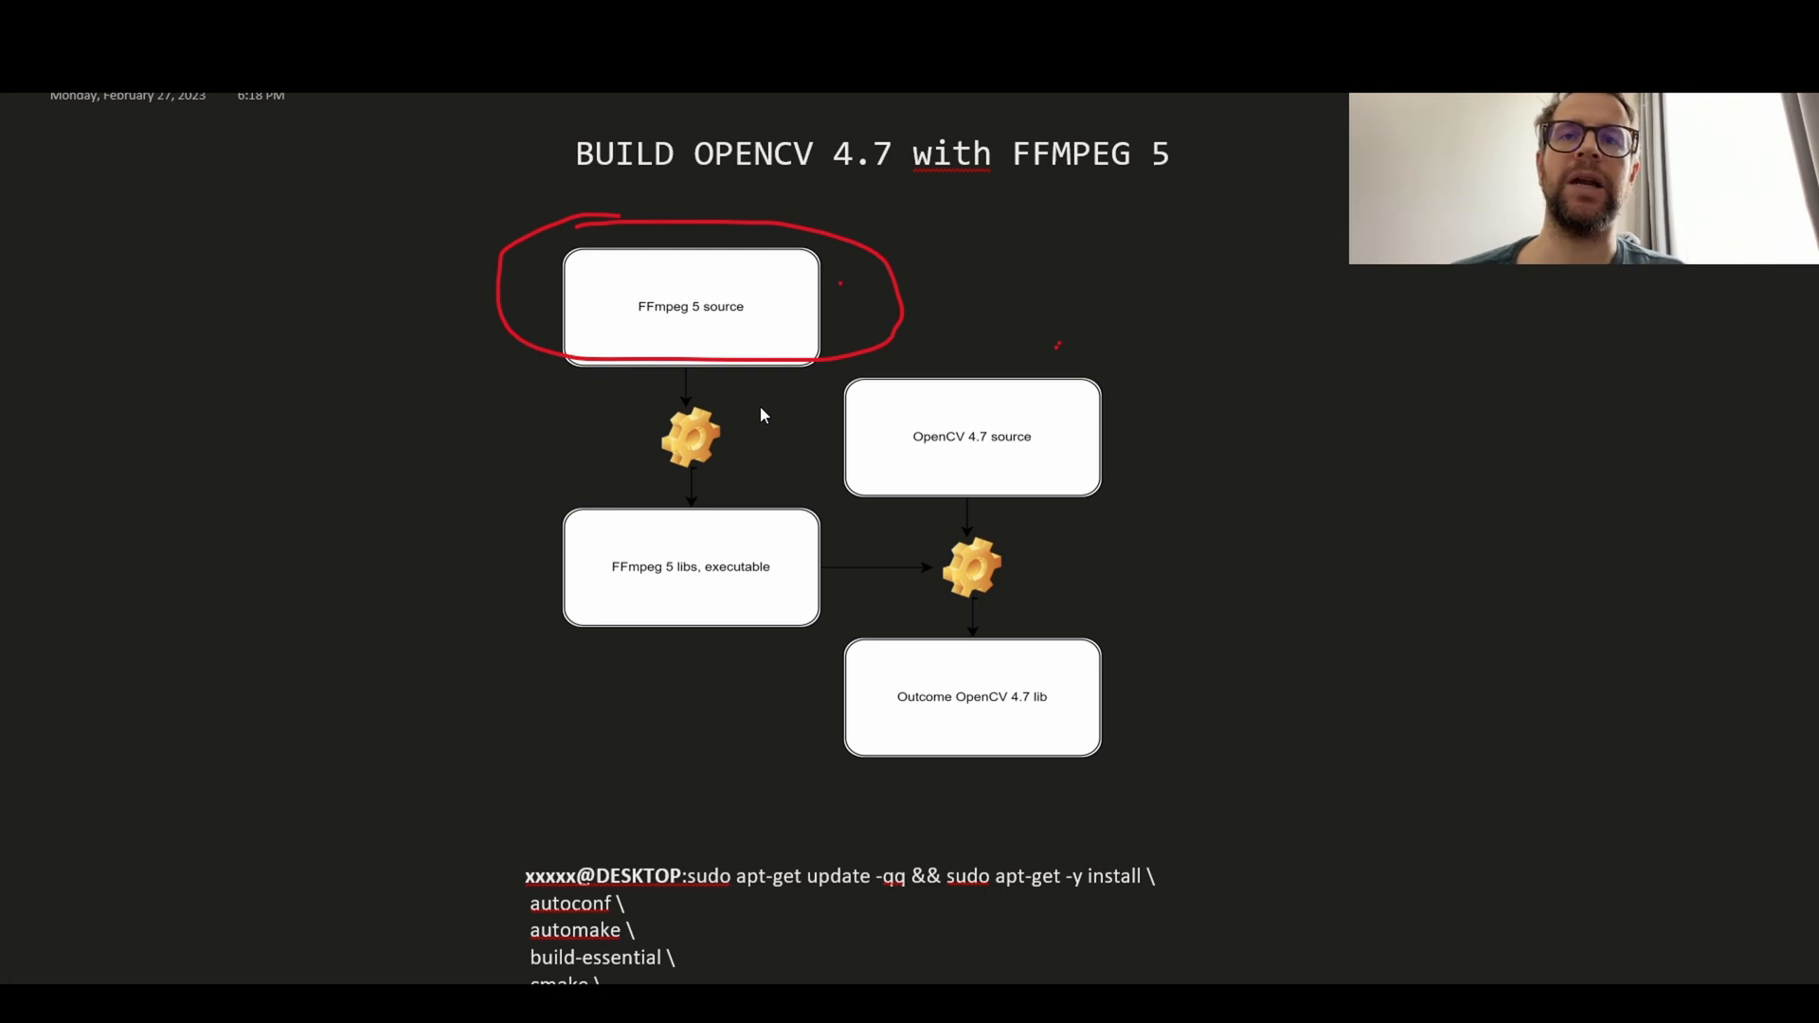
- Circle the gear below FFmpeg 5 source and the Outcome OpenCV 4.7 lib box in red ink
{"action": "left_click_drag", "start_coordinate": [690, 399], "coordinate": [672, 464]}
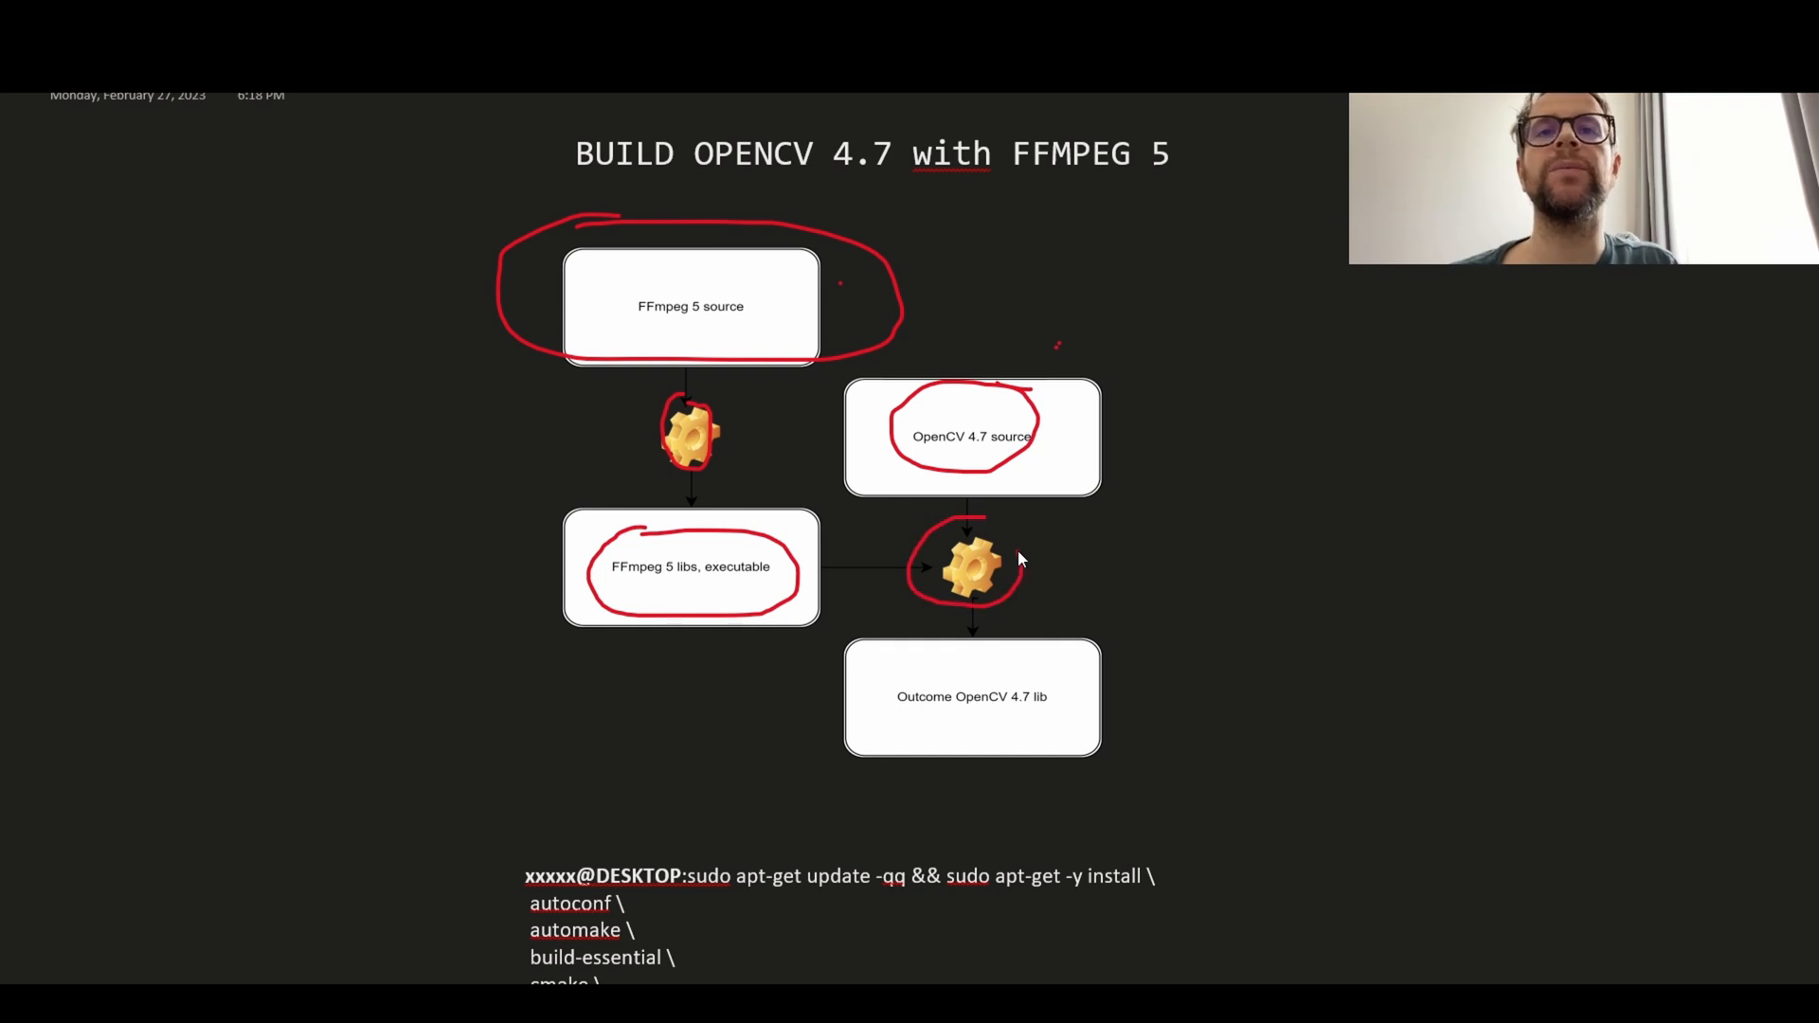
{"action": "left_click_drag", "start_coordinate": [847, 662], "coordinate": [1097, 743]}
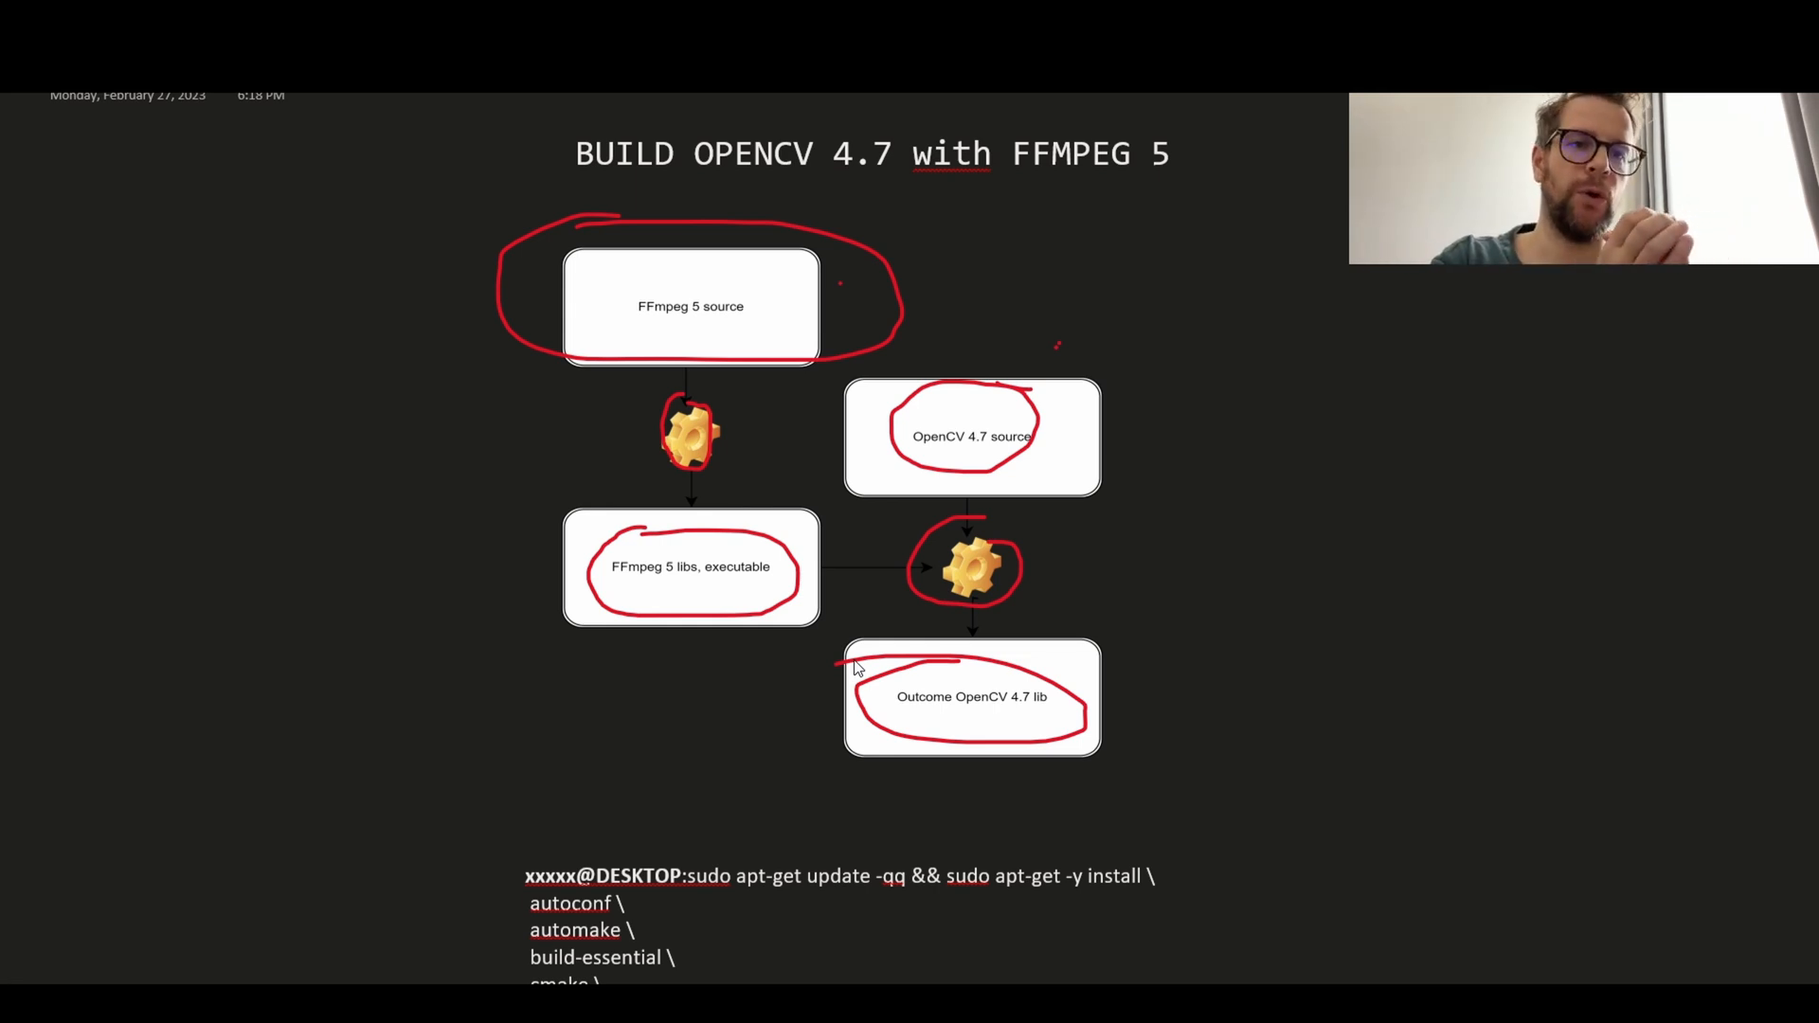
{"action": "scroll", "scroll_direction": "down", "scroll_amount": 3}
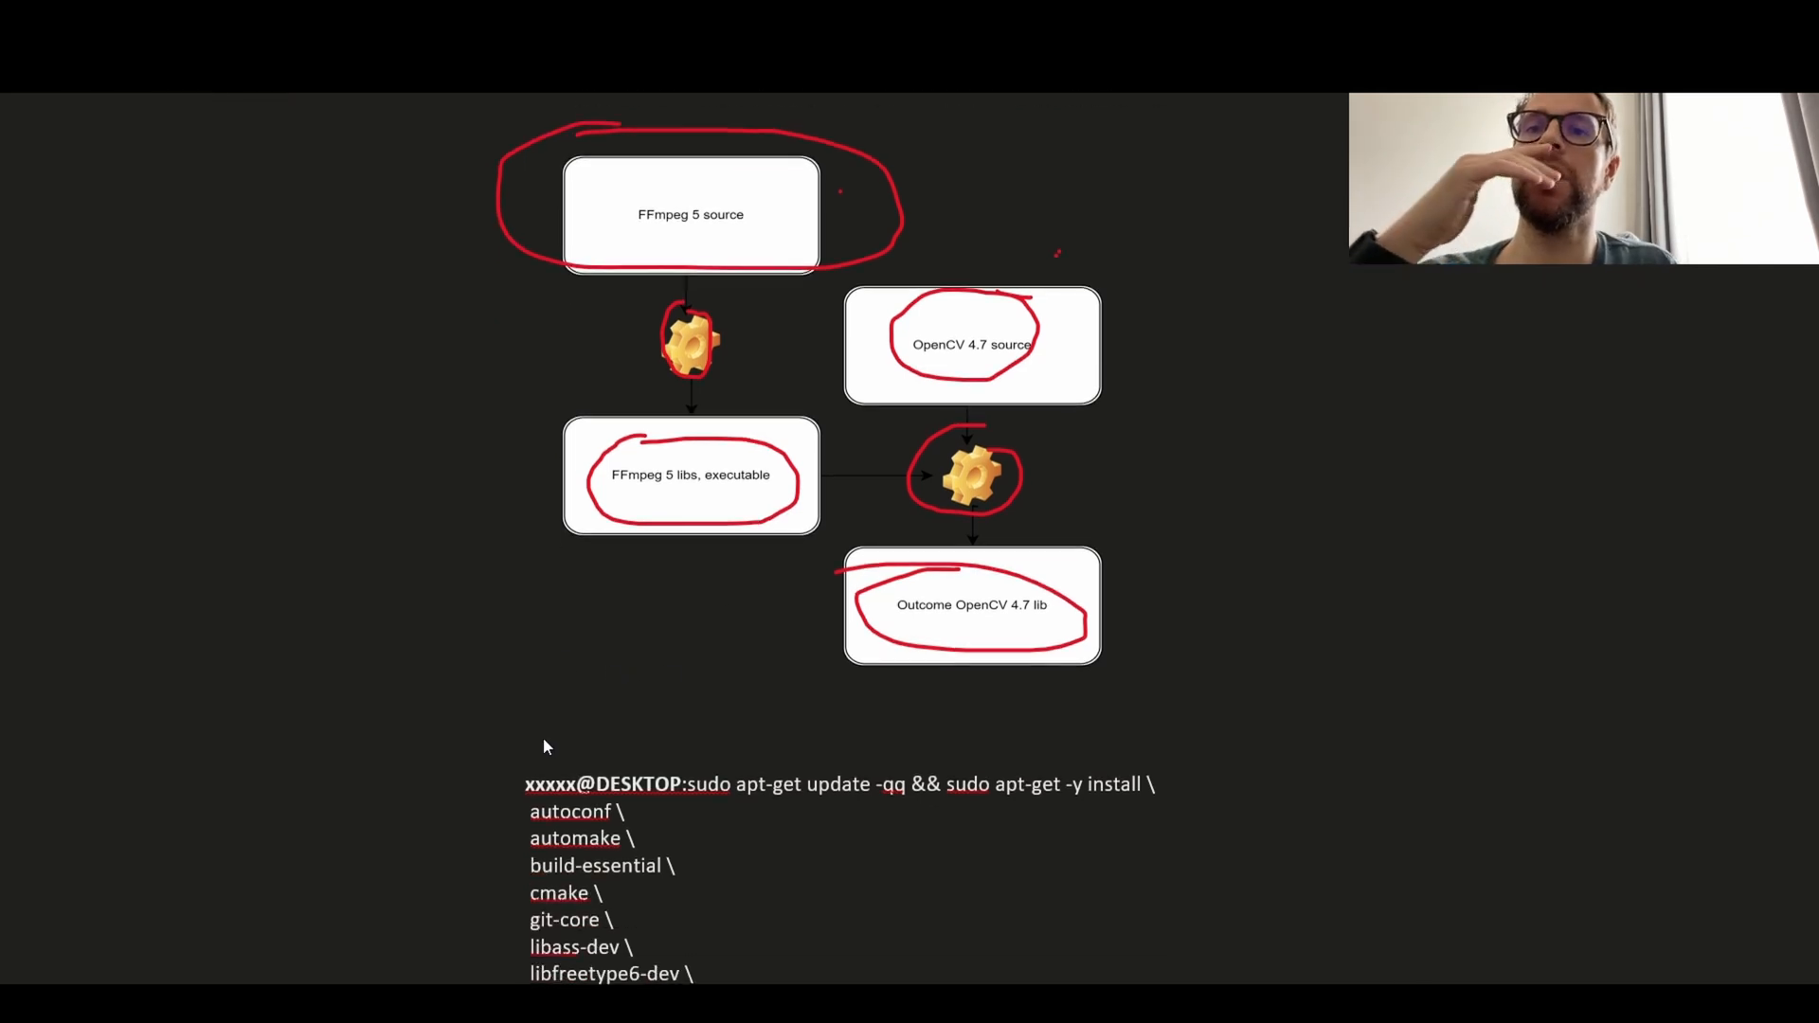
- Draw a red bracket beside the two groups of prerequisite apt-get packages
{"action": "scroll", "scroll_direction": "down", "scroll_amount": 3}
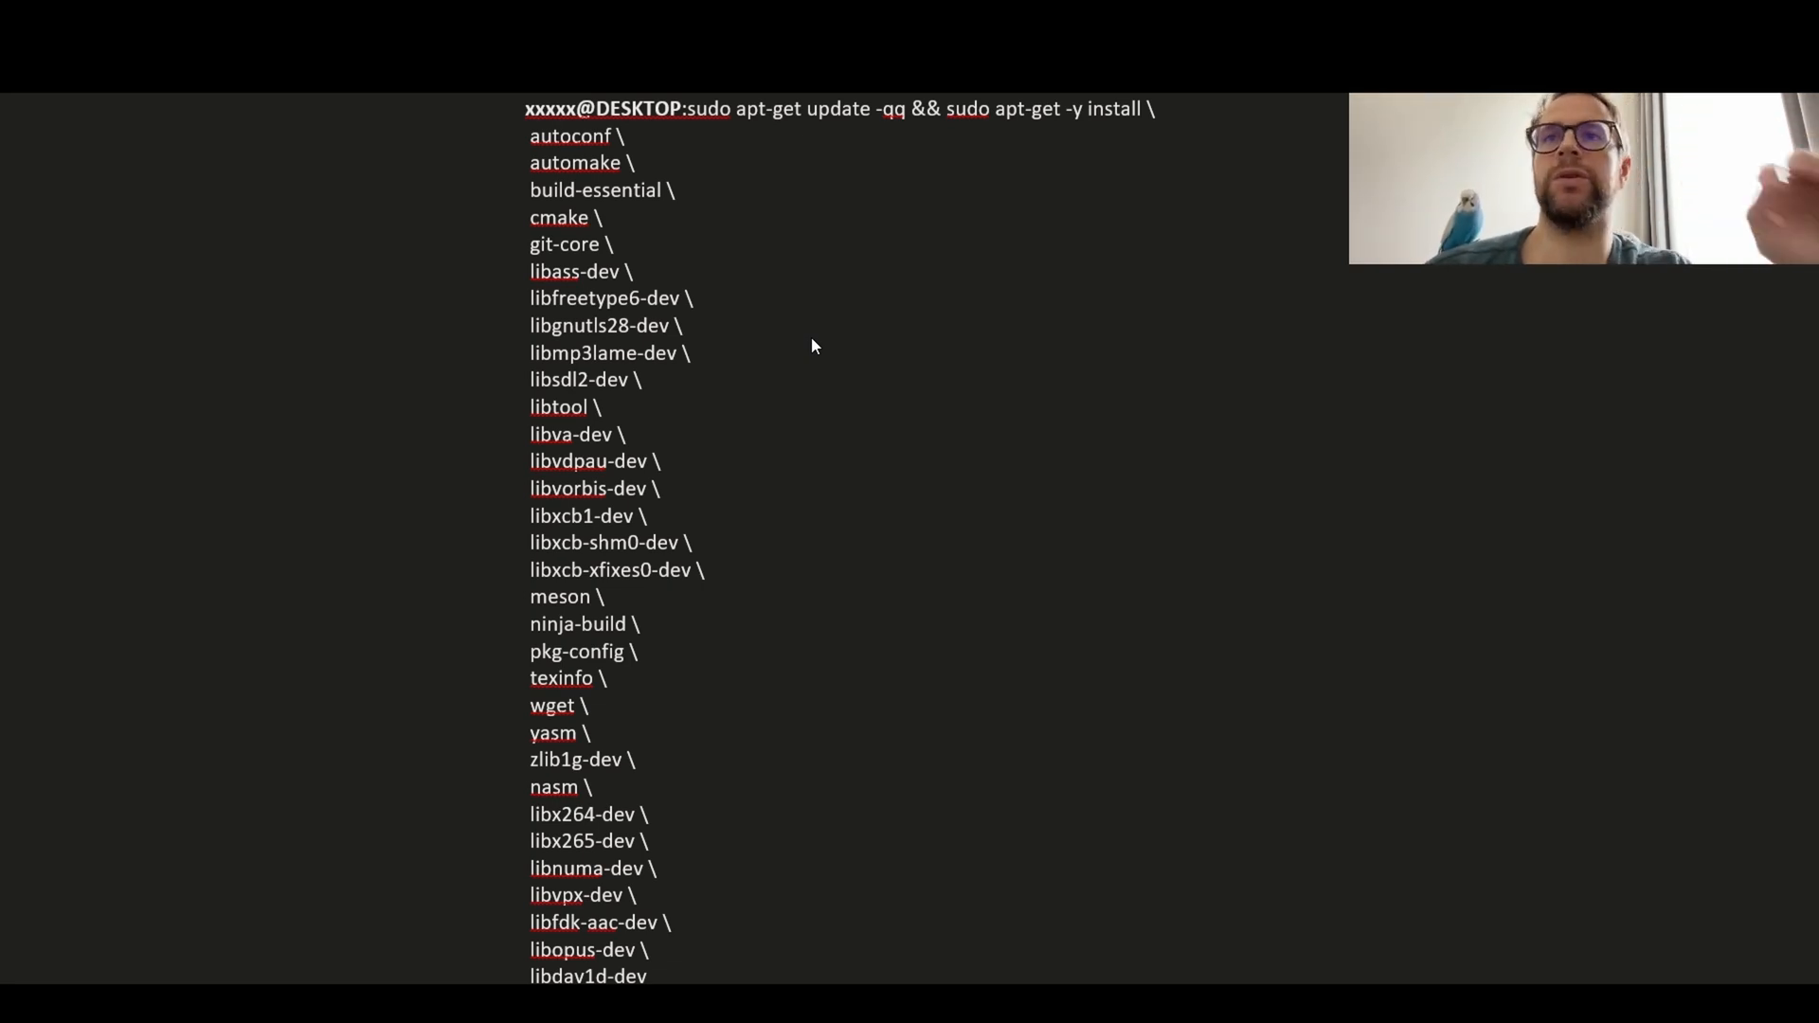
{"action": "mouse_move", "coordinate": [751, 784]}
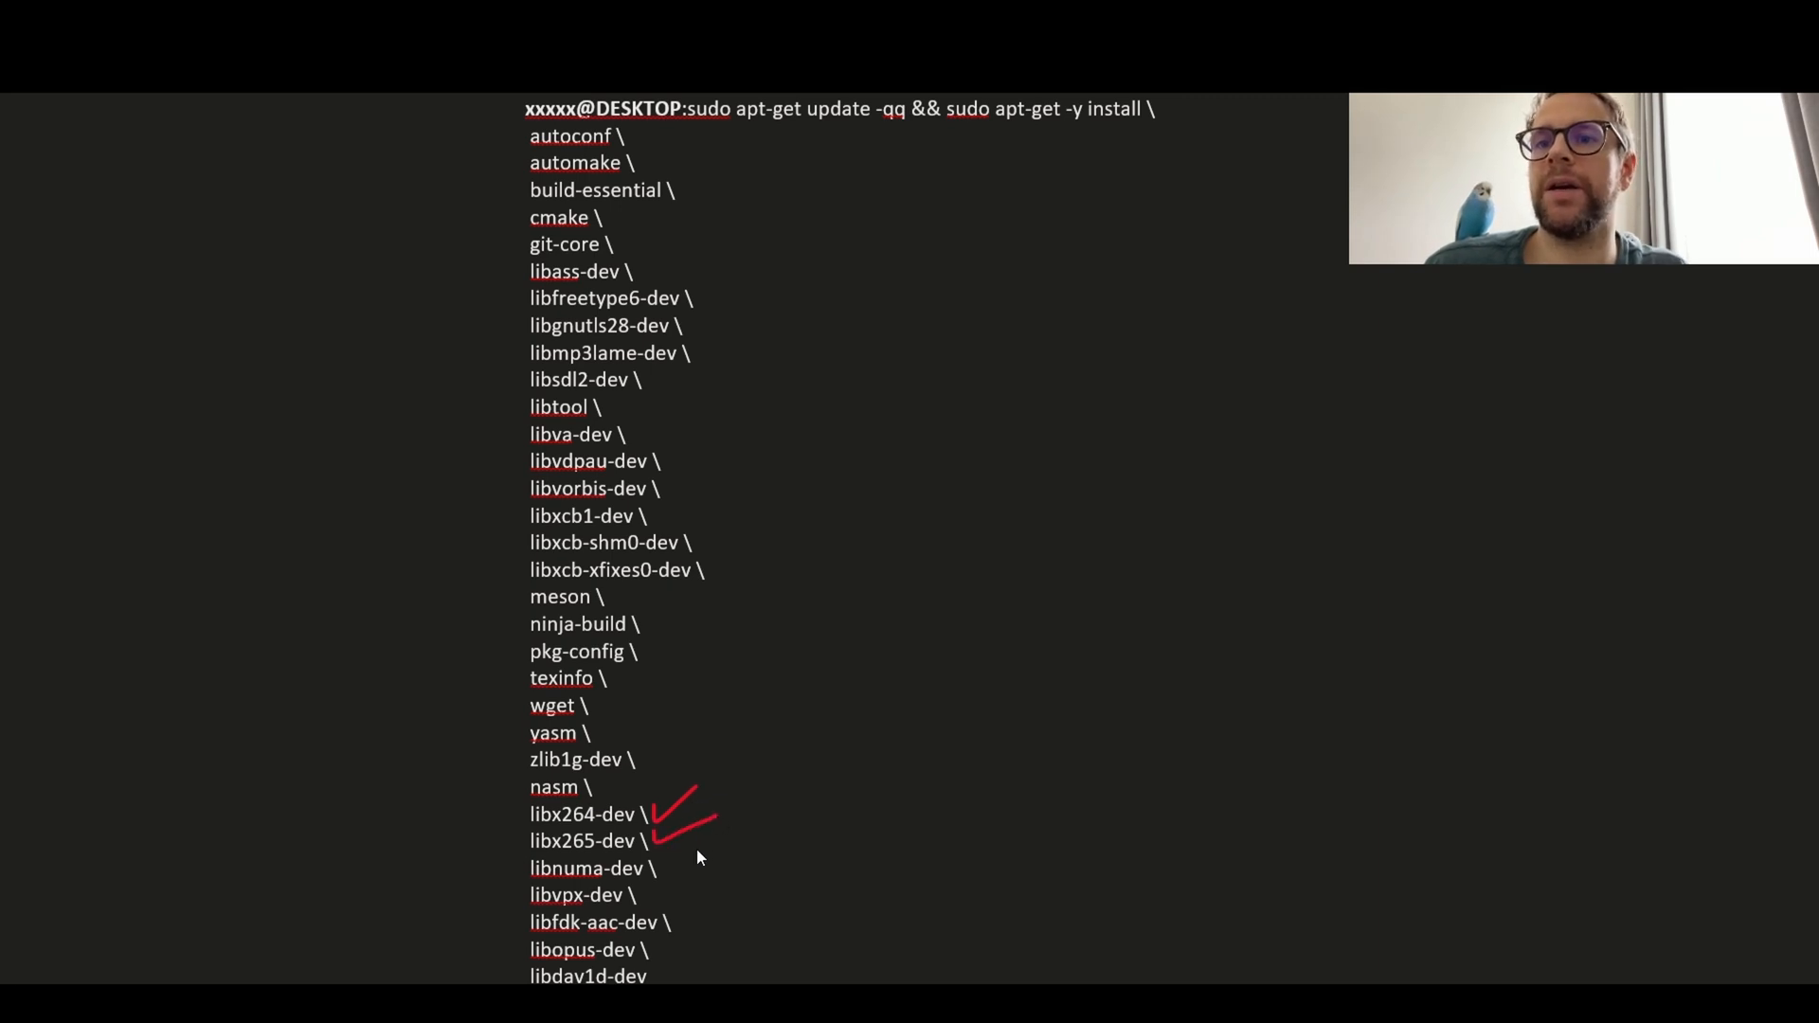
{"action": "mouse_move", "coordinate": [686, 888]}
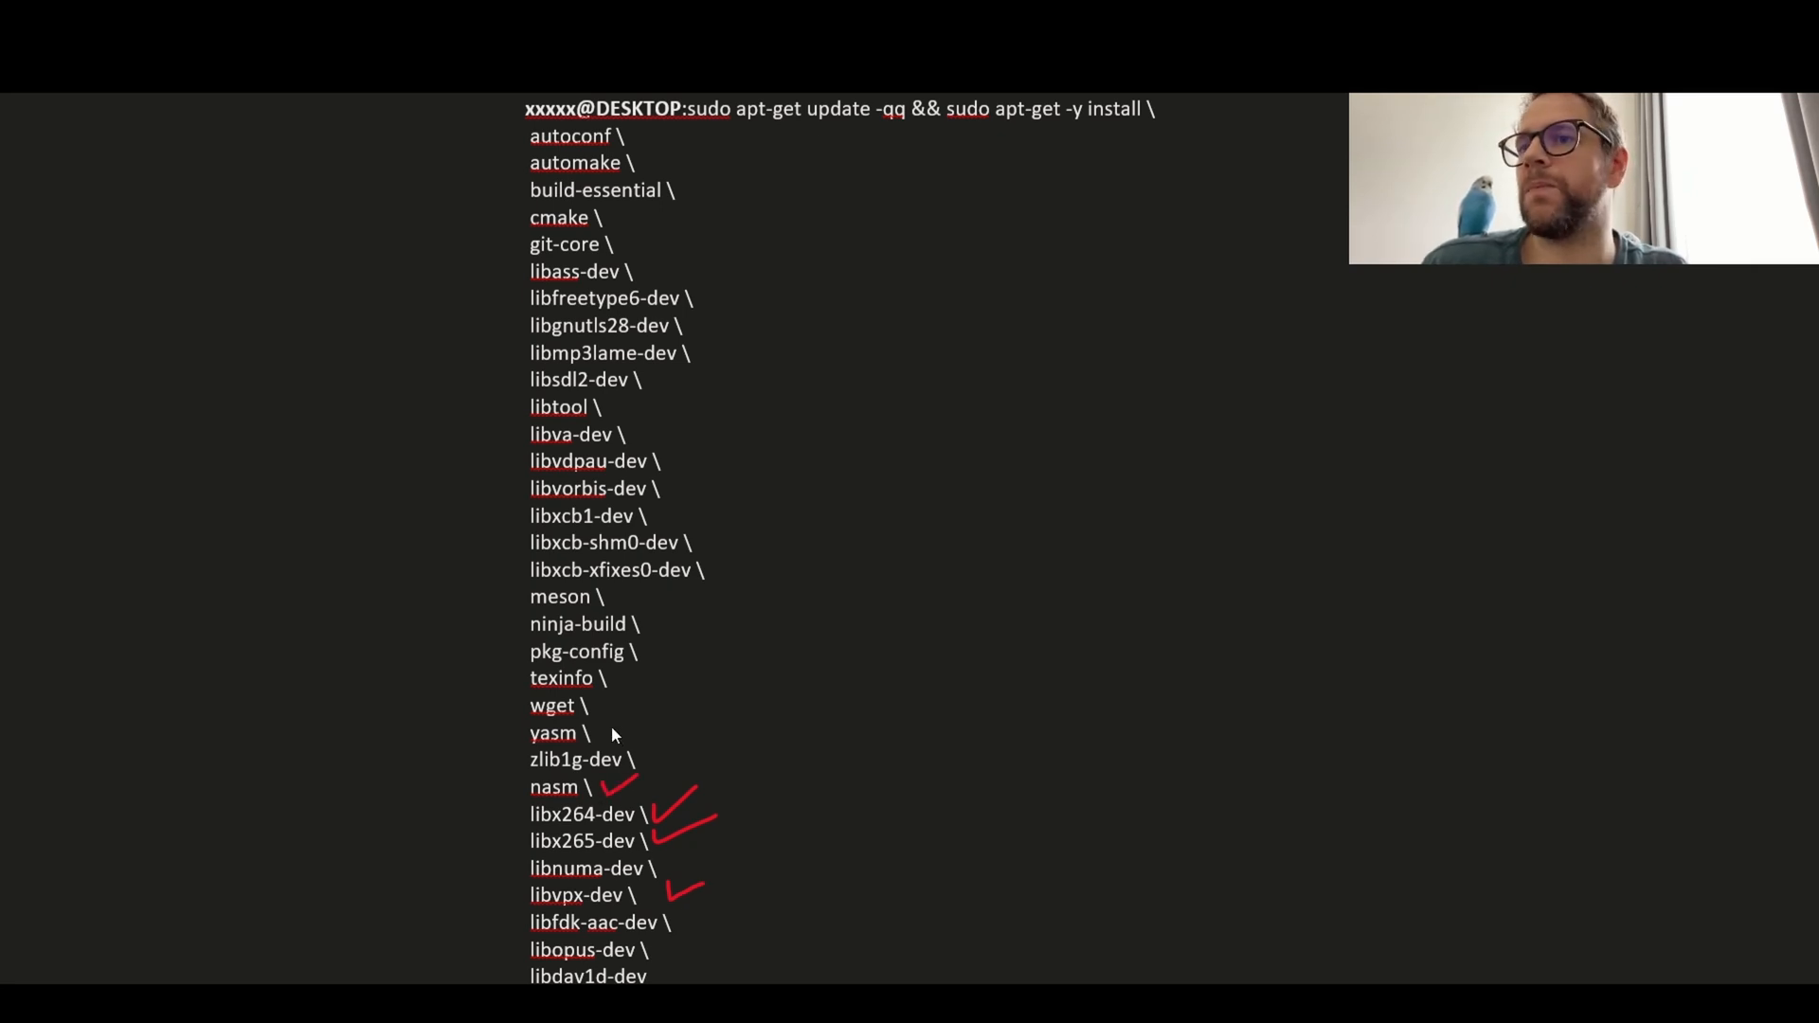
{"action": "mouse_move", "coordinate": [511, 628]}
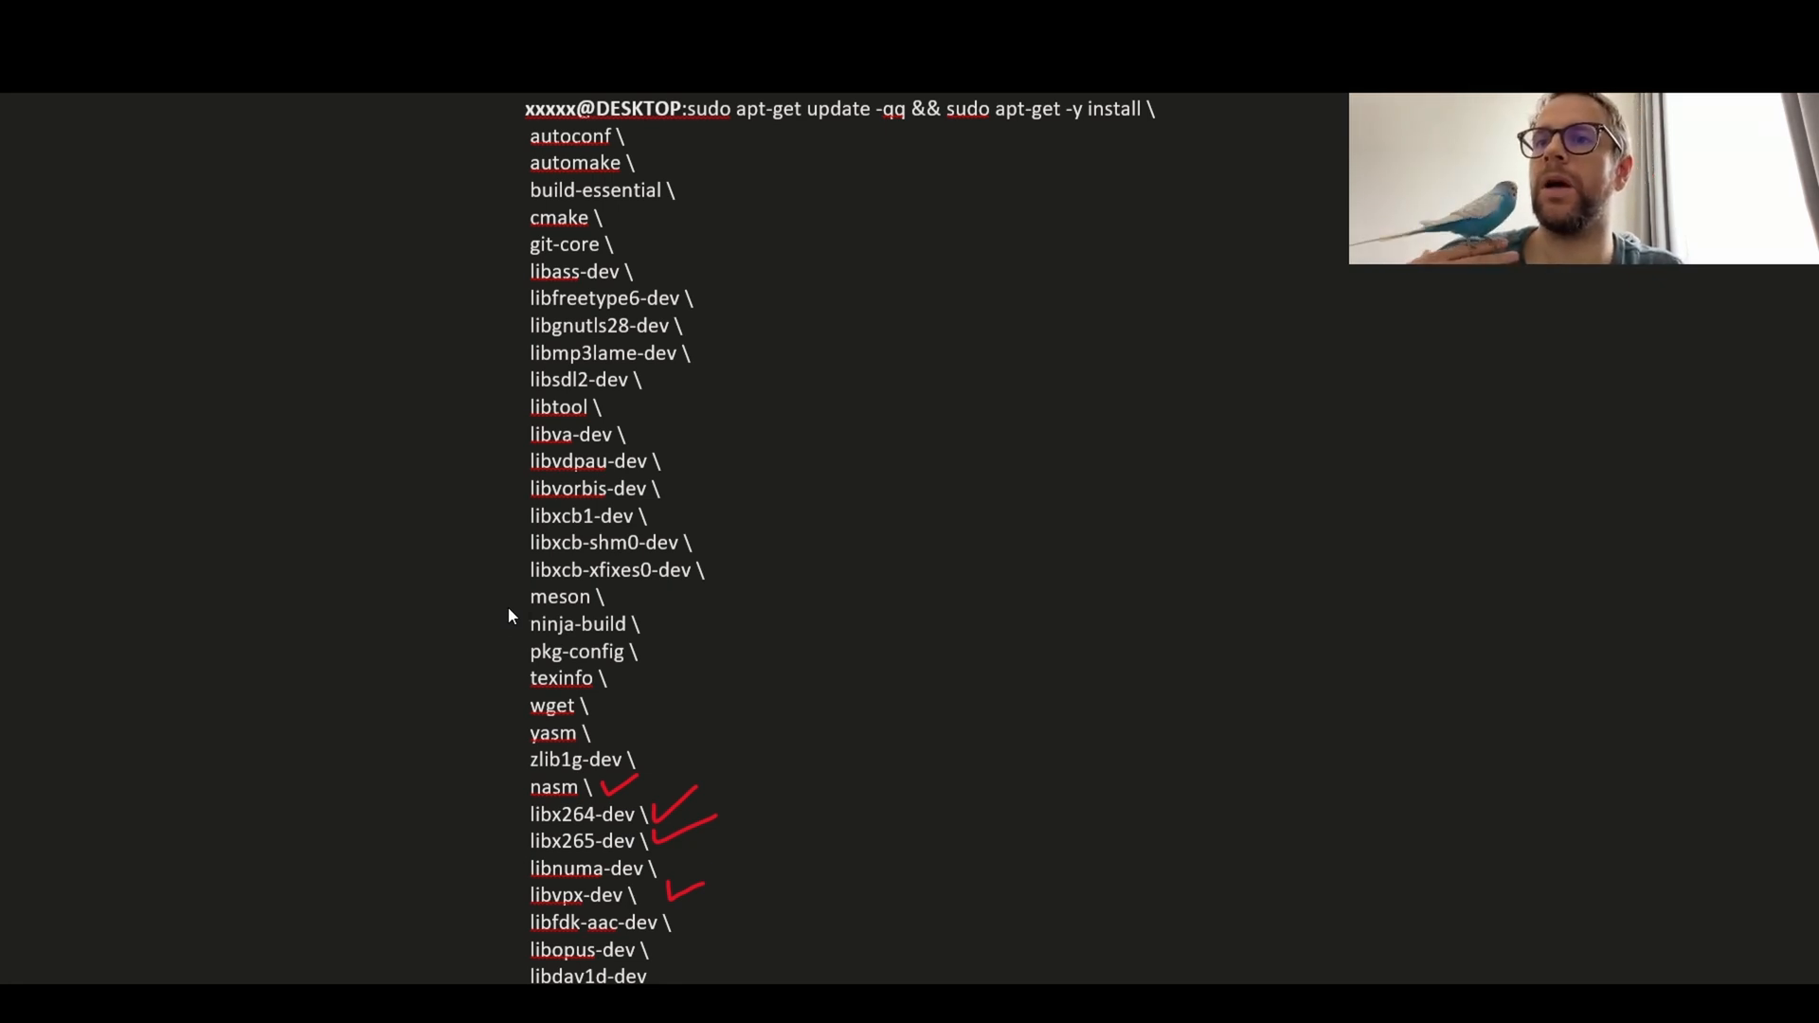
{"action": "left_click_drag", "start_coordinate": [502, 609], "coordinate": [501, 737]}
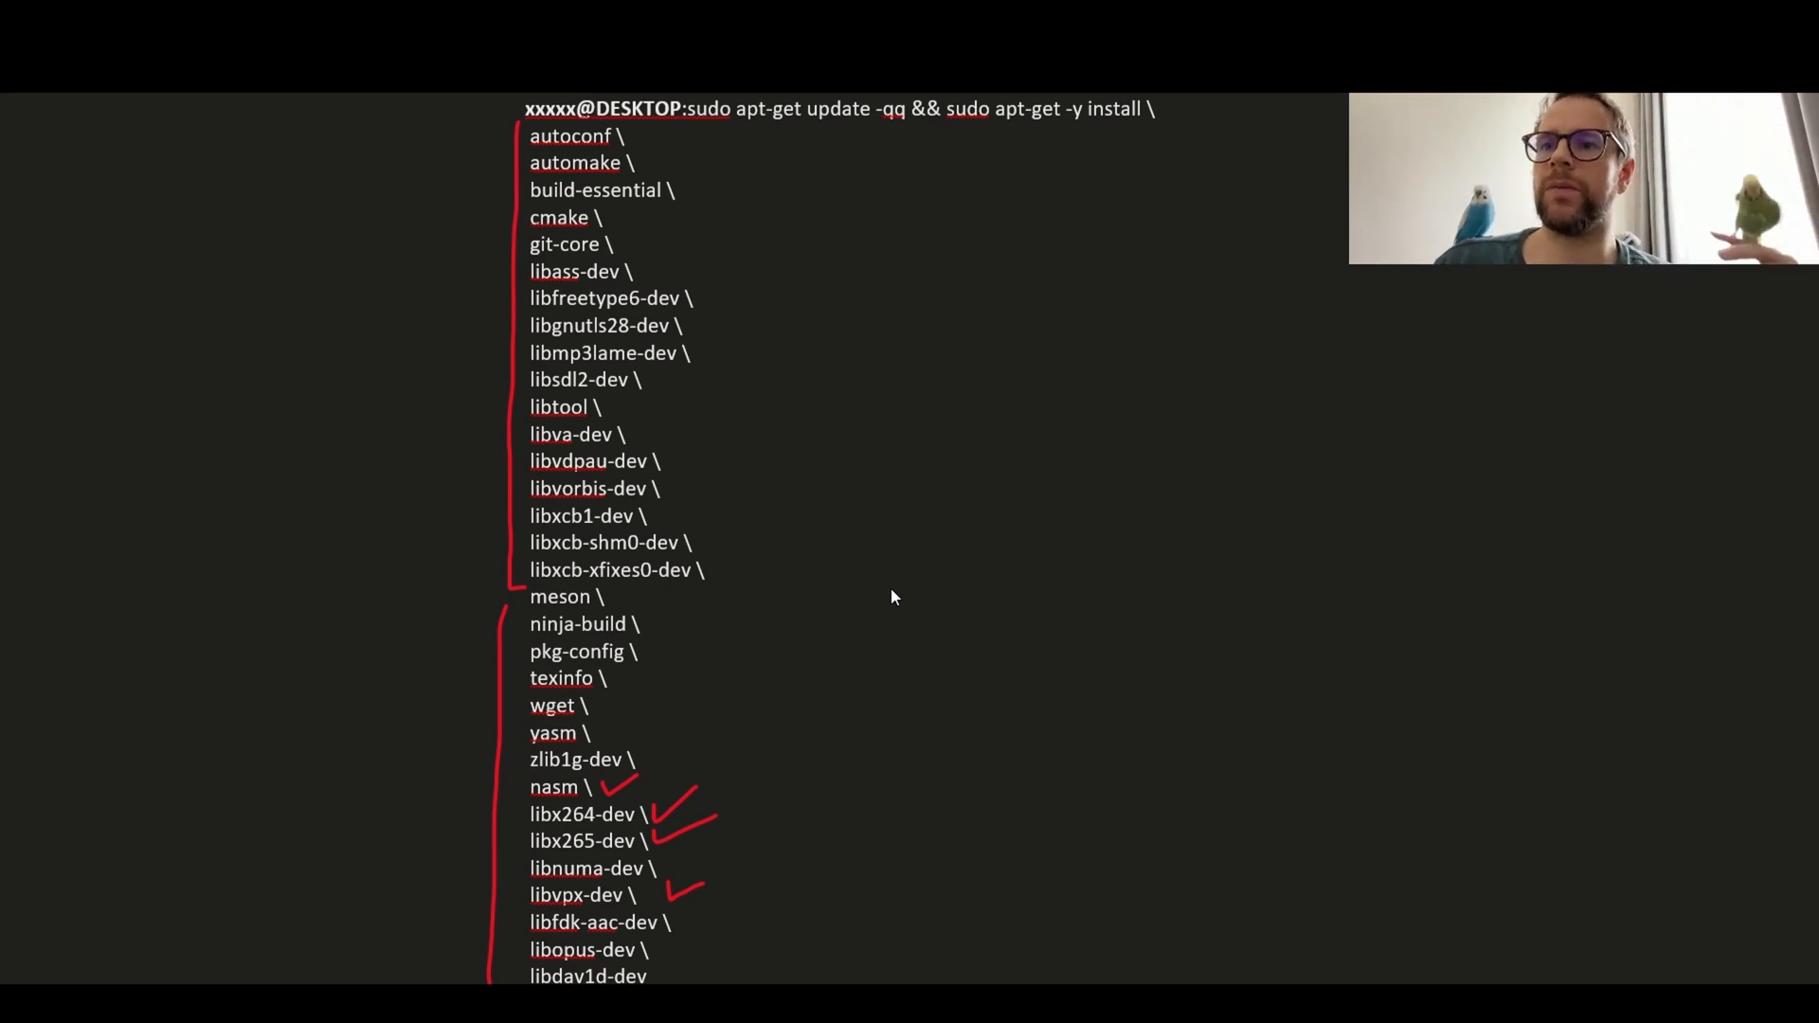
{"action": "mouse_move", "coordinate": [782, 656]}
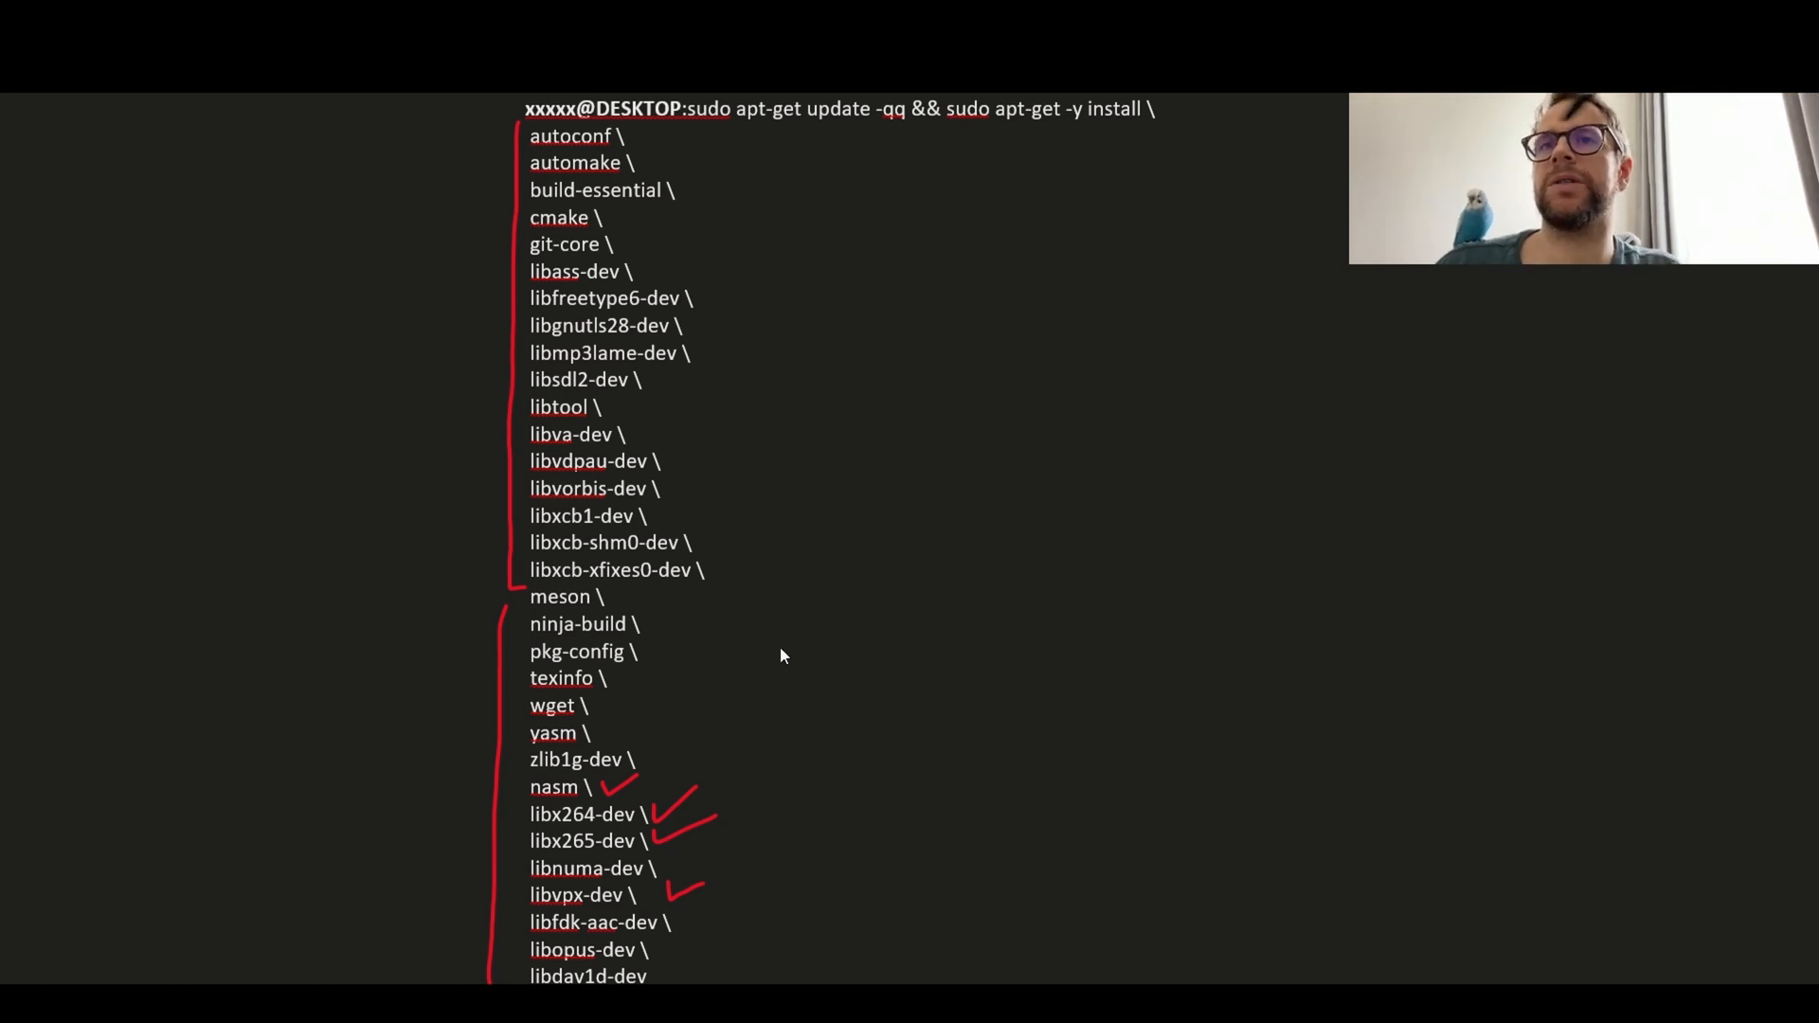
{"action": "mouse_move", "coordinate": [744, 136]}
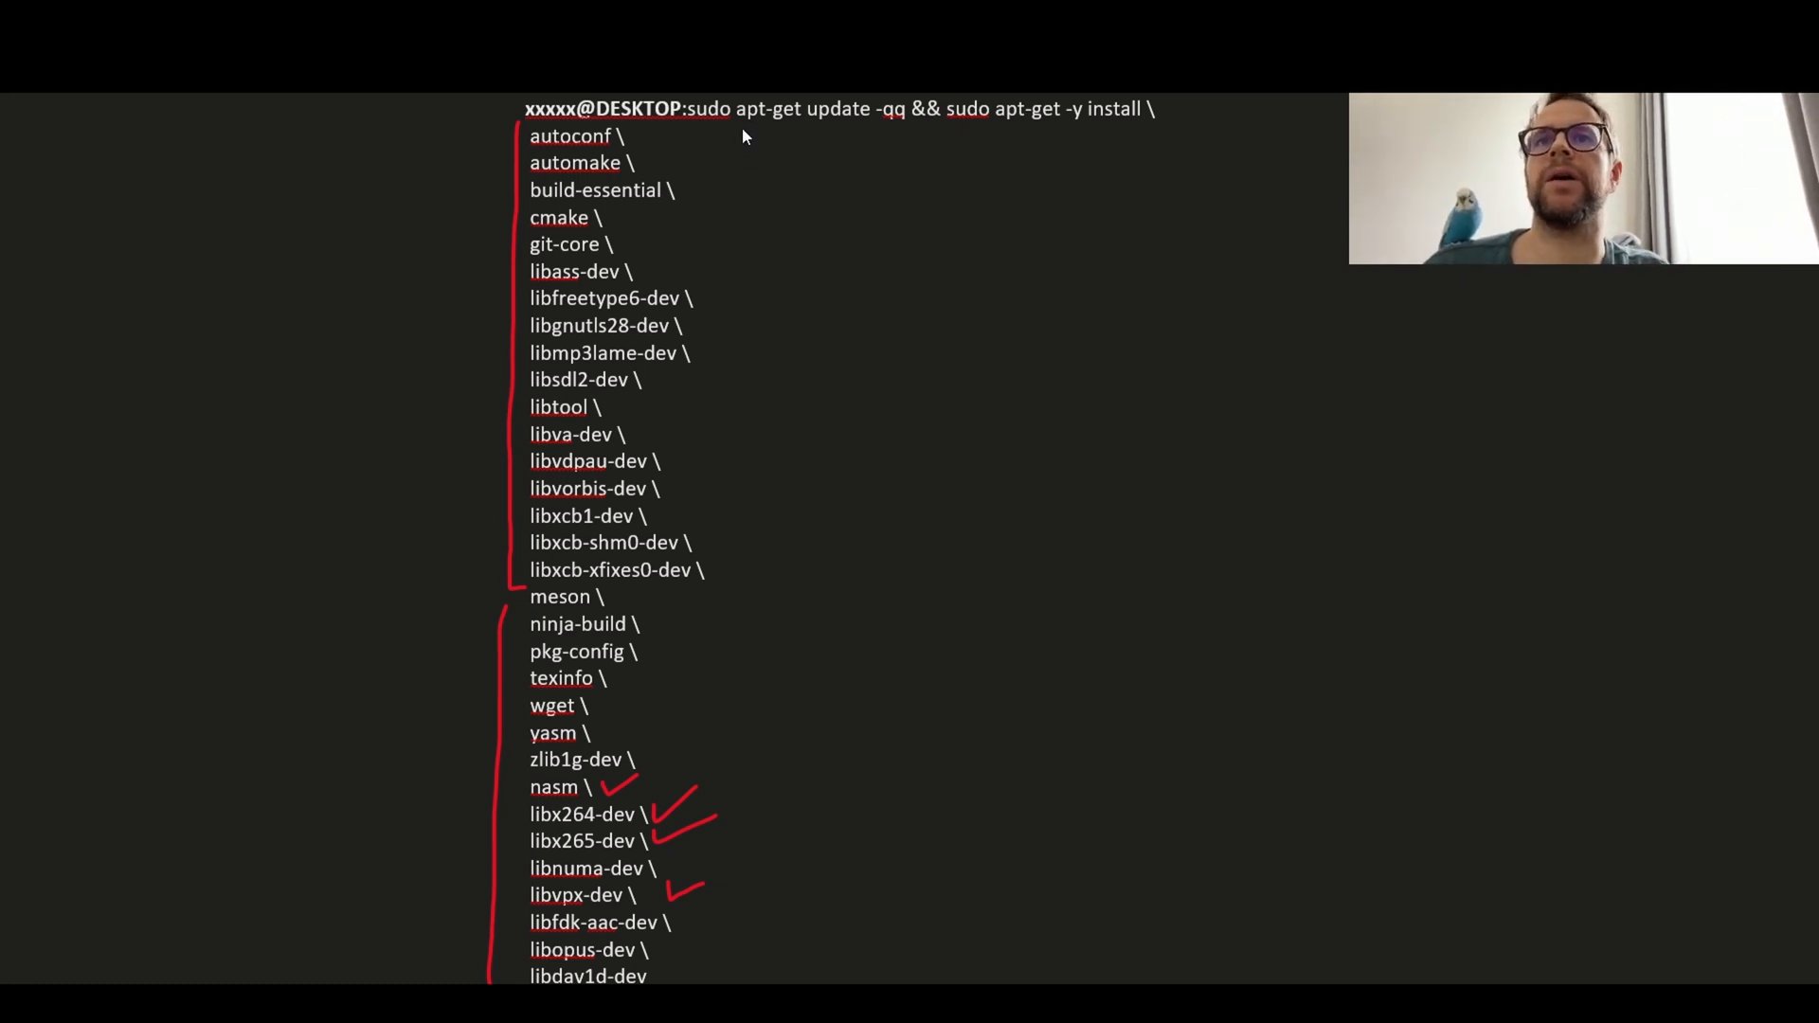
{"action": "scroll", "scroll_direction": "down", "scroll_amount": 3}
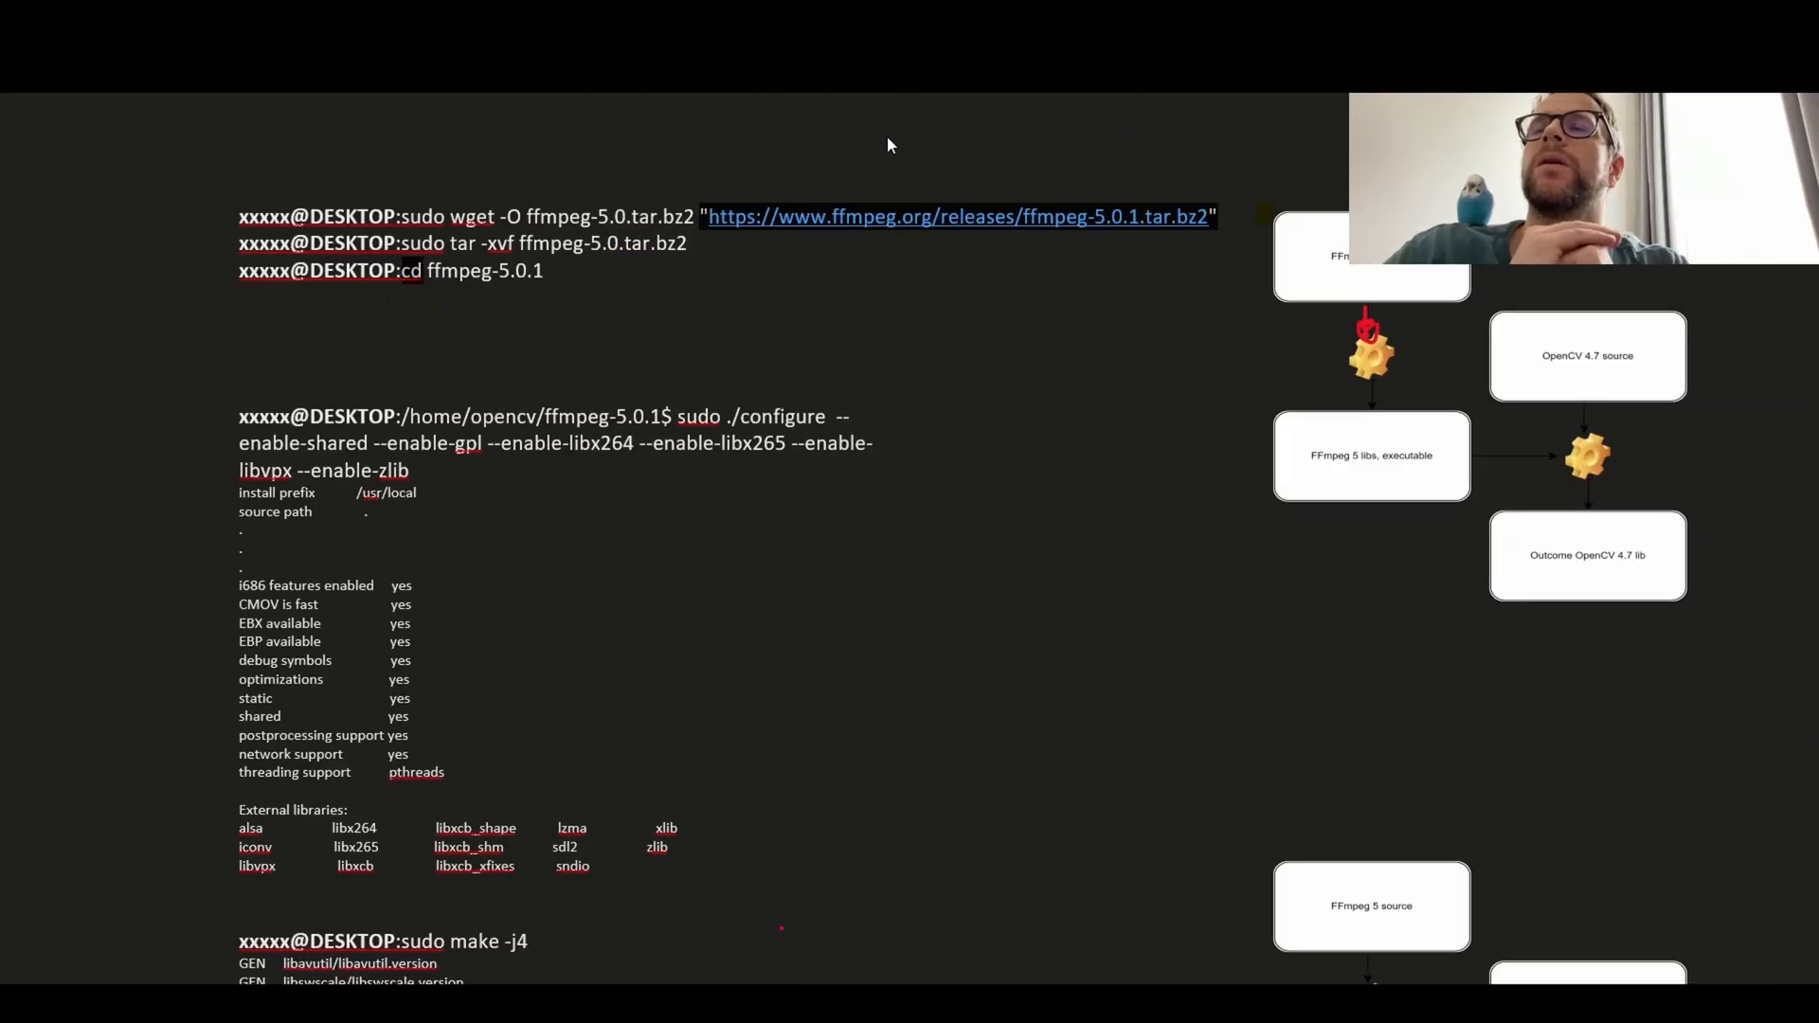
{"action": "mouse_move", "coordinate": [877, 114]}
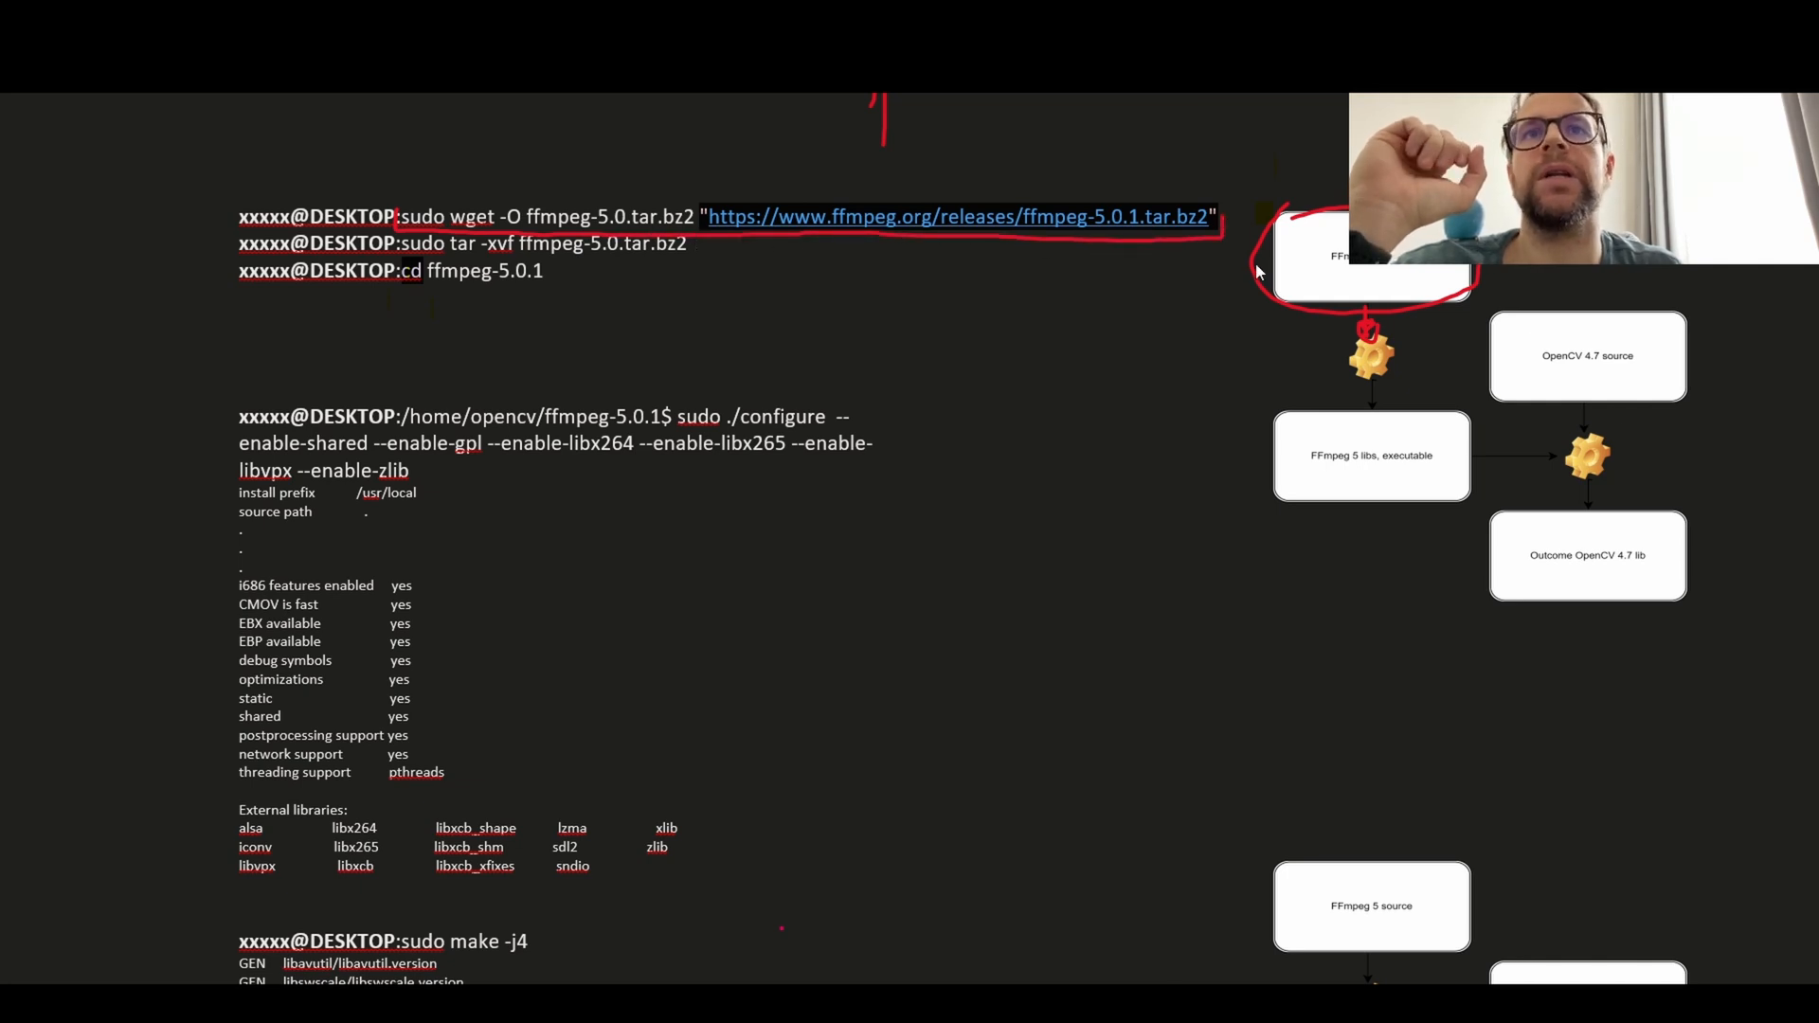
{"action": "mouse_move", "coordinate": [1159, 225]}
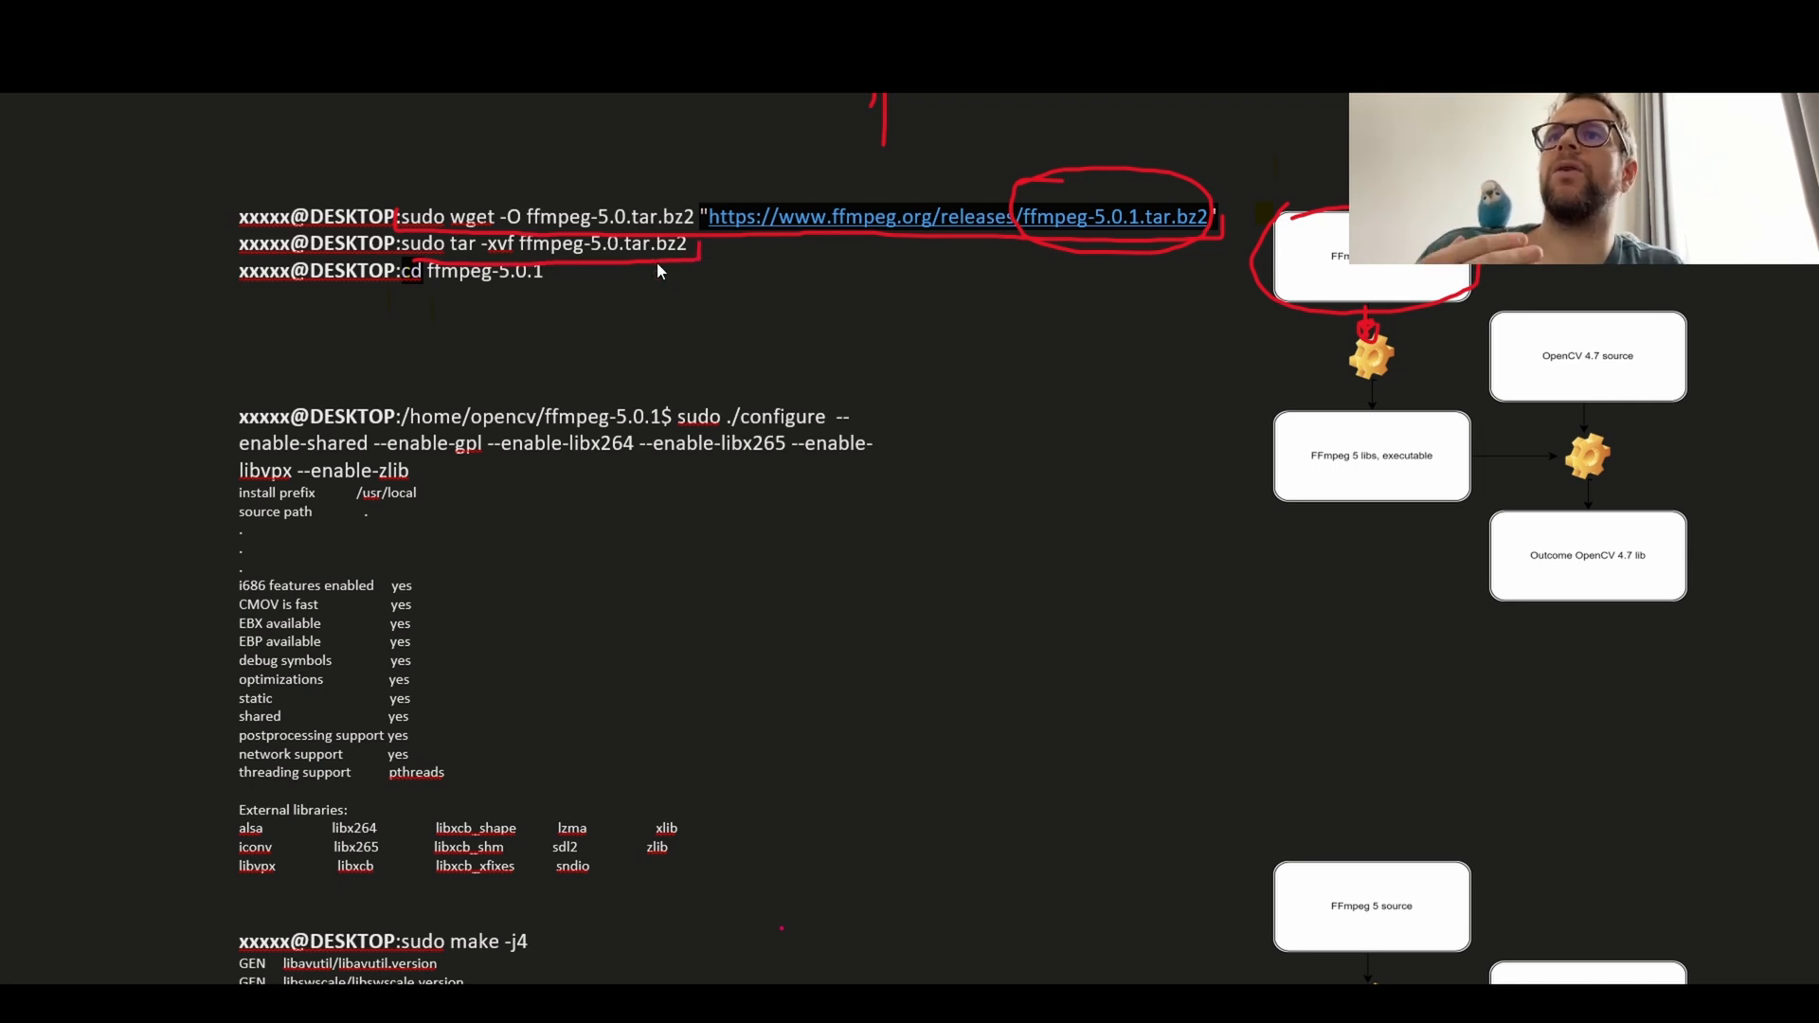
{"action": "mouse_move", "coordinate": [417, 305]}
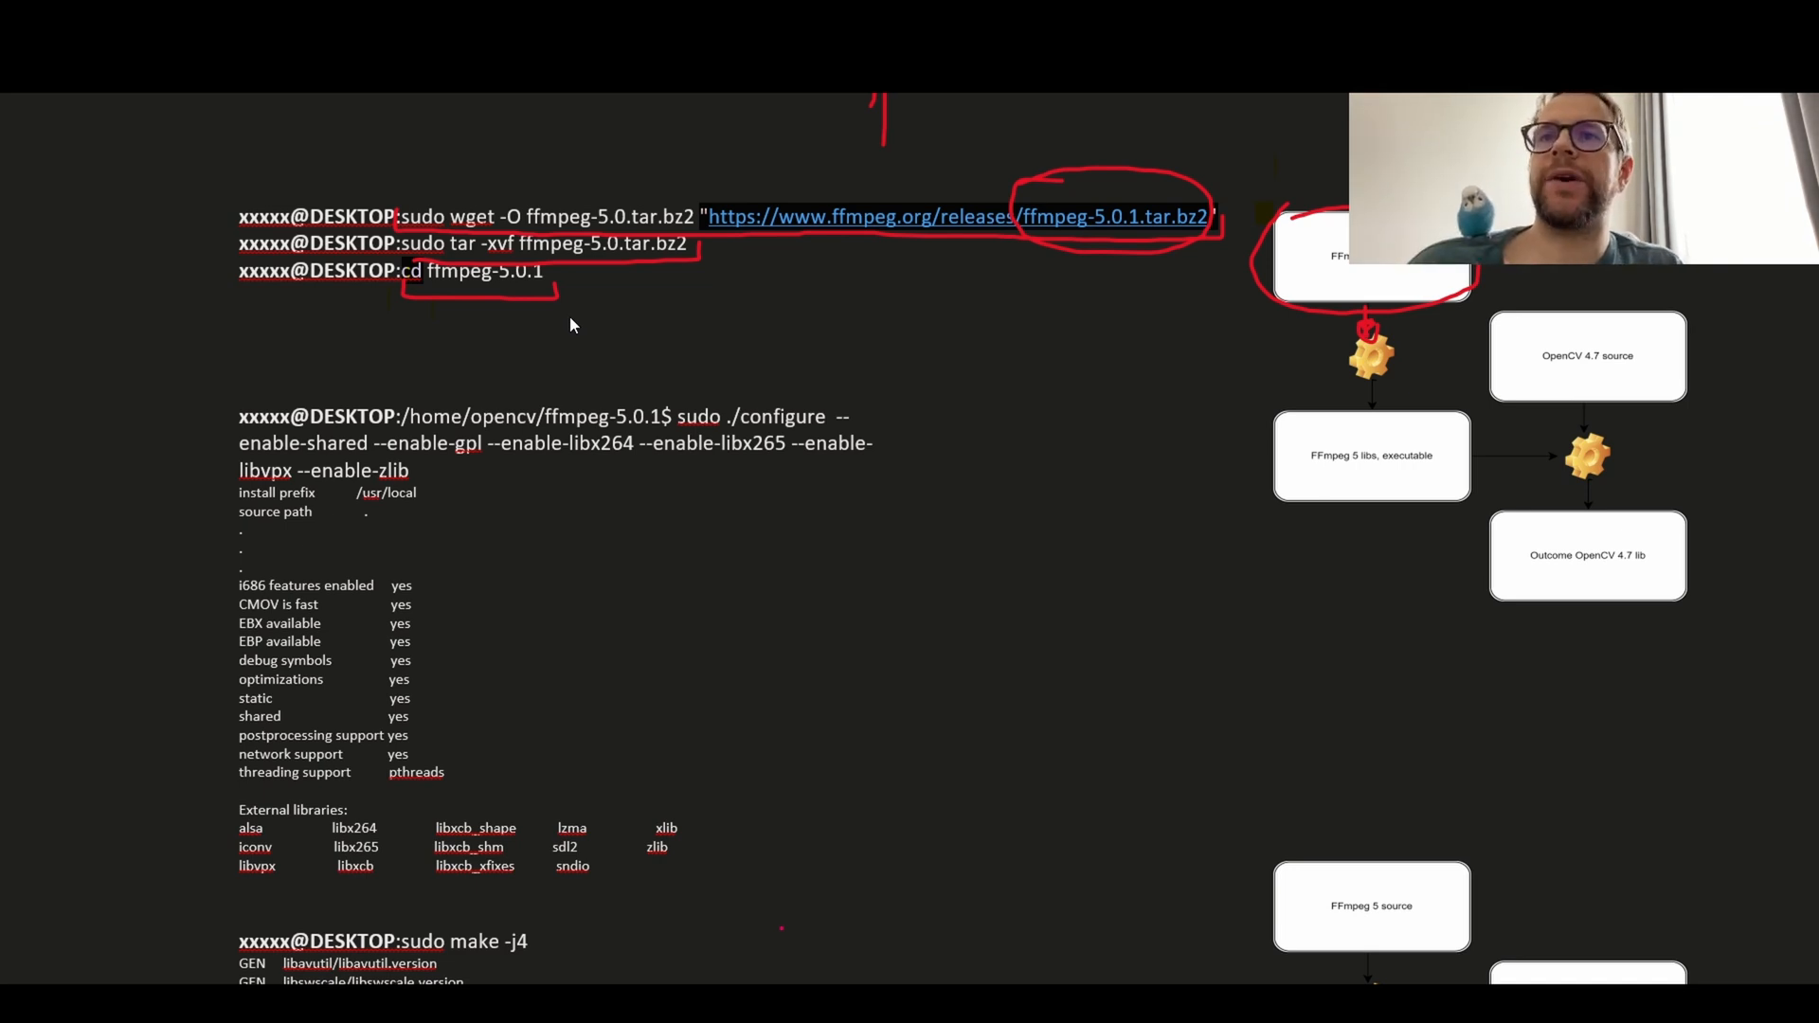
- Scroll past the marked-up FFmpeg wget, tar and cd commands
{"action": "scroll", "scroll_direction": "down", "scroll_amount": 3}
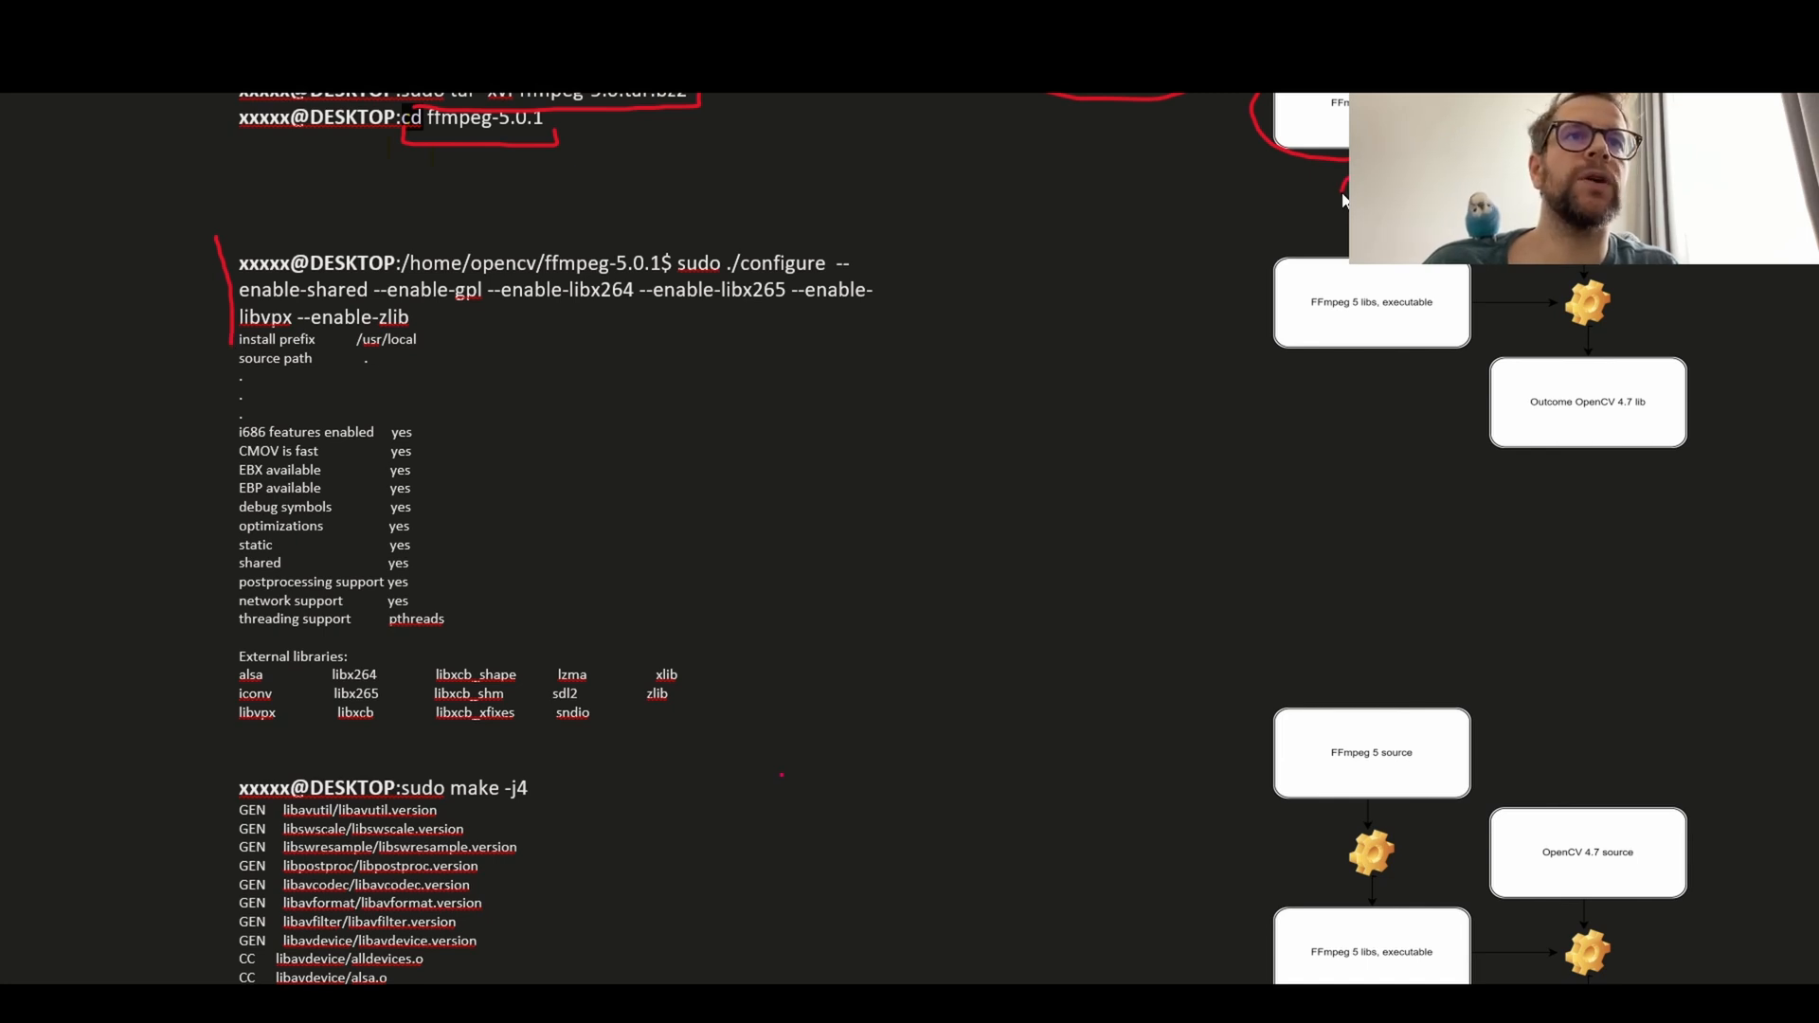
{"action": "mouse_move", "coordinate": [488, 313]}
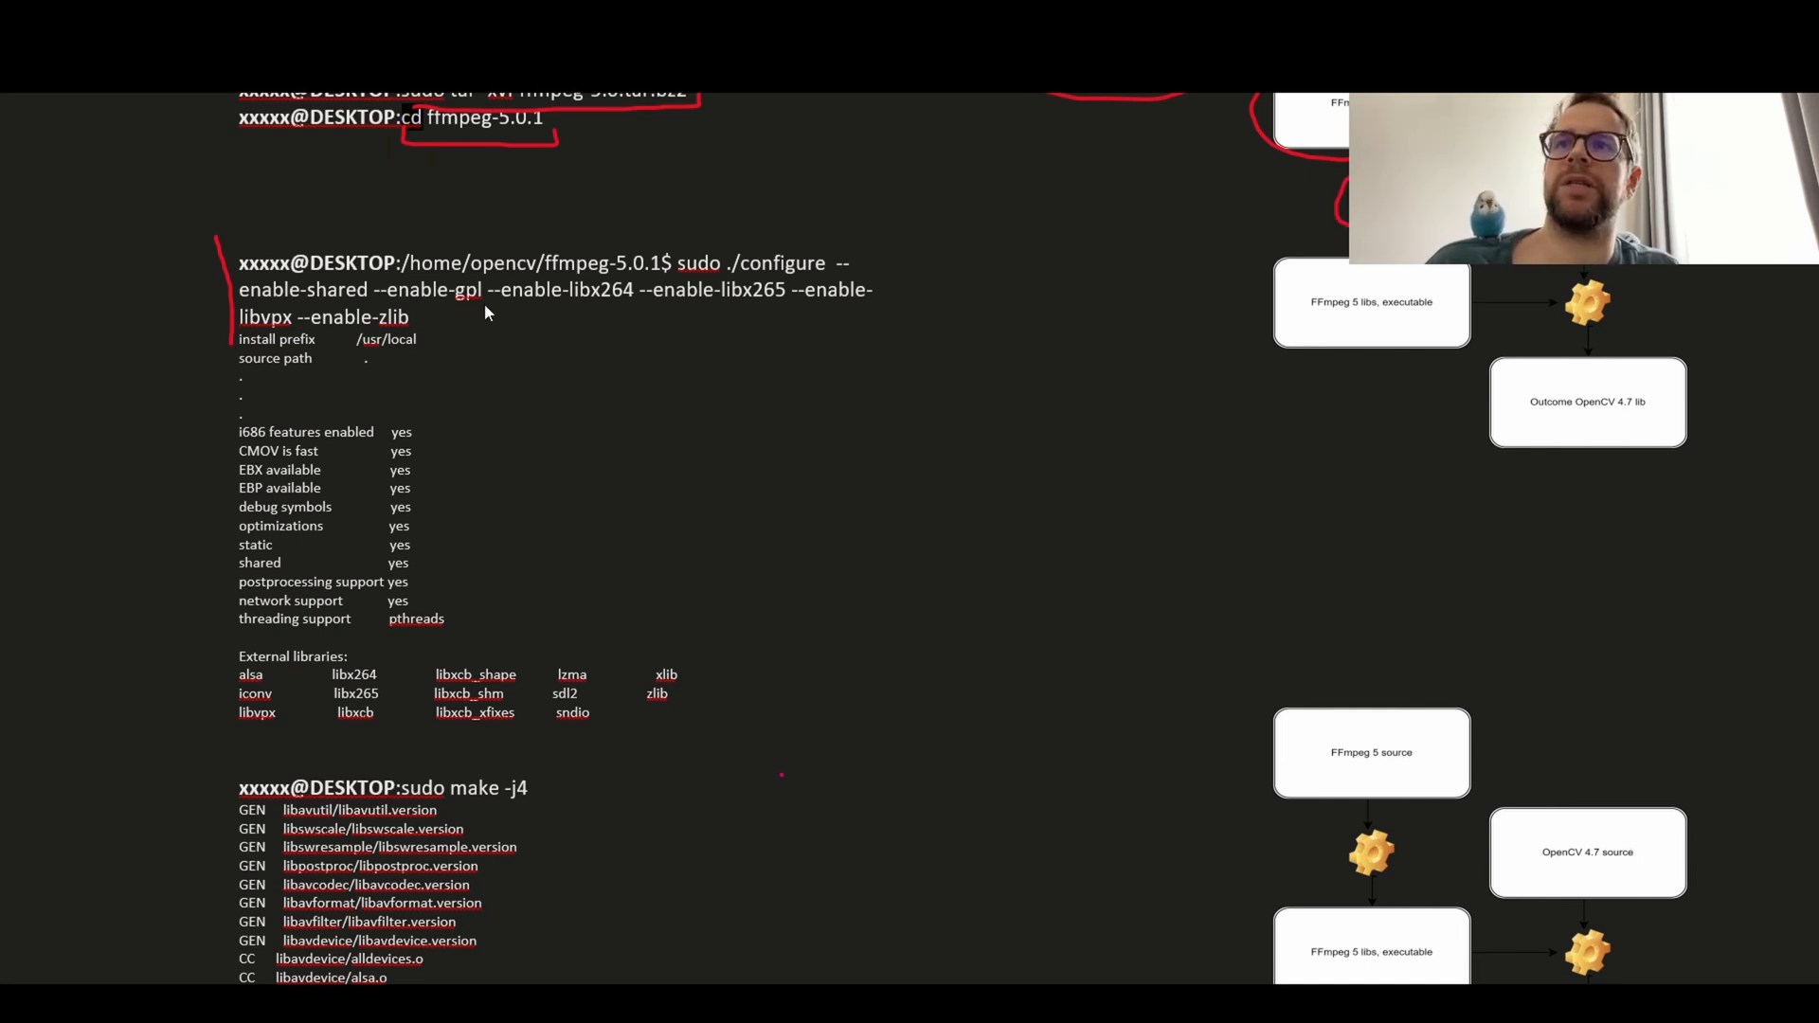
{"action": "mouse_move", "coordinate": [800, 270]}
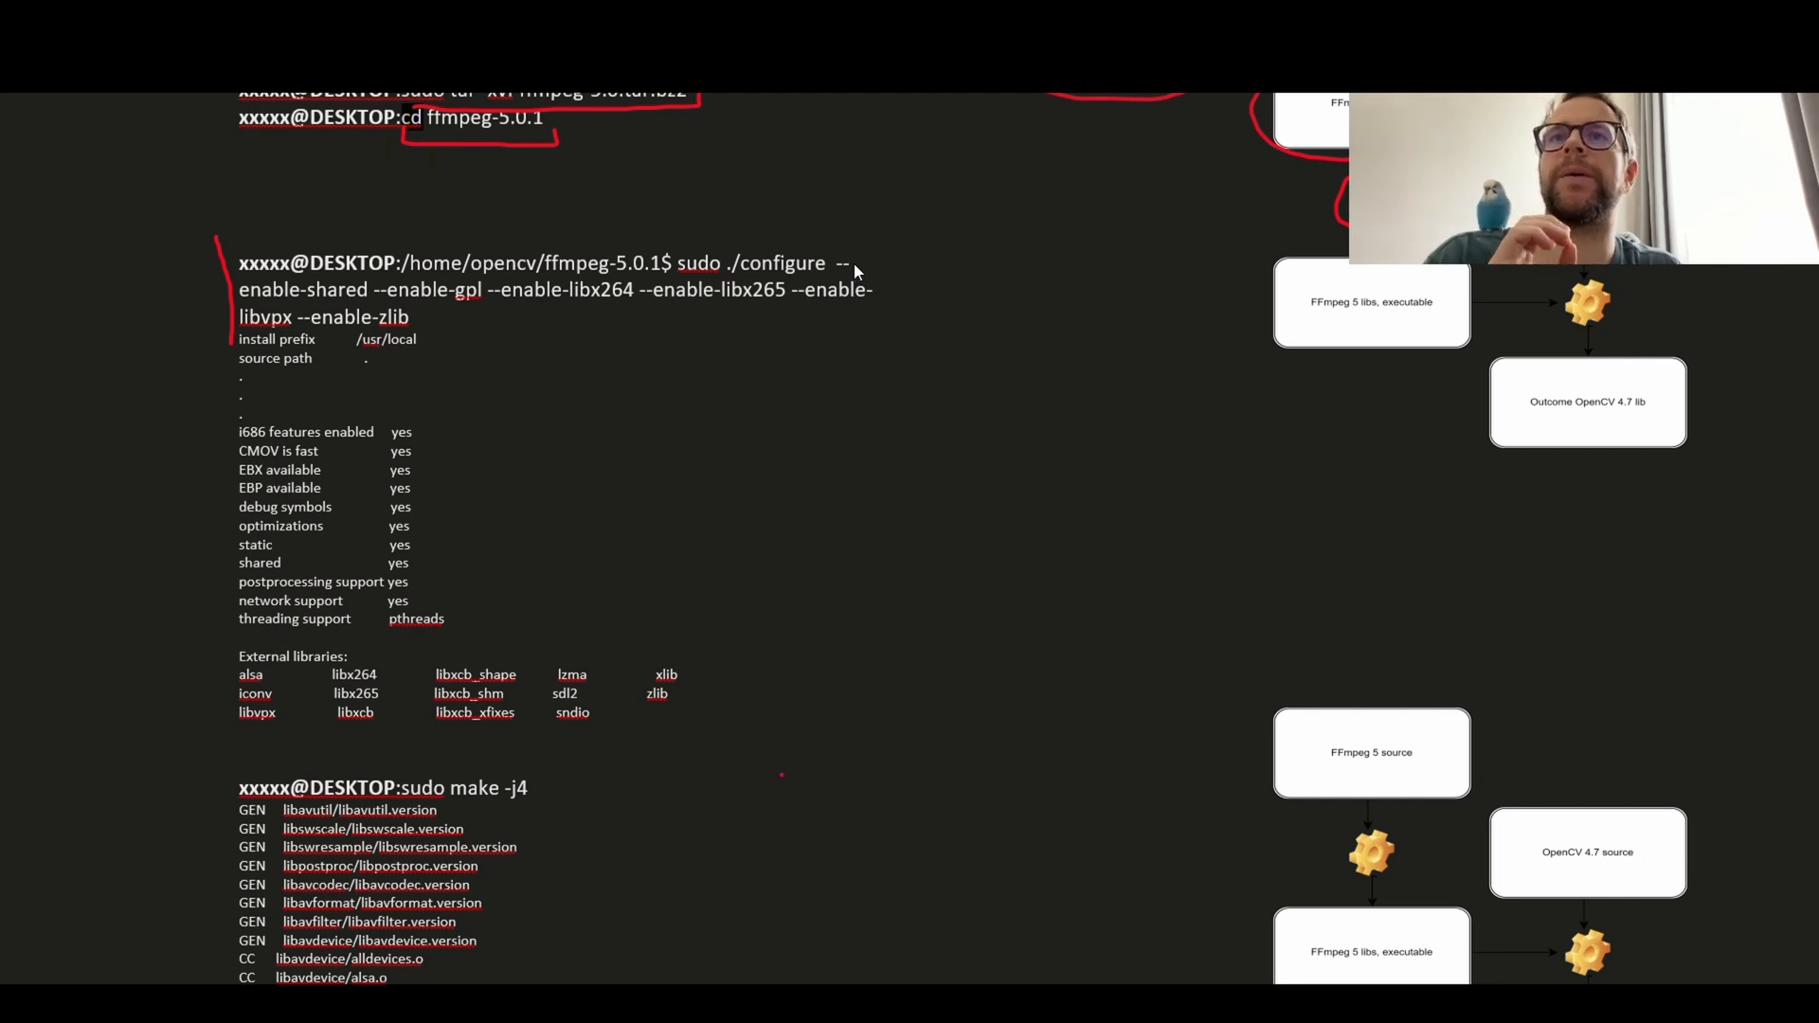
{"action": "mouse_move", "coordinate": [251, 323]}
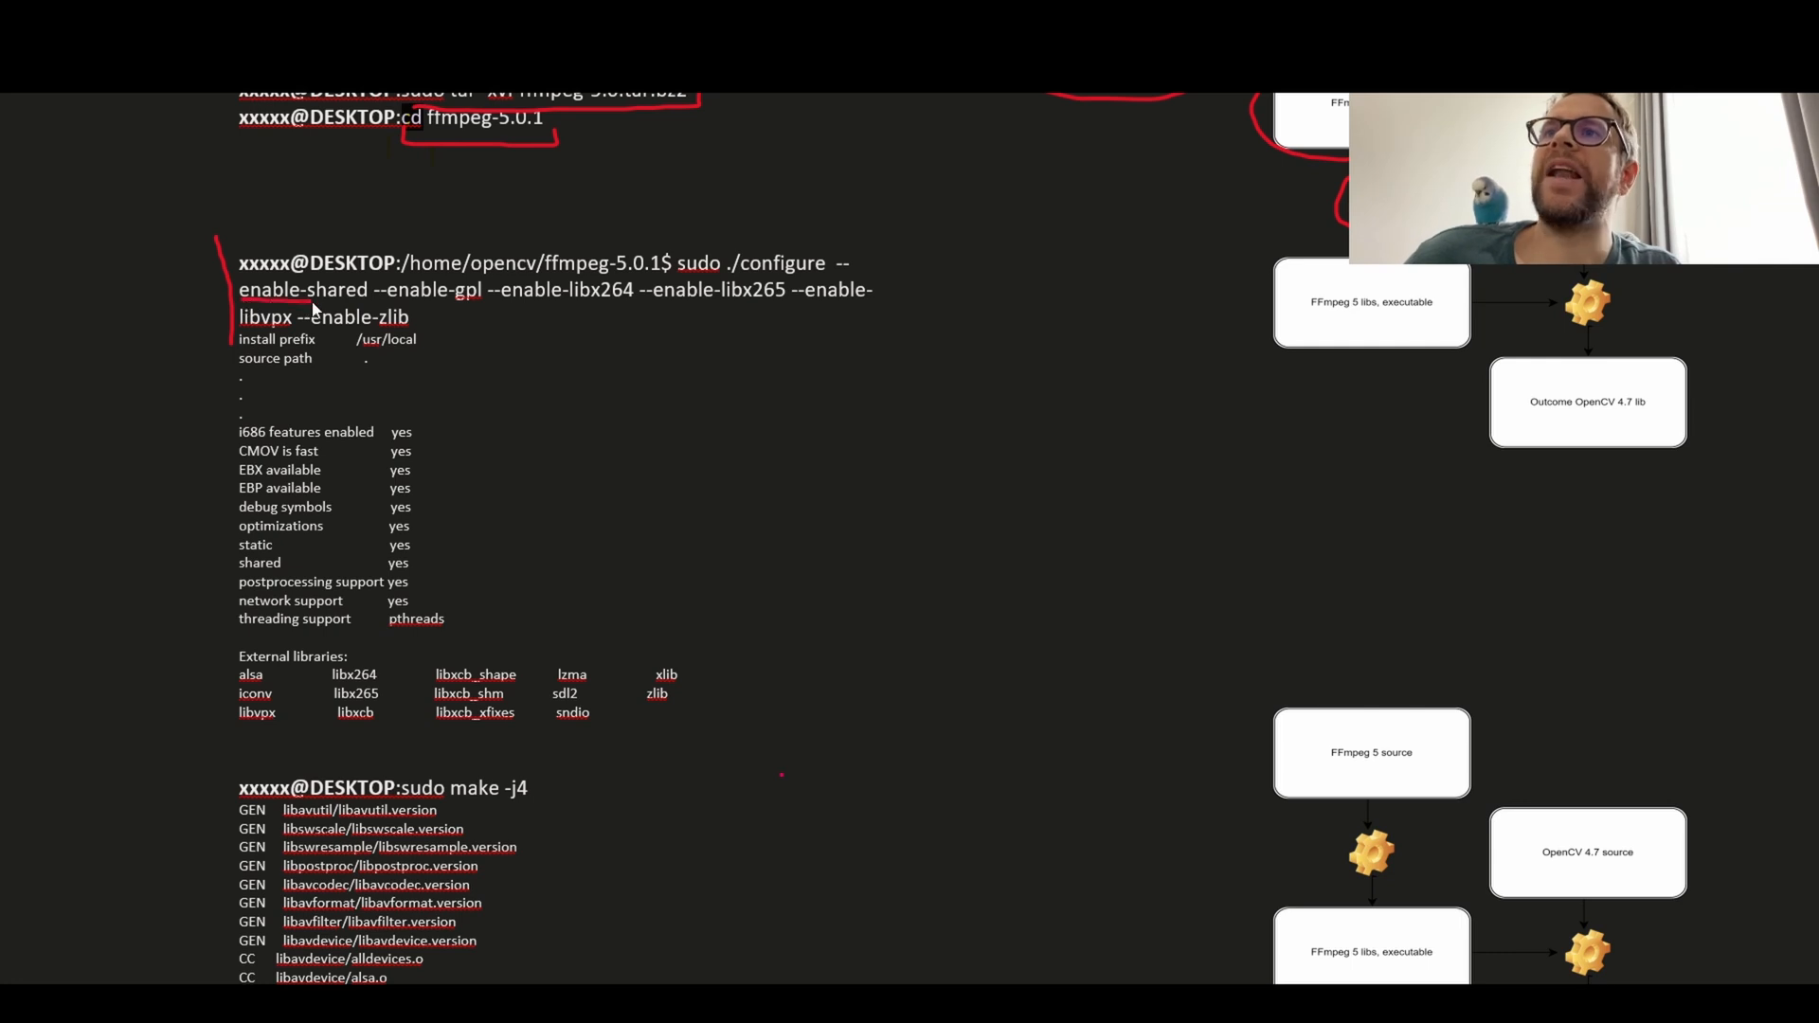
{"action": "mouse_move", "coordinate": [371, 313]}
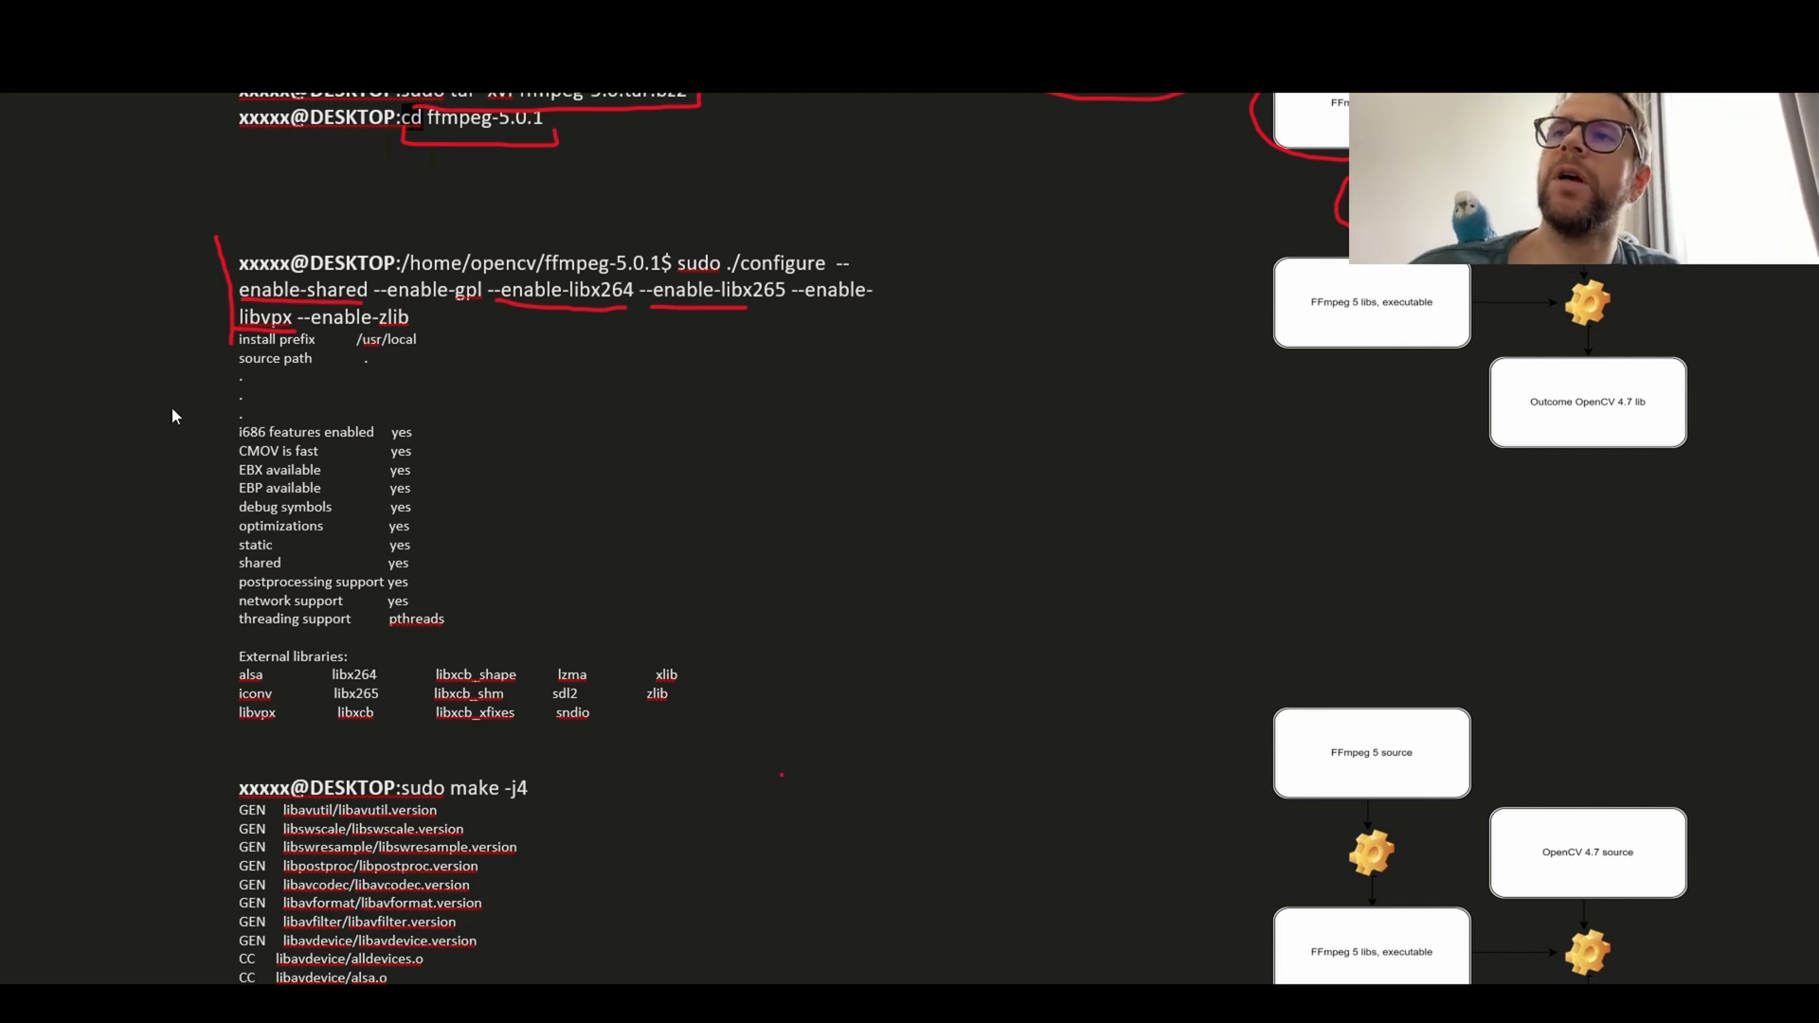
{"action": "mouse_move", "coordinate": [872, 275]}
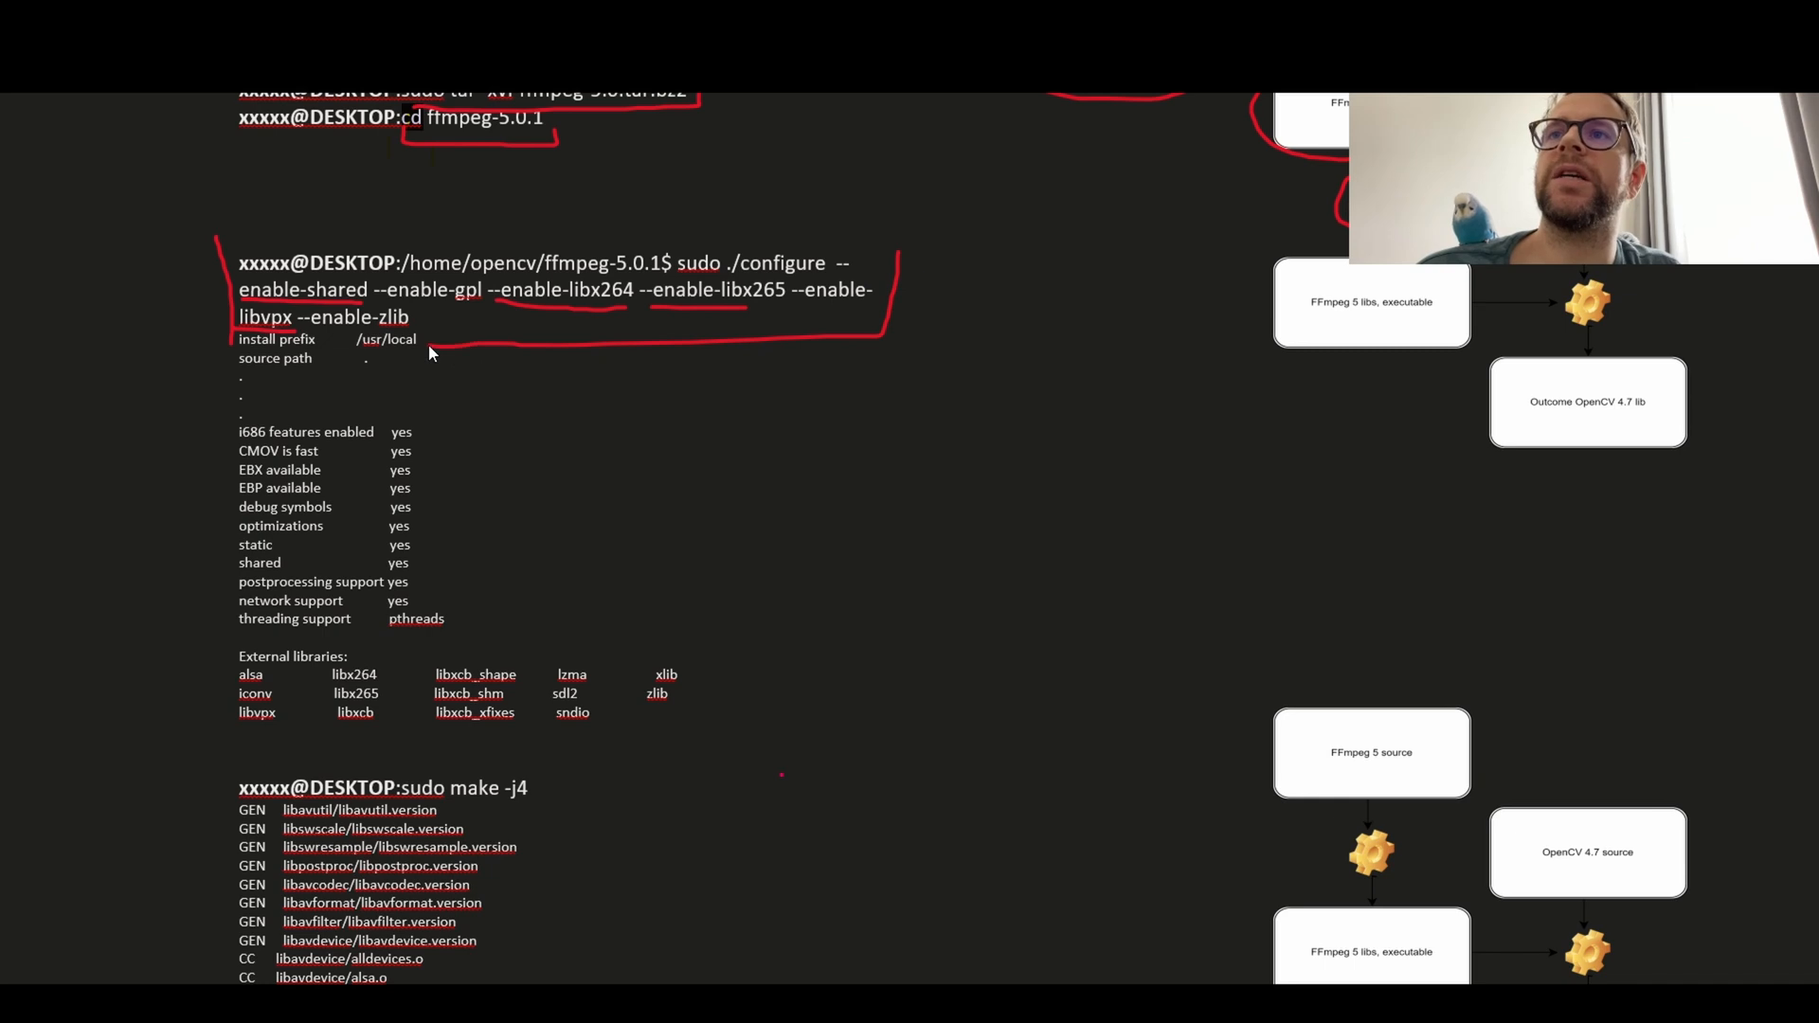
{"action": "mouse_move", "coordinate": [320, 443]}
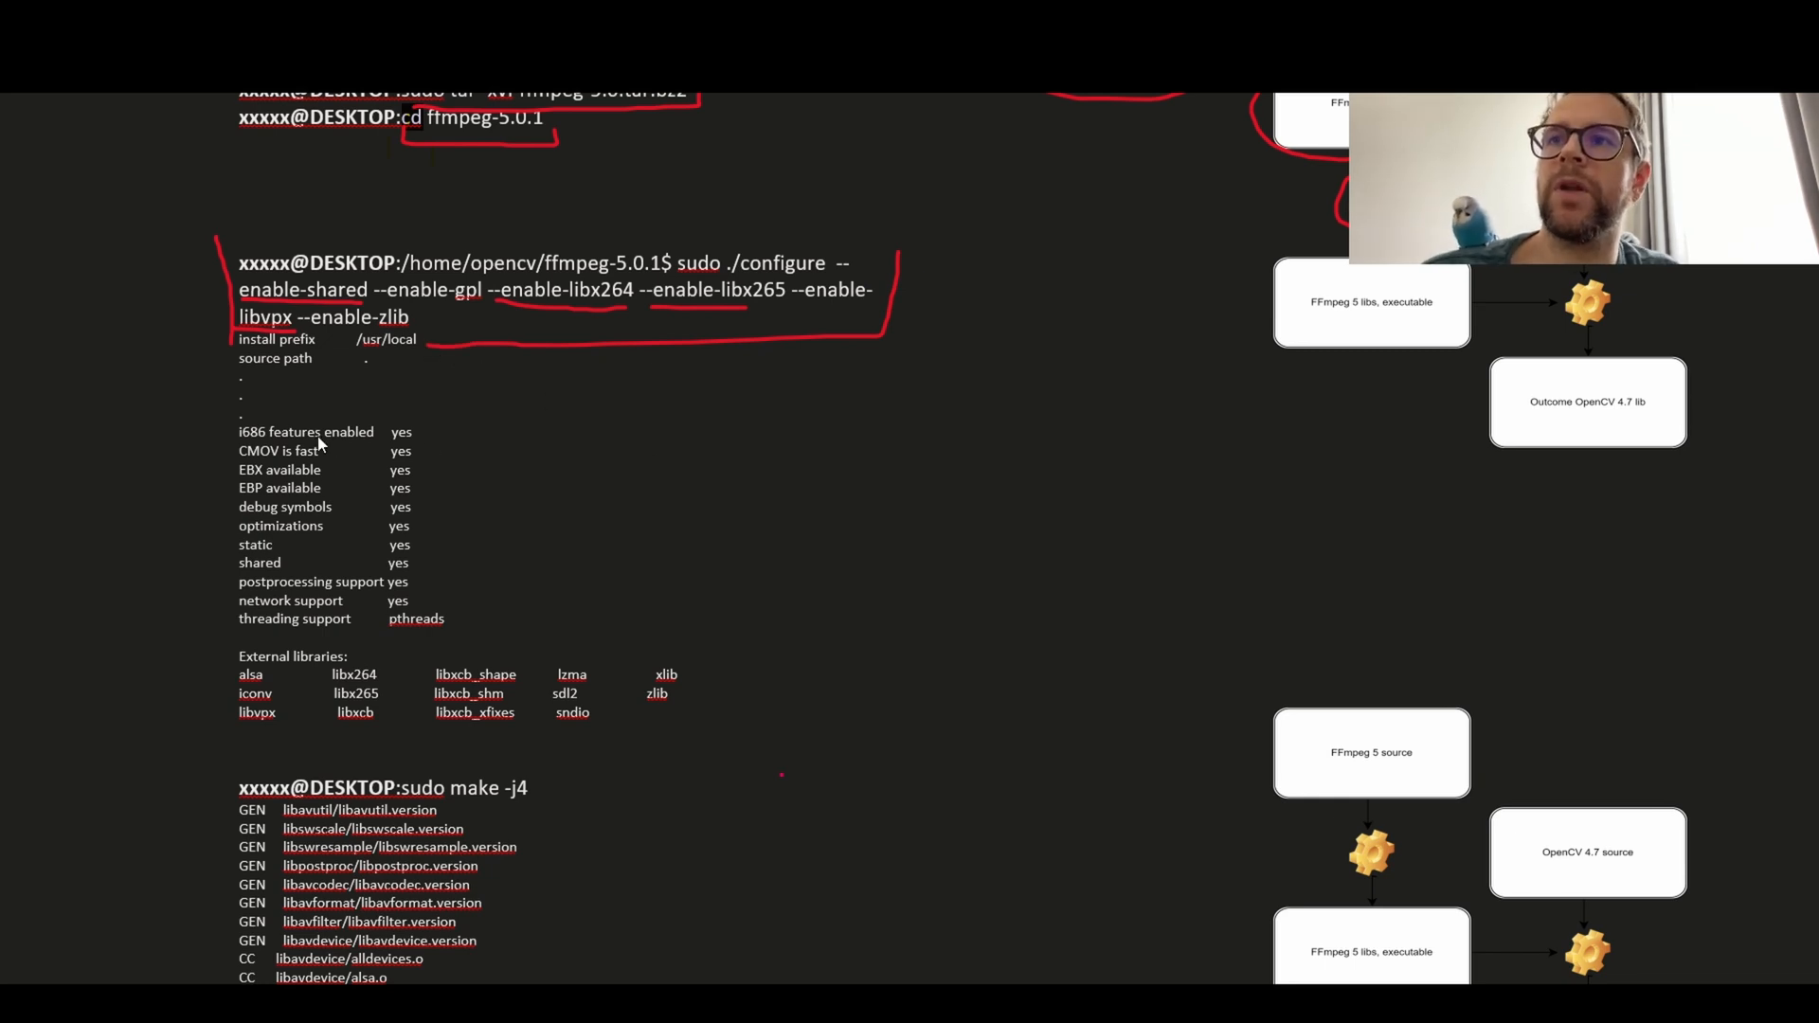
{"action": "mouse_move", "coordinate": [179, 416]}
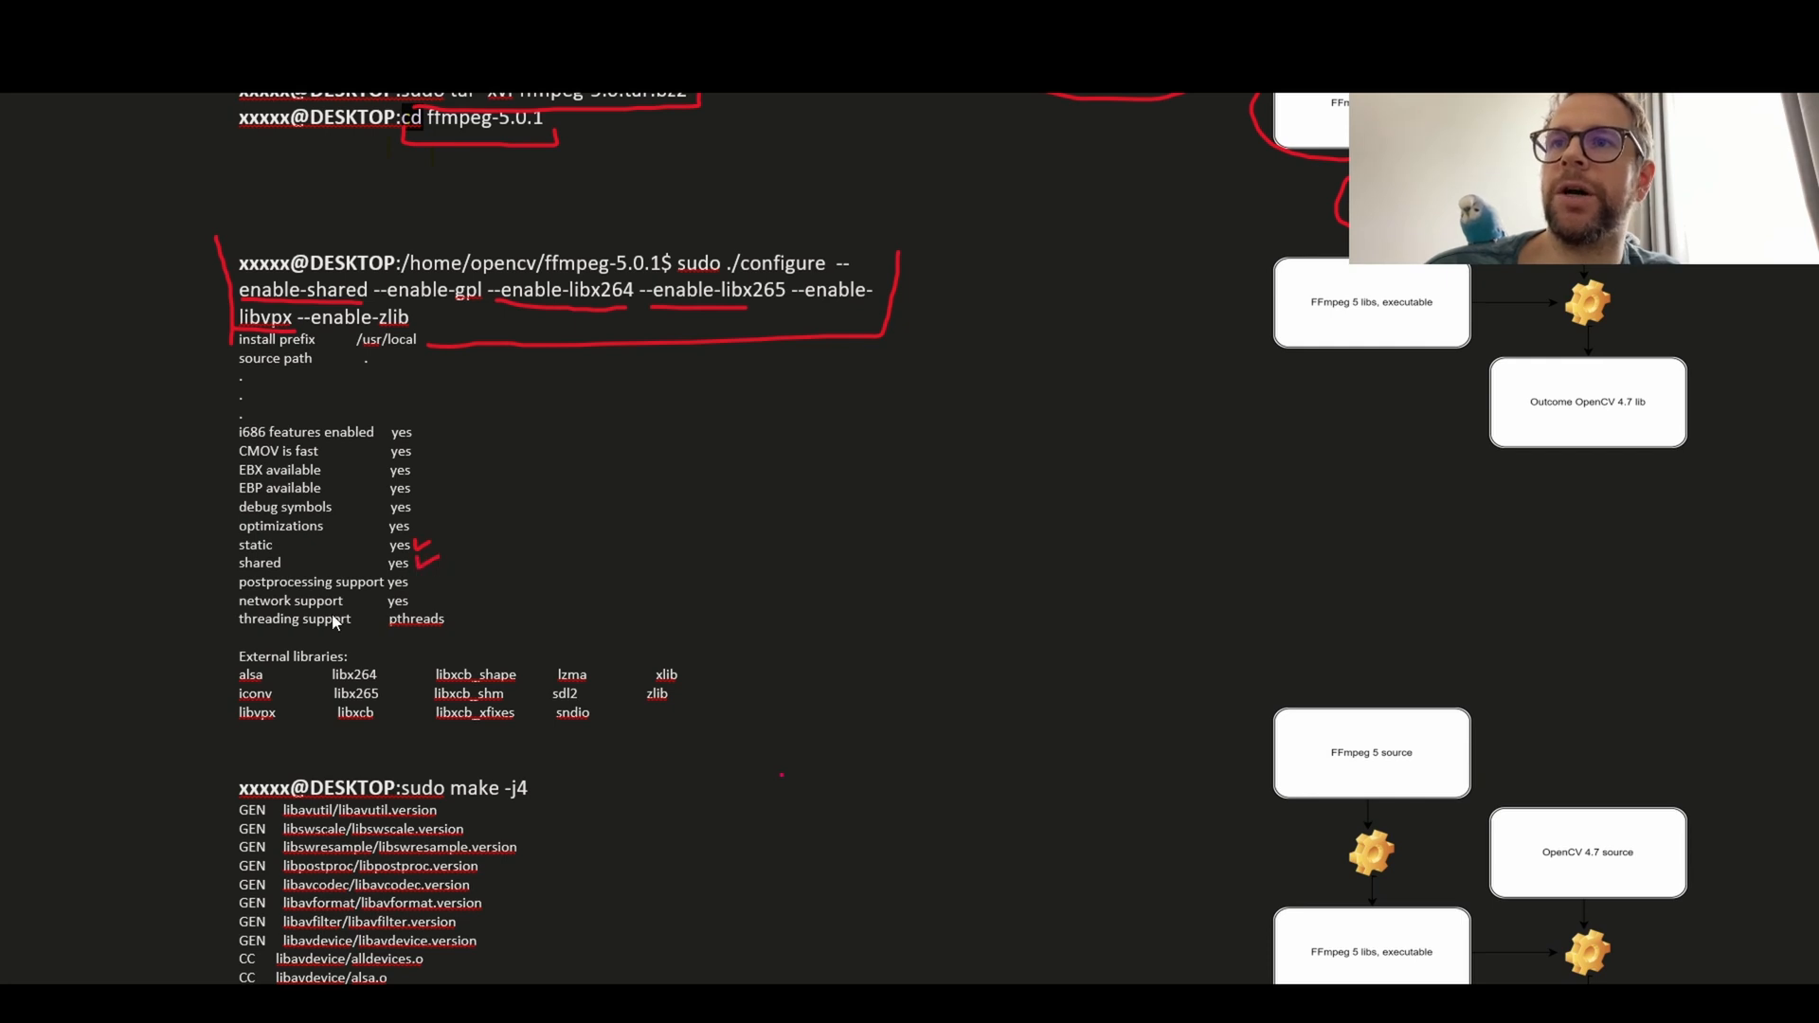
{"action": "mouse_move", "coordinate": [305, 725]}
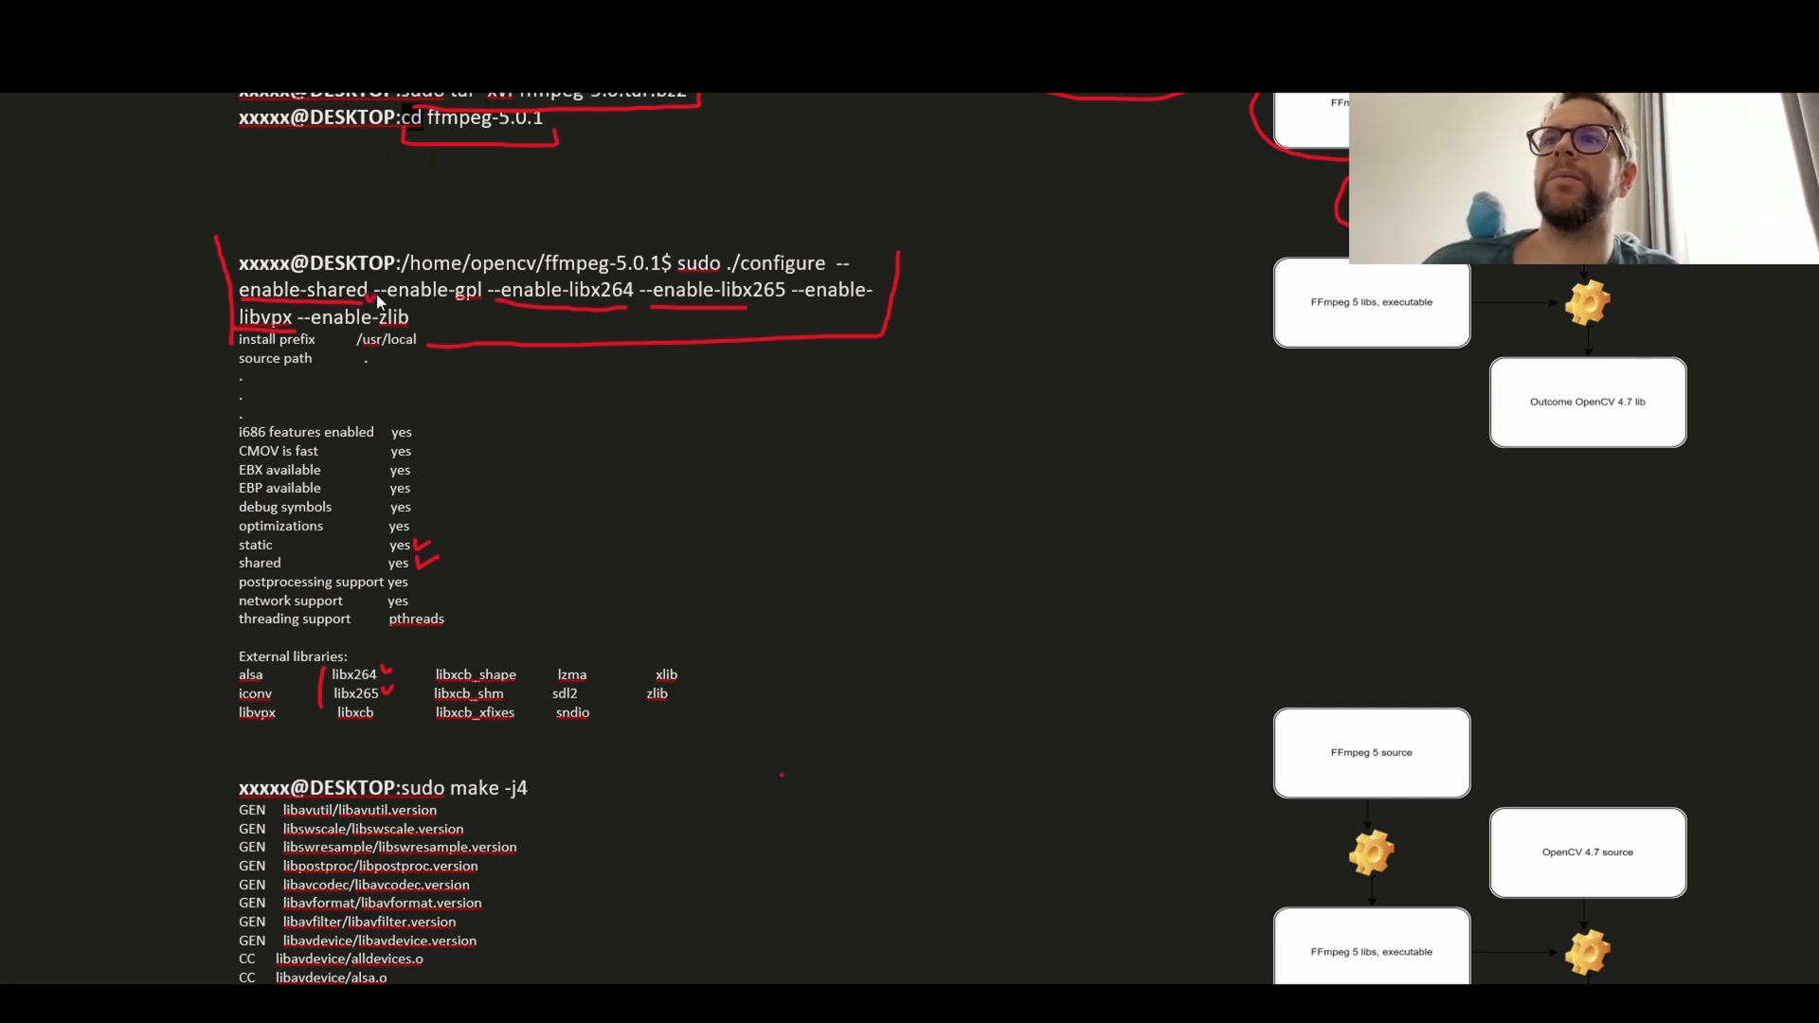
{"action": "mouse_move", "coordinate": [614, 484]}
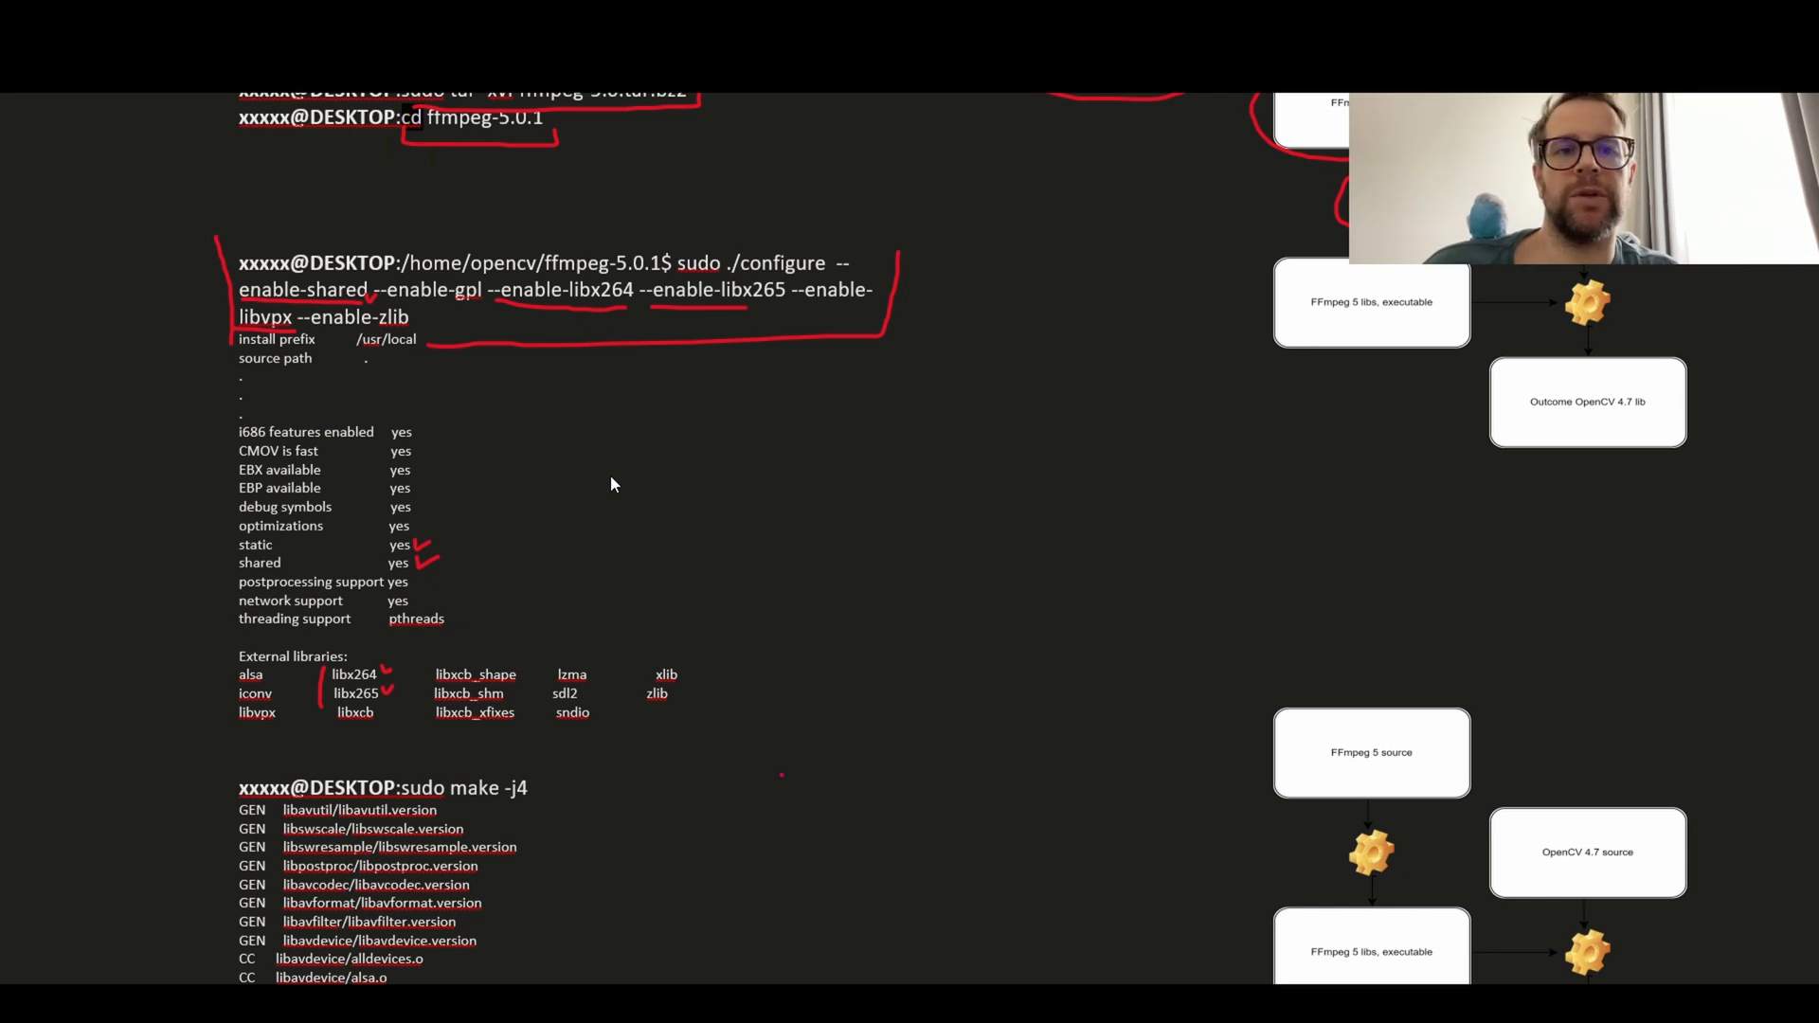
- Scroll past the annotated FFmpeg configure command and its ticked results
{"action": "scroll", "scroll_direction": "down", "scroll_amount": 3}
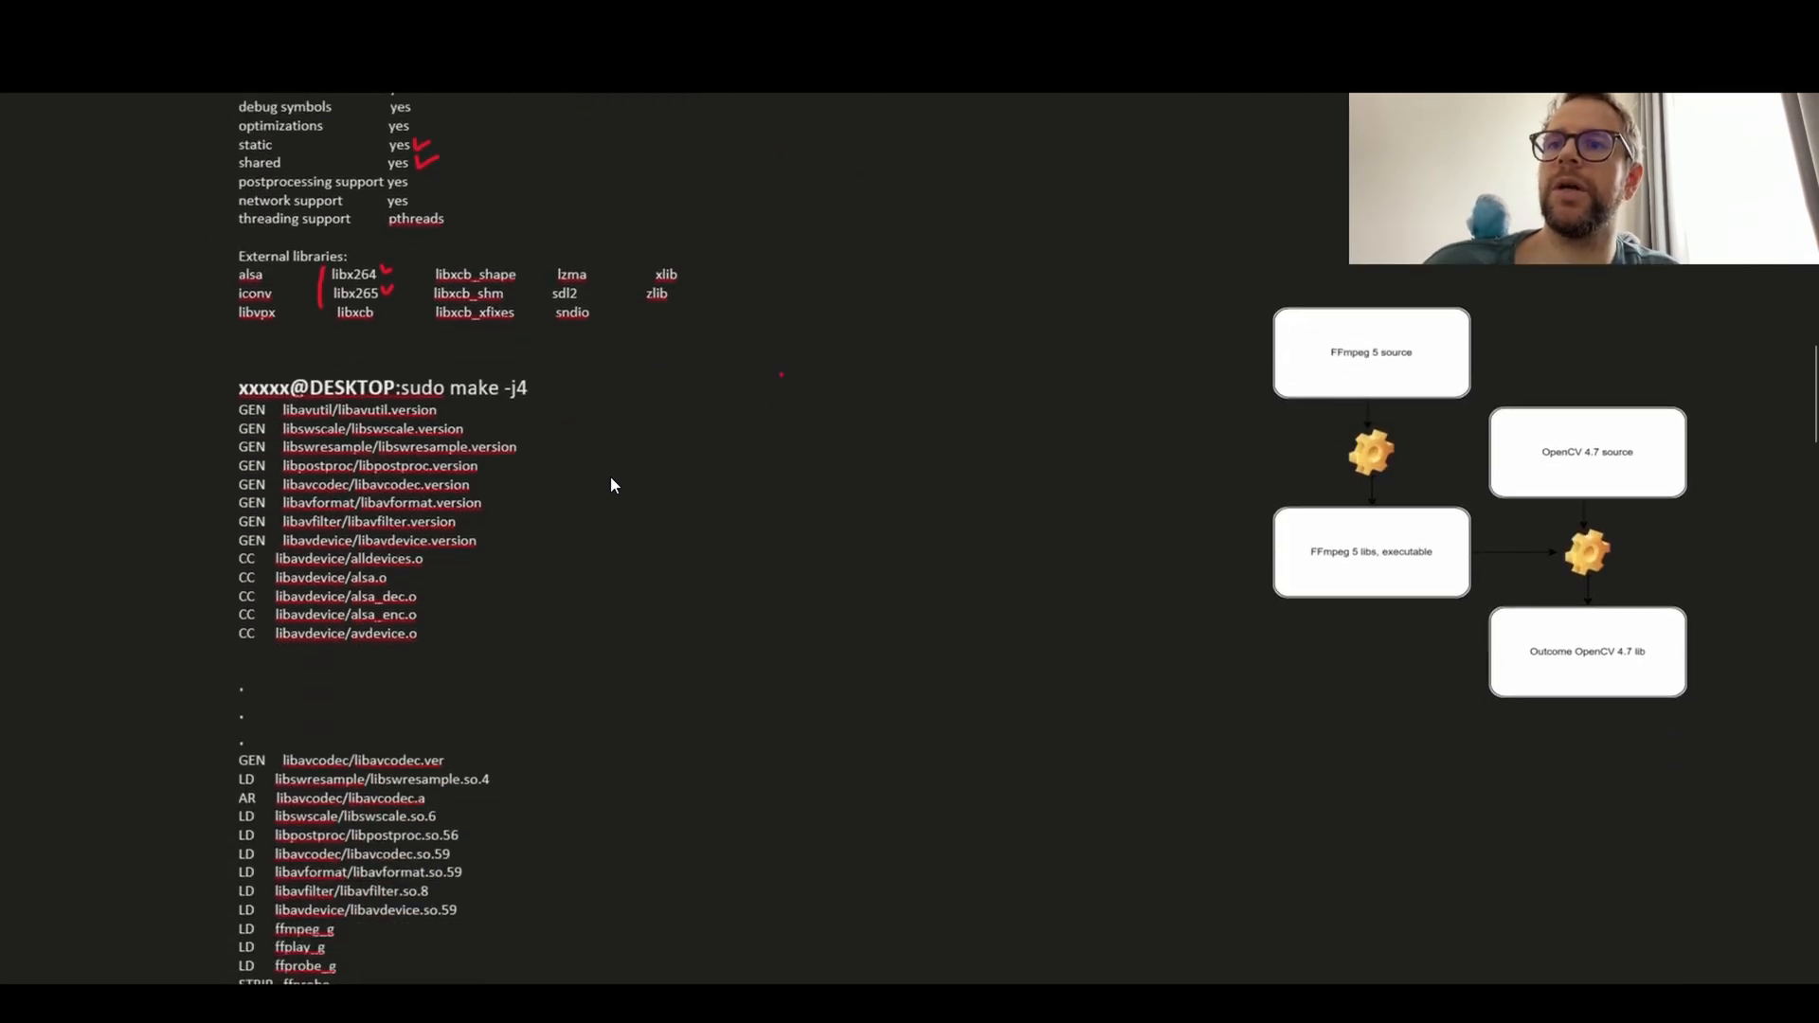
- Annotate the sudo make -j4 build step in red ink
{"action": "scroll", "scroll_direction": "down", "scroll_amount": 3}
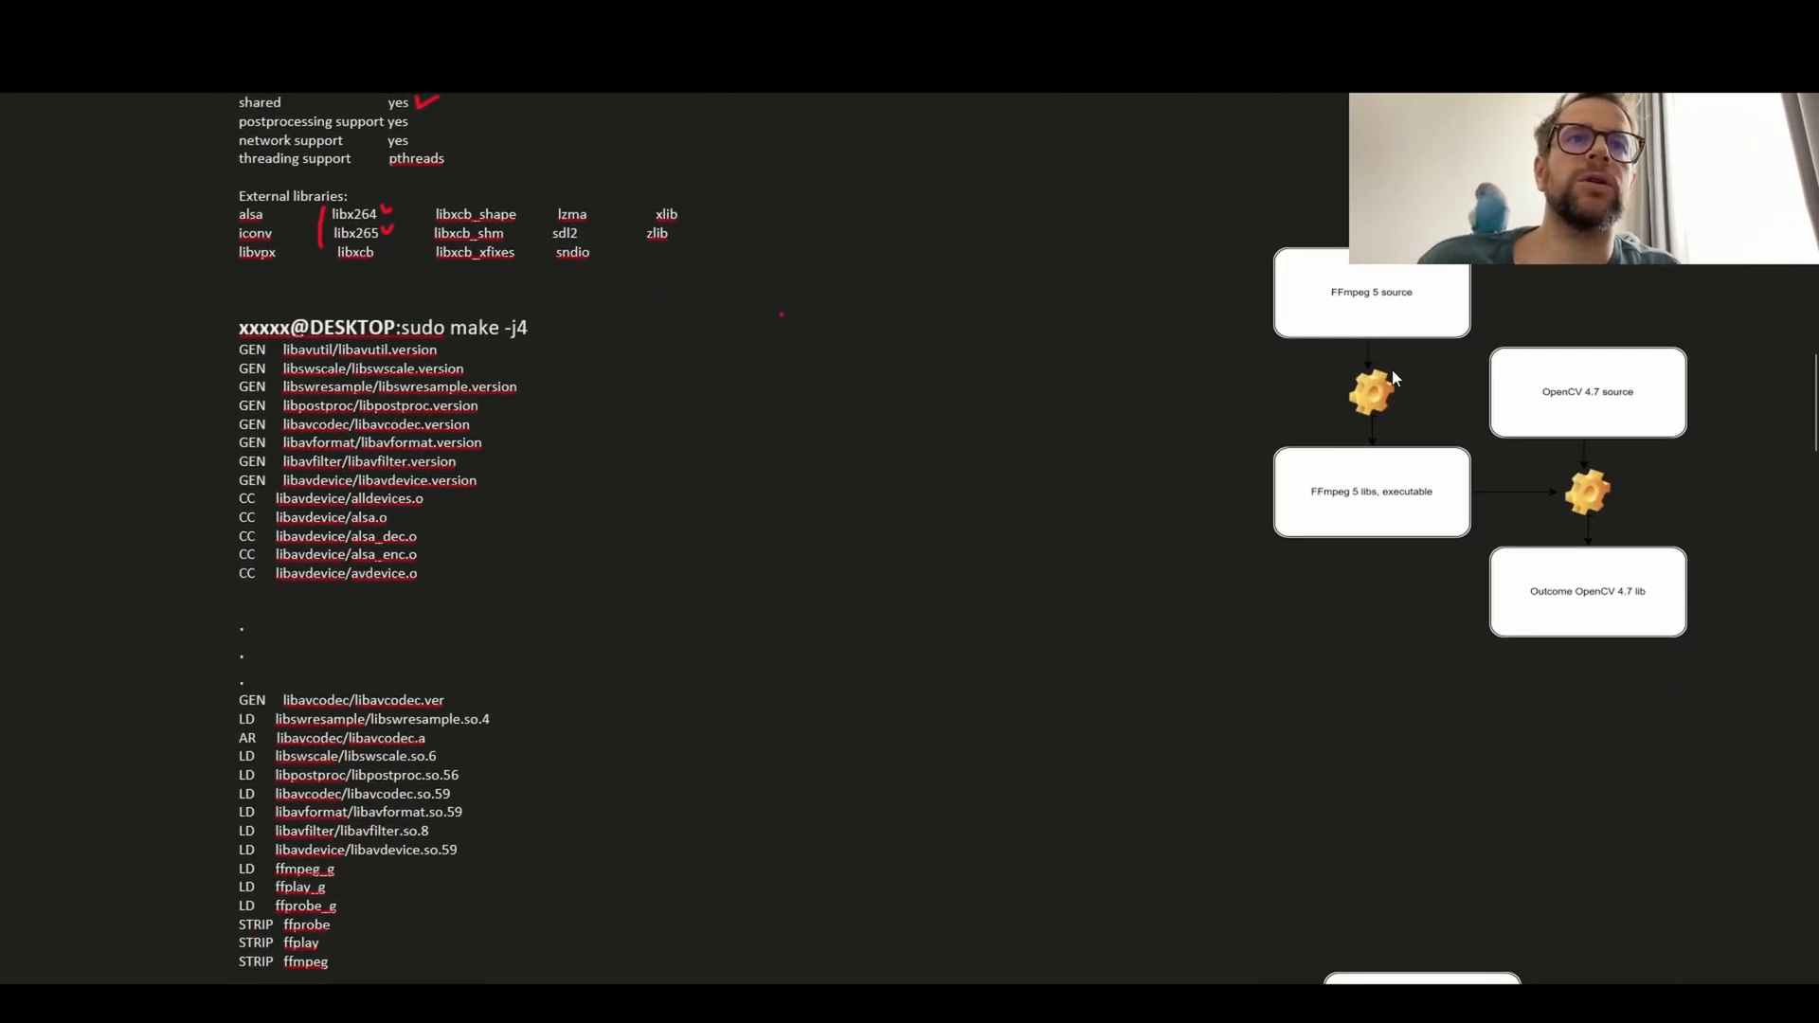
{"action": "left_click_drag", "start_coordinate": [1259, 226], "coordinate": [1462, 414]}
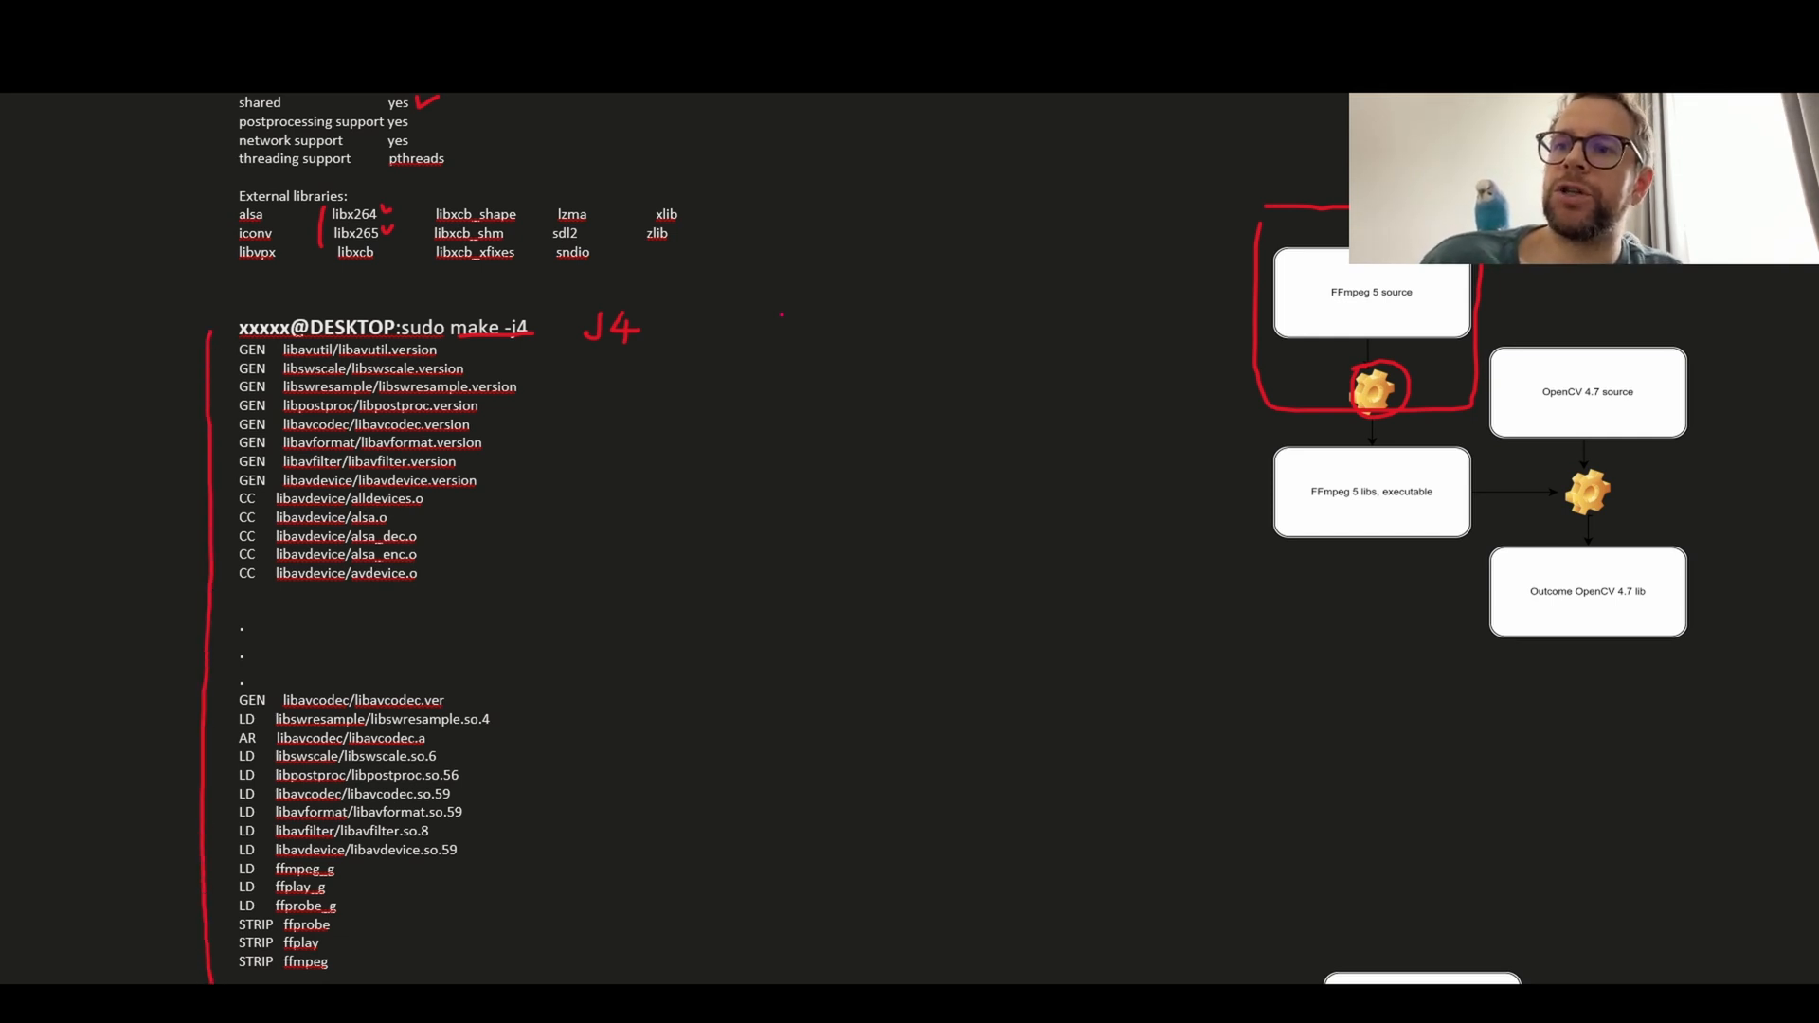
{"action": "mouse_move", "coordinate": [544, 846]}
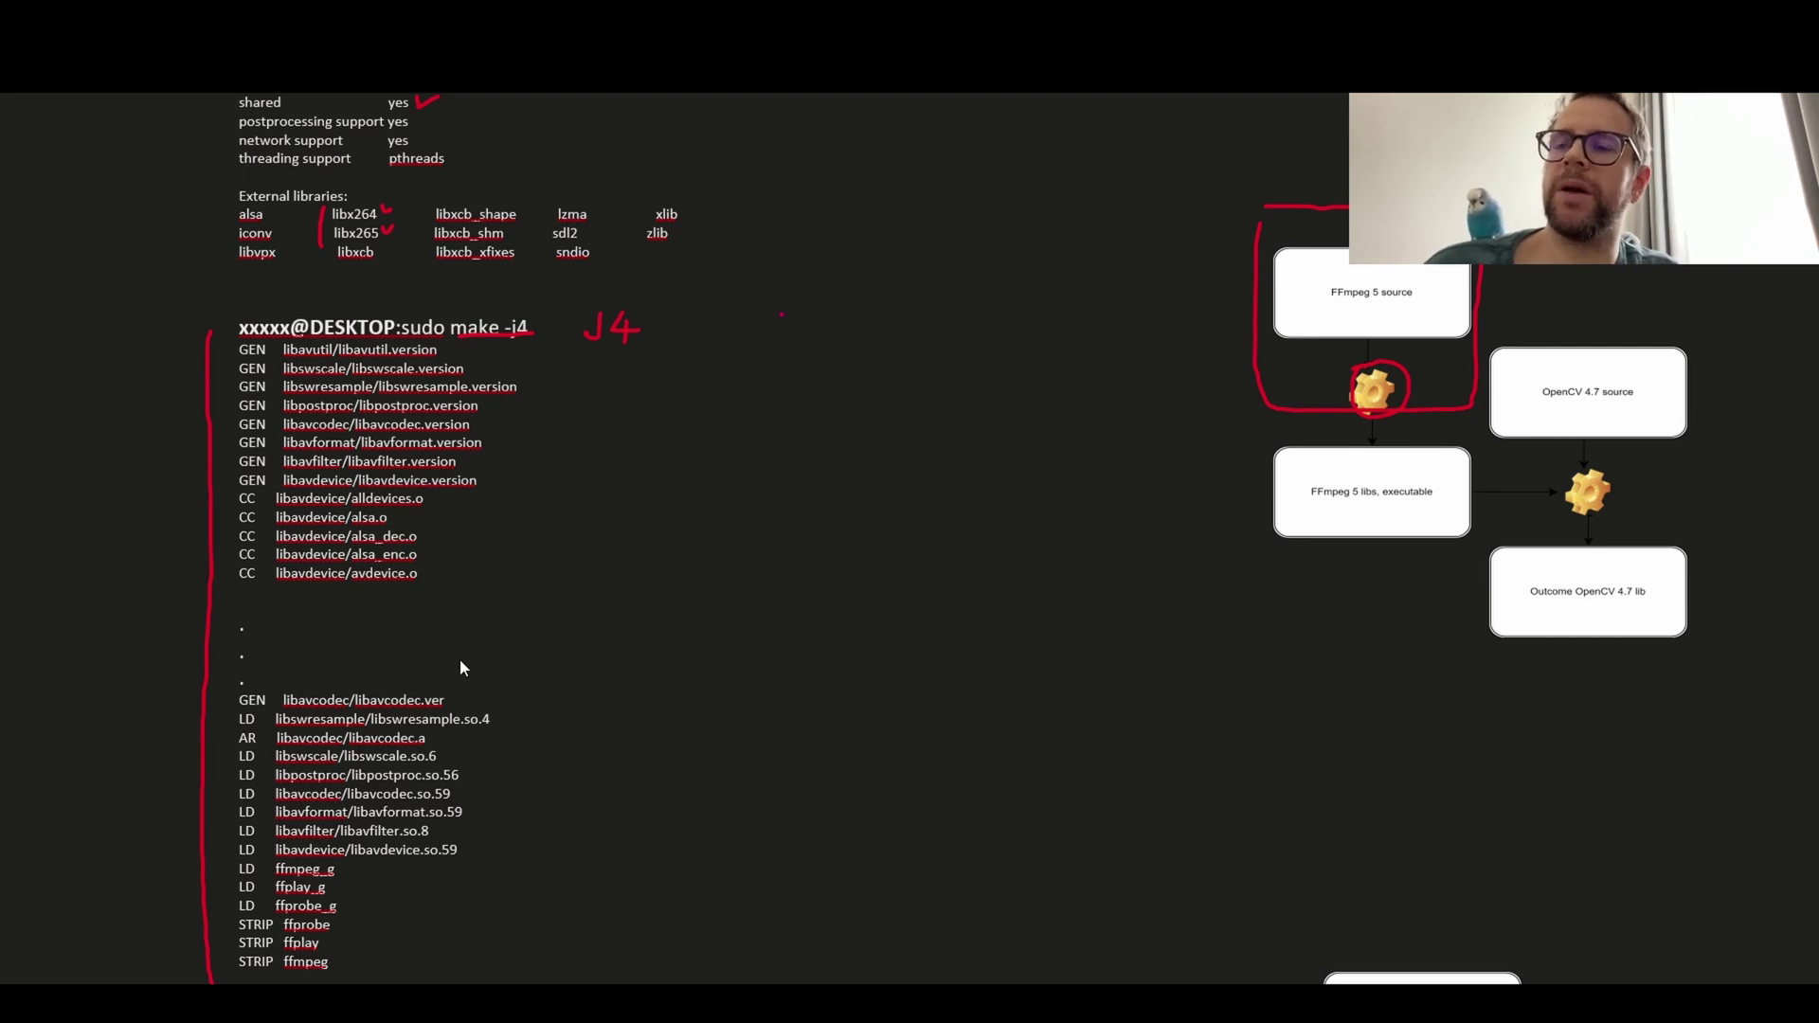
{"action": "mouse_move", "coordinate": [393, 927]}
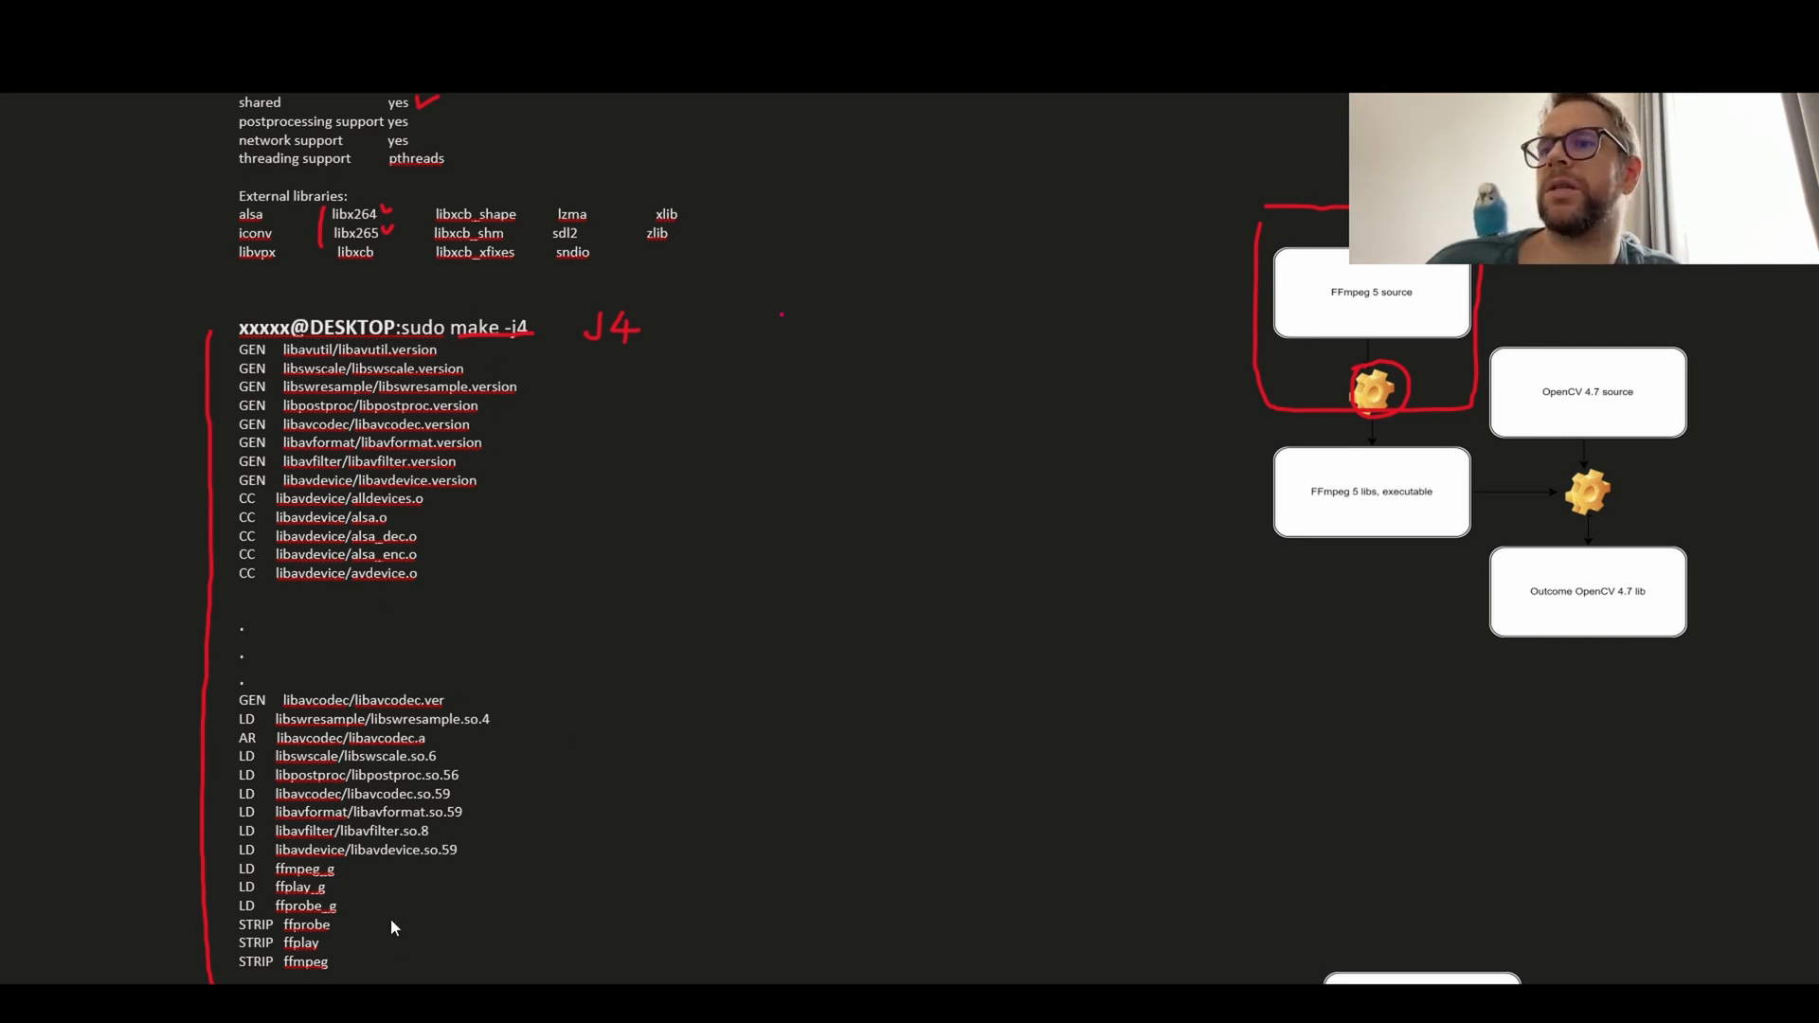
{"action": "scroll", "scroll_direction": "down", "scroll_amount": 3}
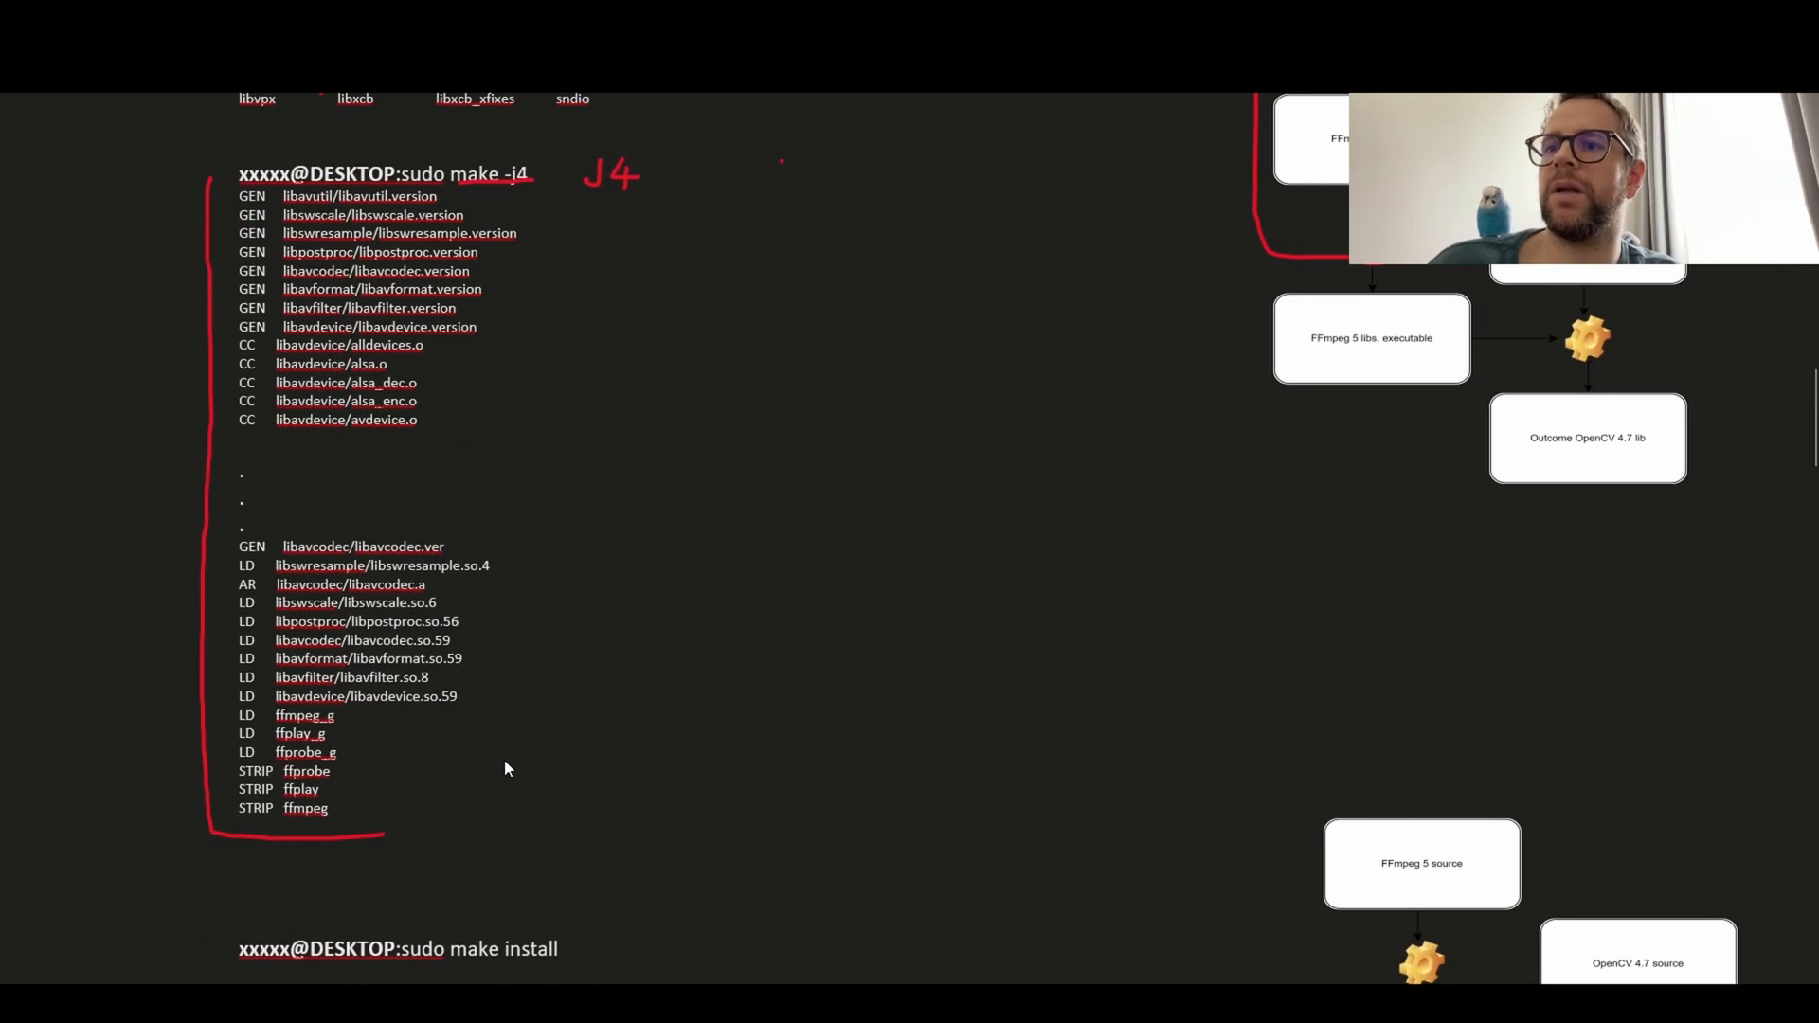
- Underline sudo make install in red and scroll toward the OpenCV compile section
{"action": "scroll", "scroll_direction": "down", "scroll_amount": 3}
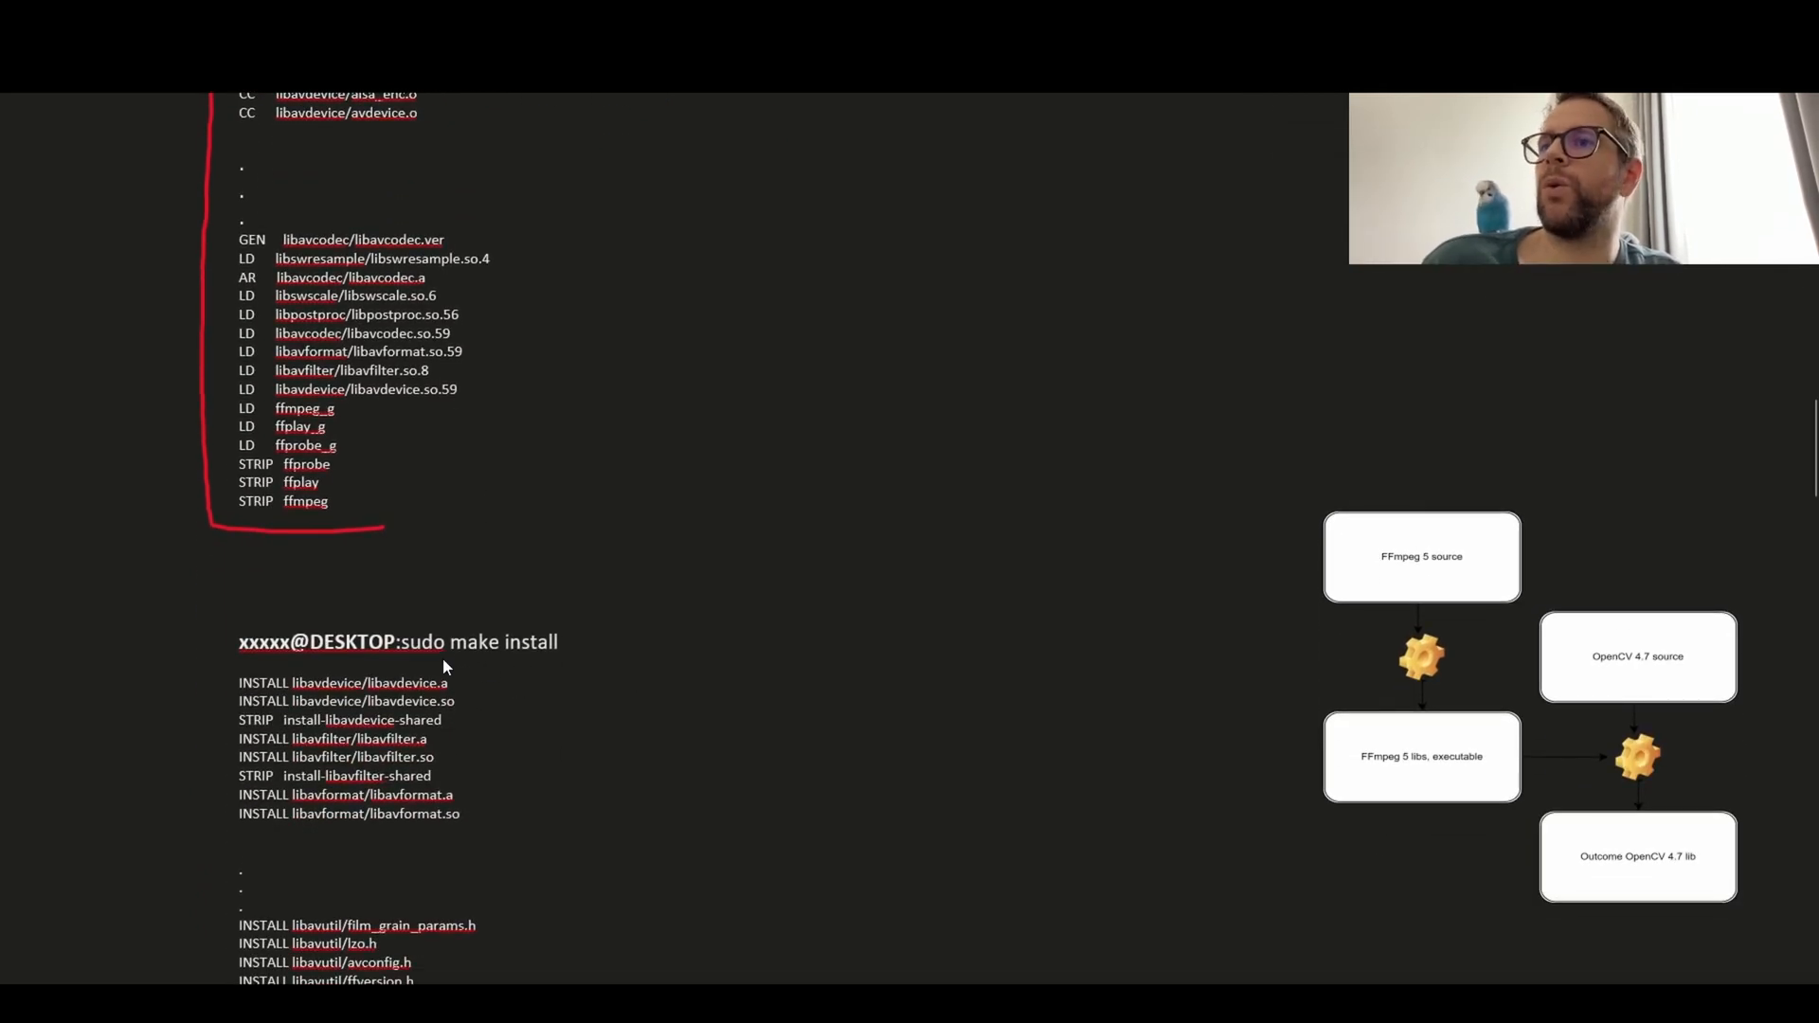
{"action": "left_click_drag", "start_coordinate": [406, 661], "coordinate": [569, 650]}
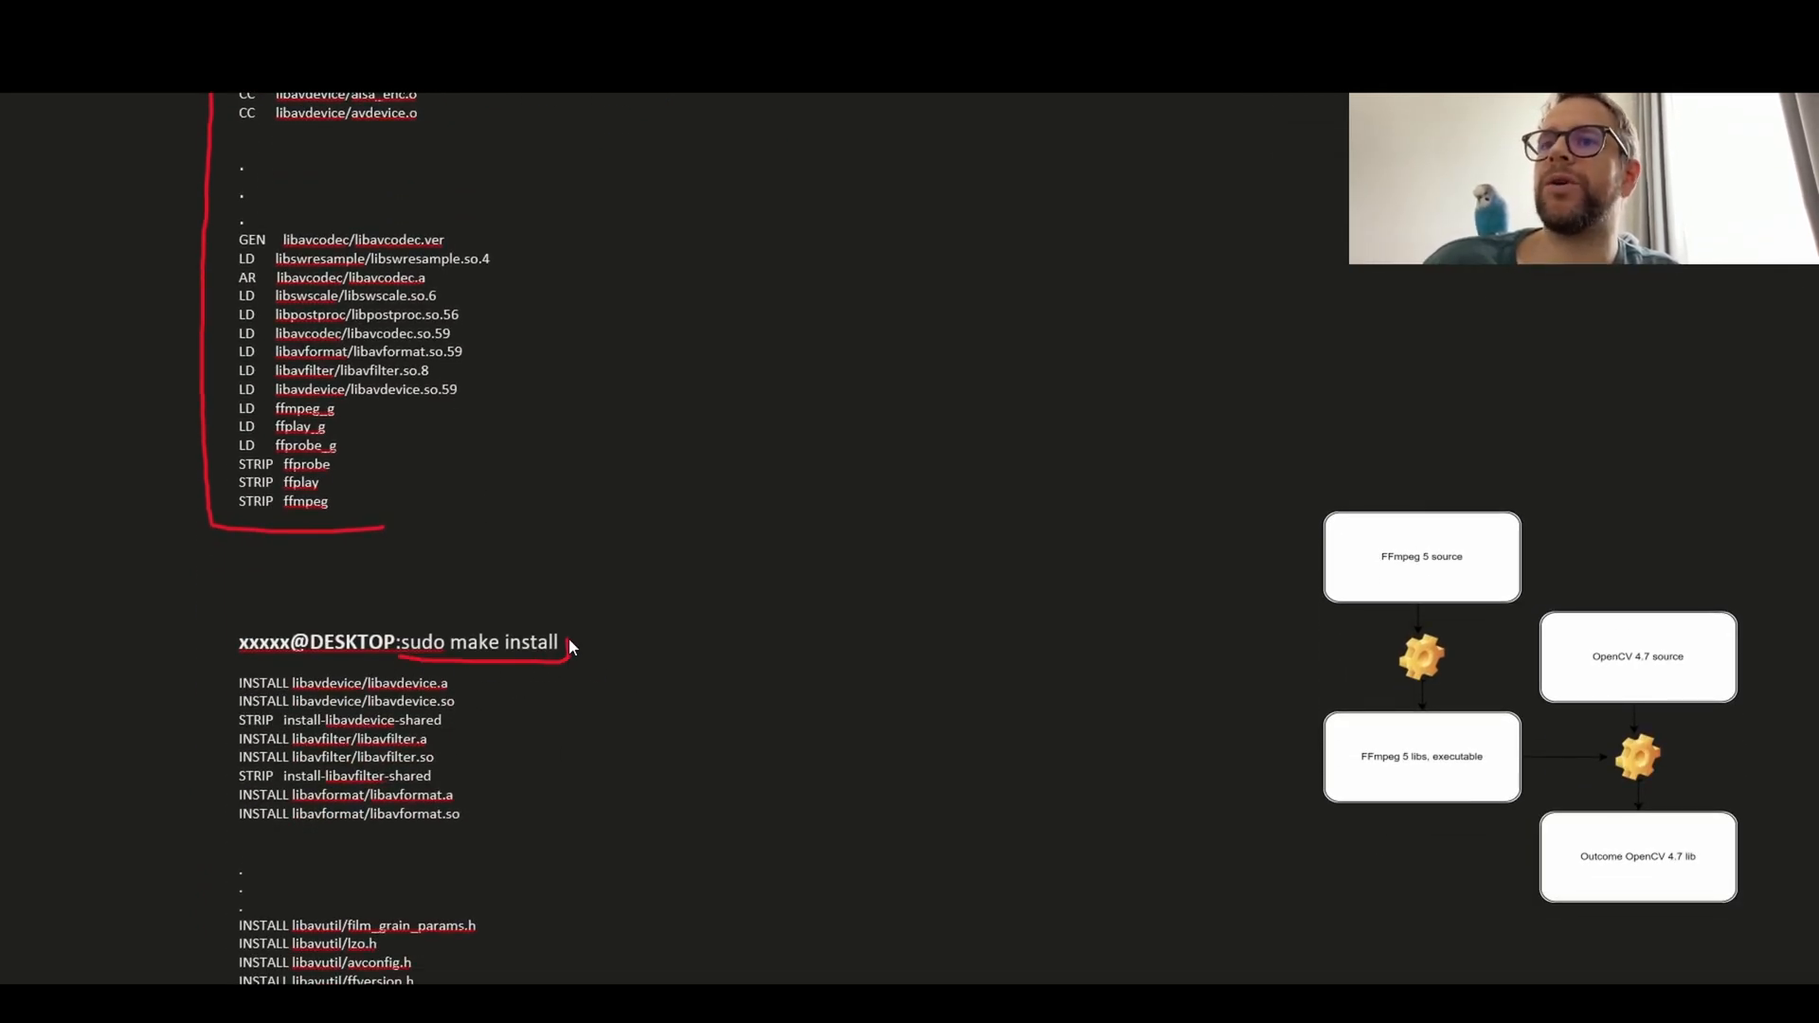
{"action": "scroll", "scroll_direction": "down", "scroll_amount": 3}
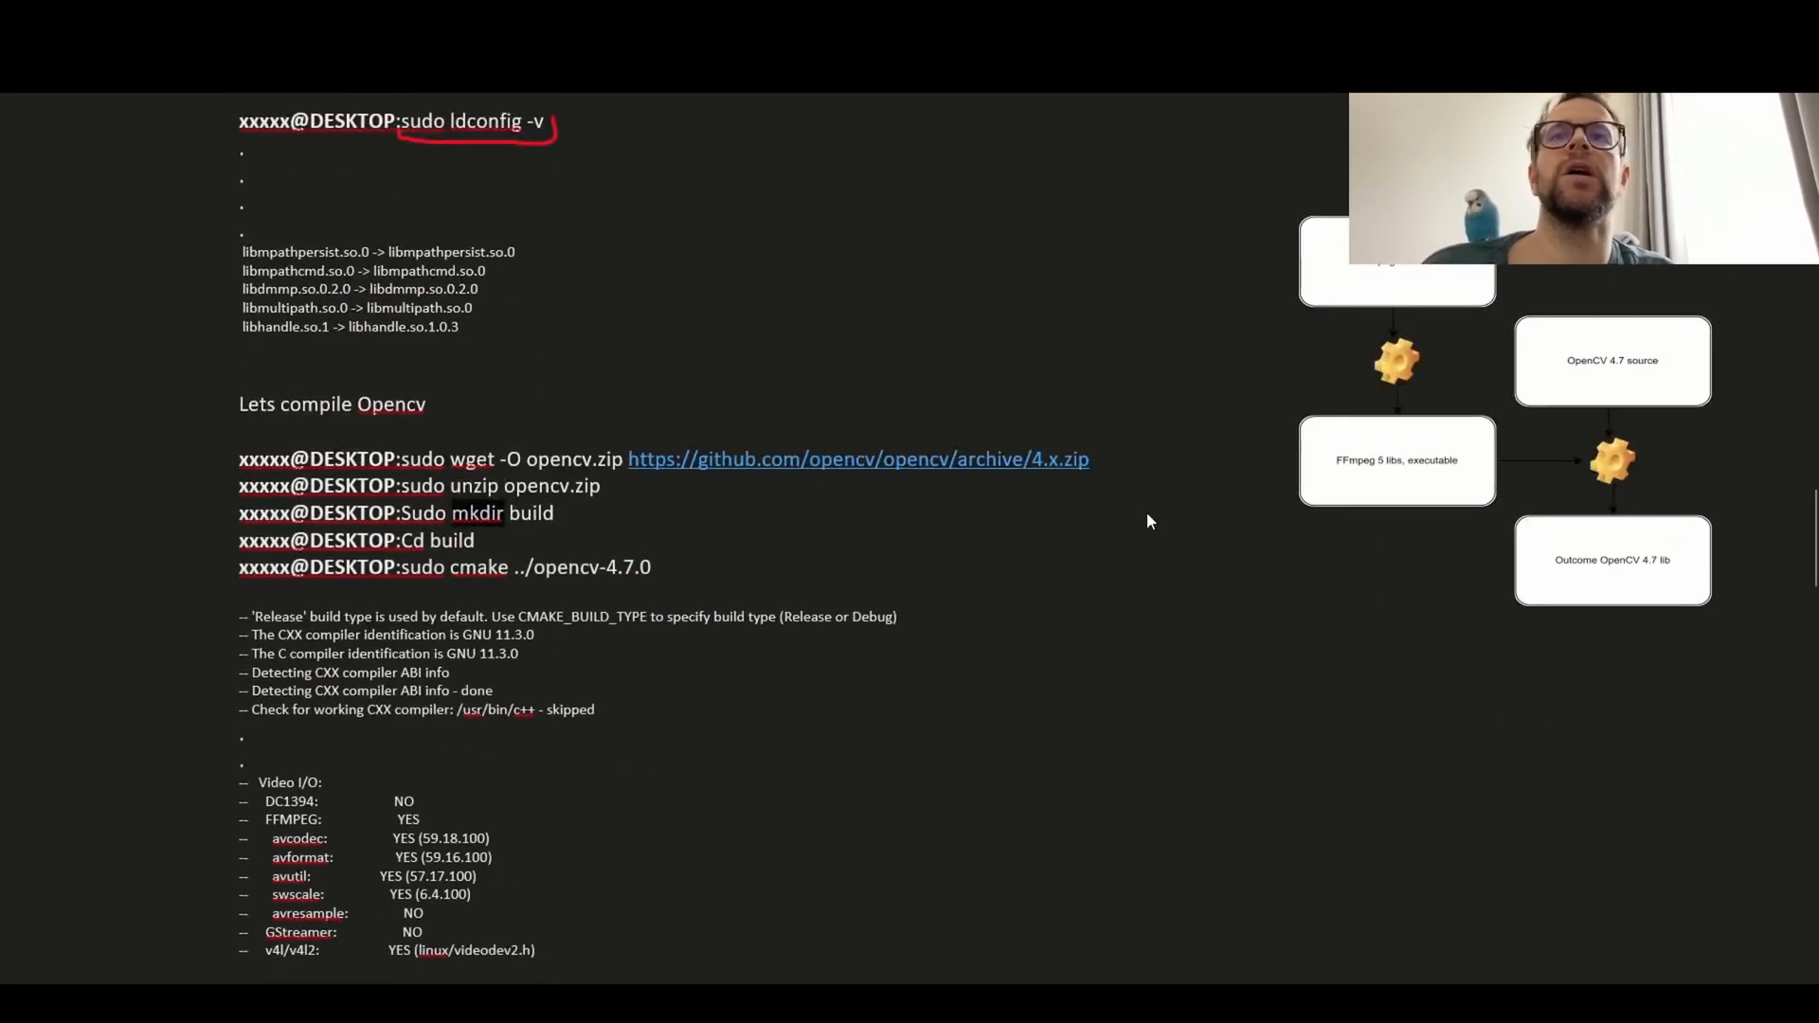
{"action": "mouse_move", "coordinate": [471, 135]}
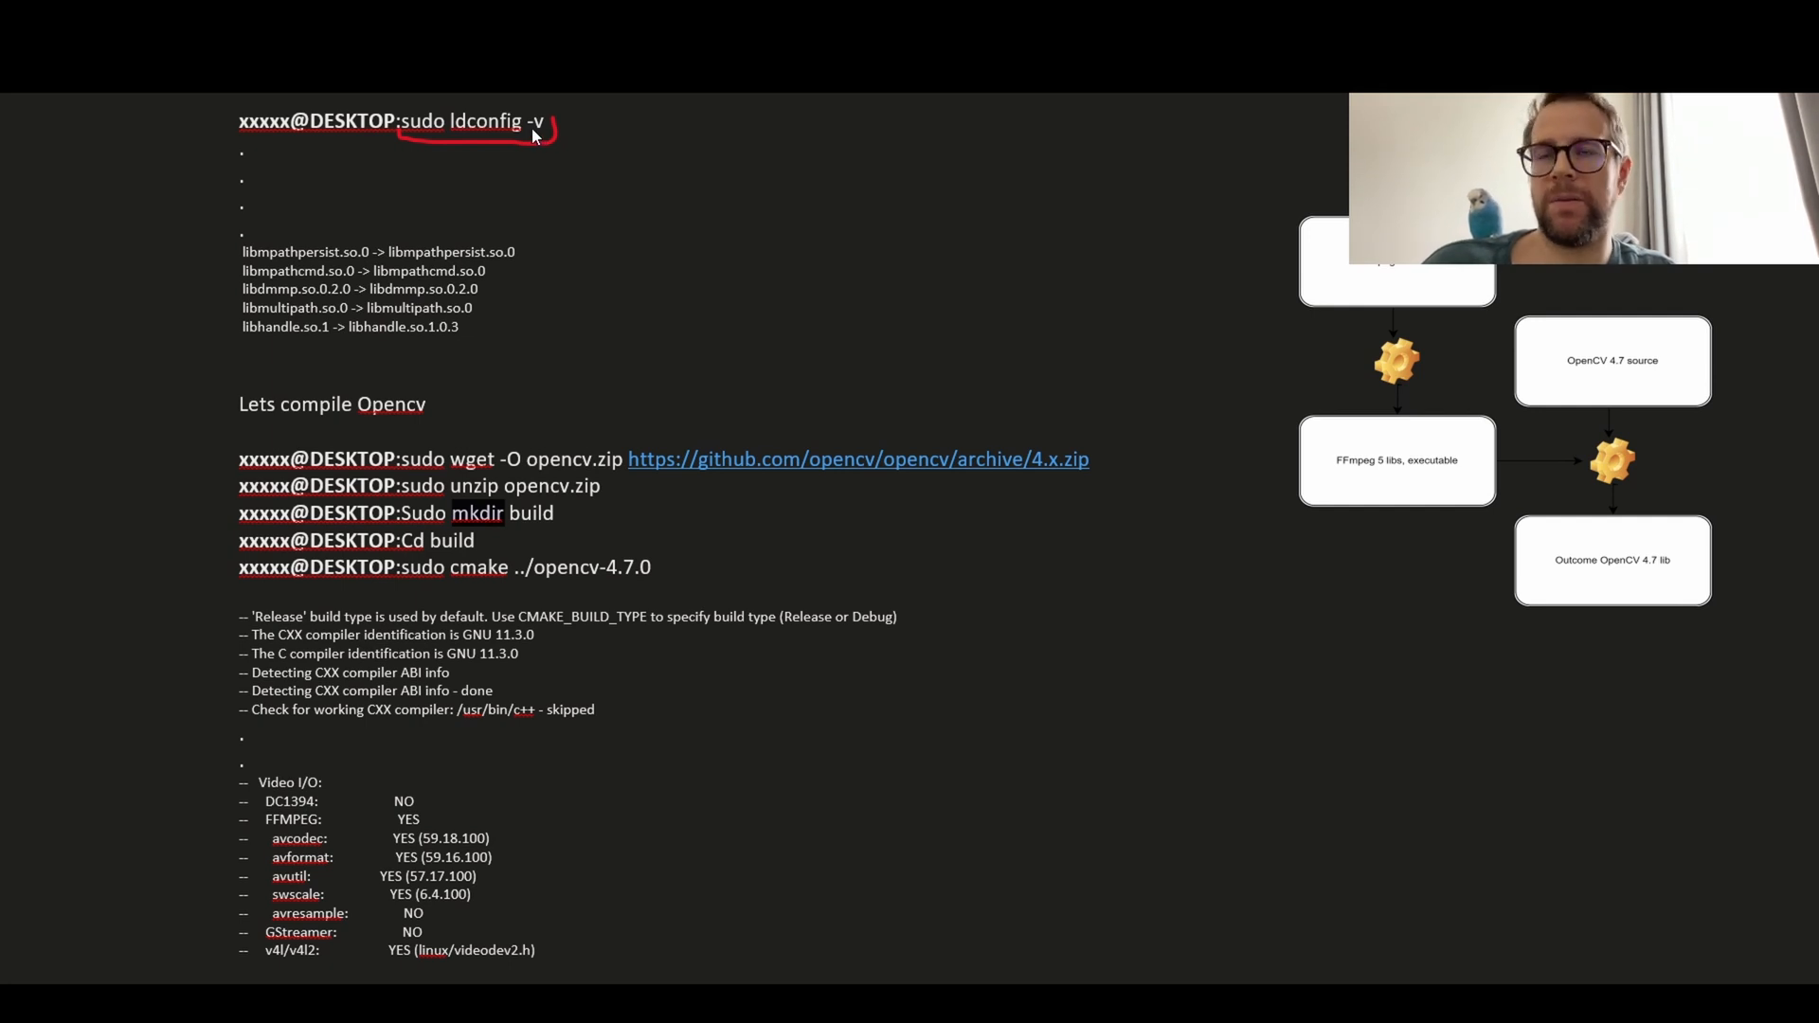
{"action": "mouse_move", "coordinate": [1202, 228]}
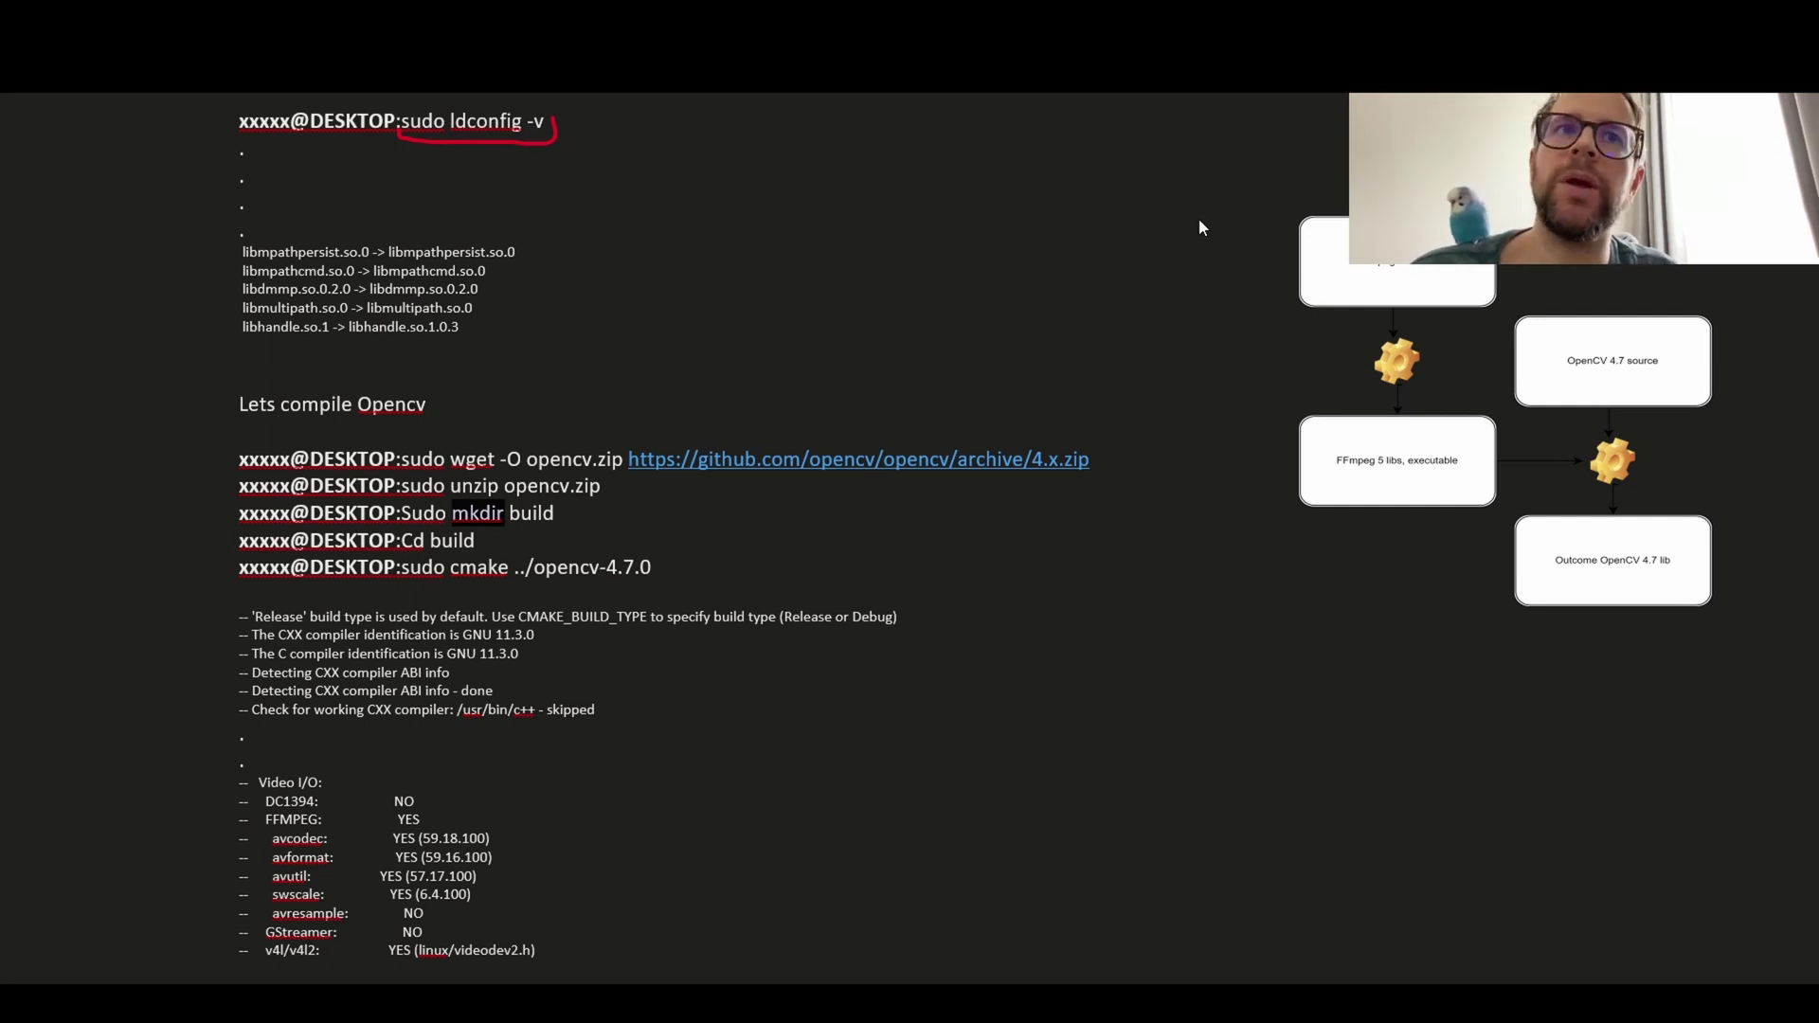
{"action": "left_click_drag", "start_coordinate": [1259, 197], "coordinate": [1380, 522]}
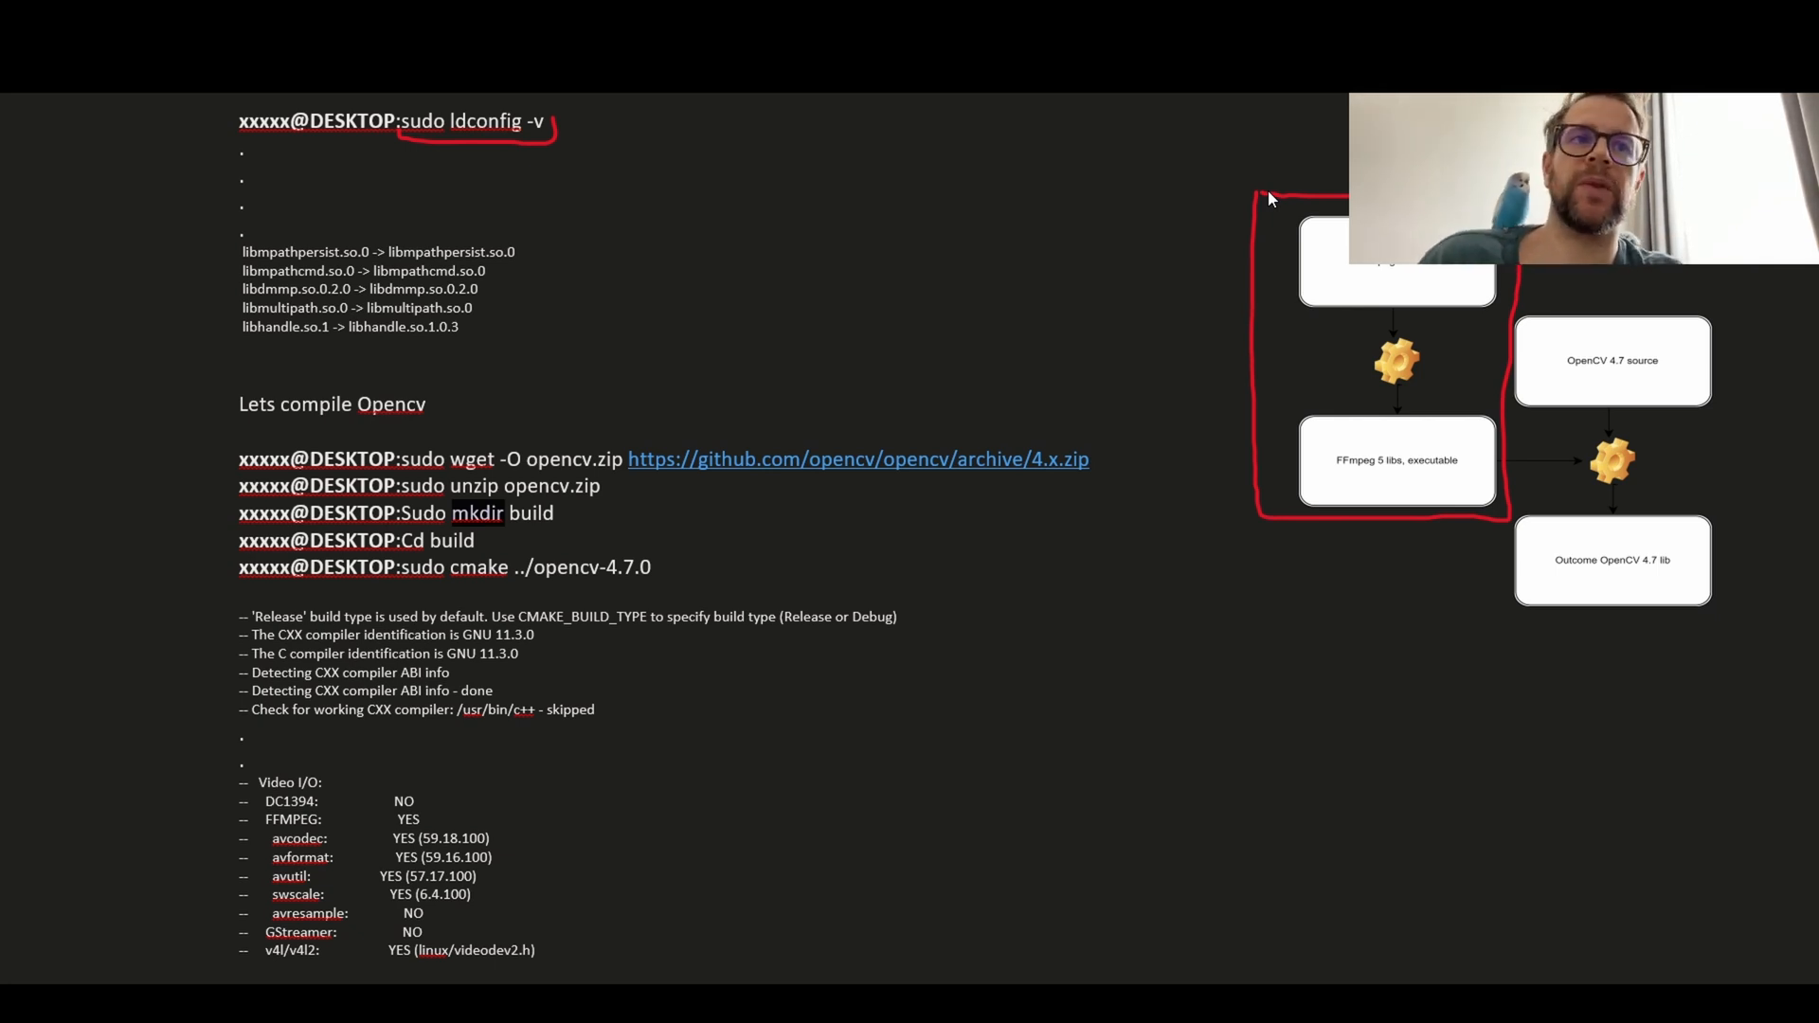
{"action": "mouse_move", "coordinate": [1180, 245]}
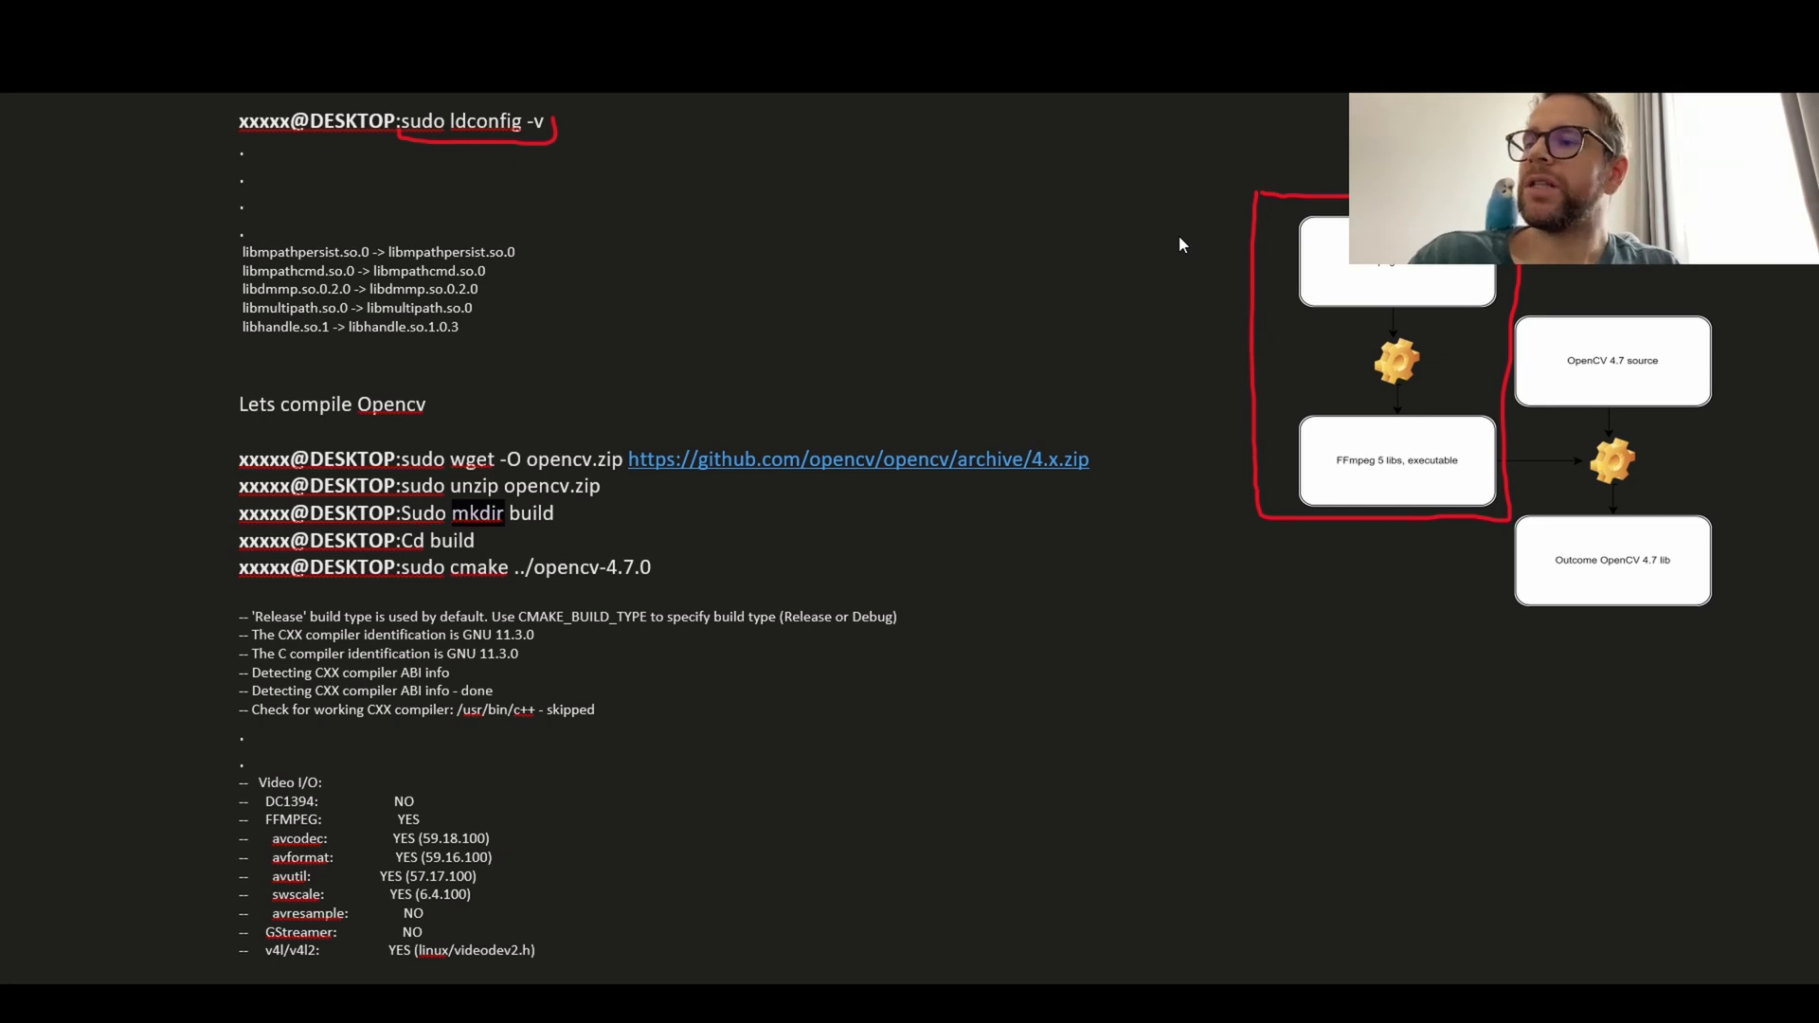
{"action": "mouse_move", "coordinate": [799, 338]}
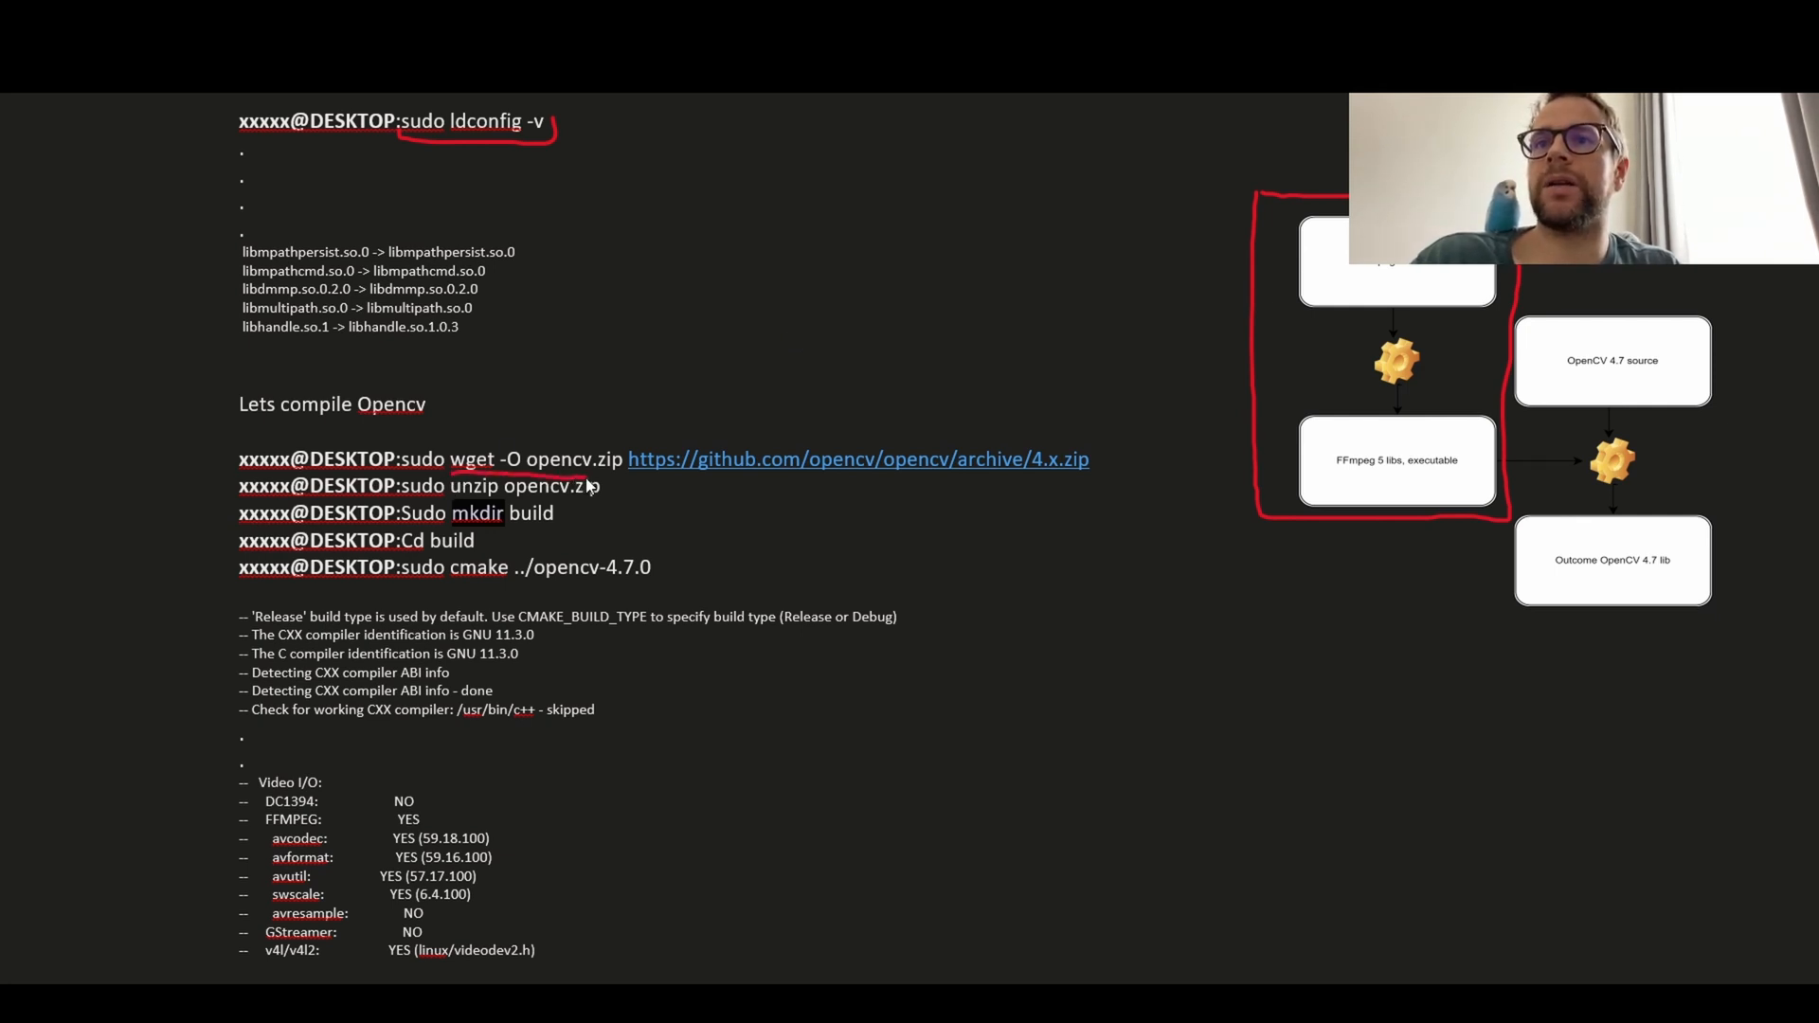
- Underline the OpenCV wget download command and write a note beside its link
{"action": "left_click_drag", "start_coordinate": [626, 476], "coordinate": [1044, 487]}
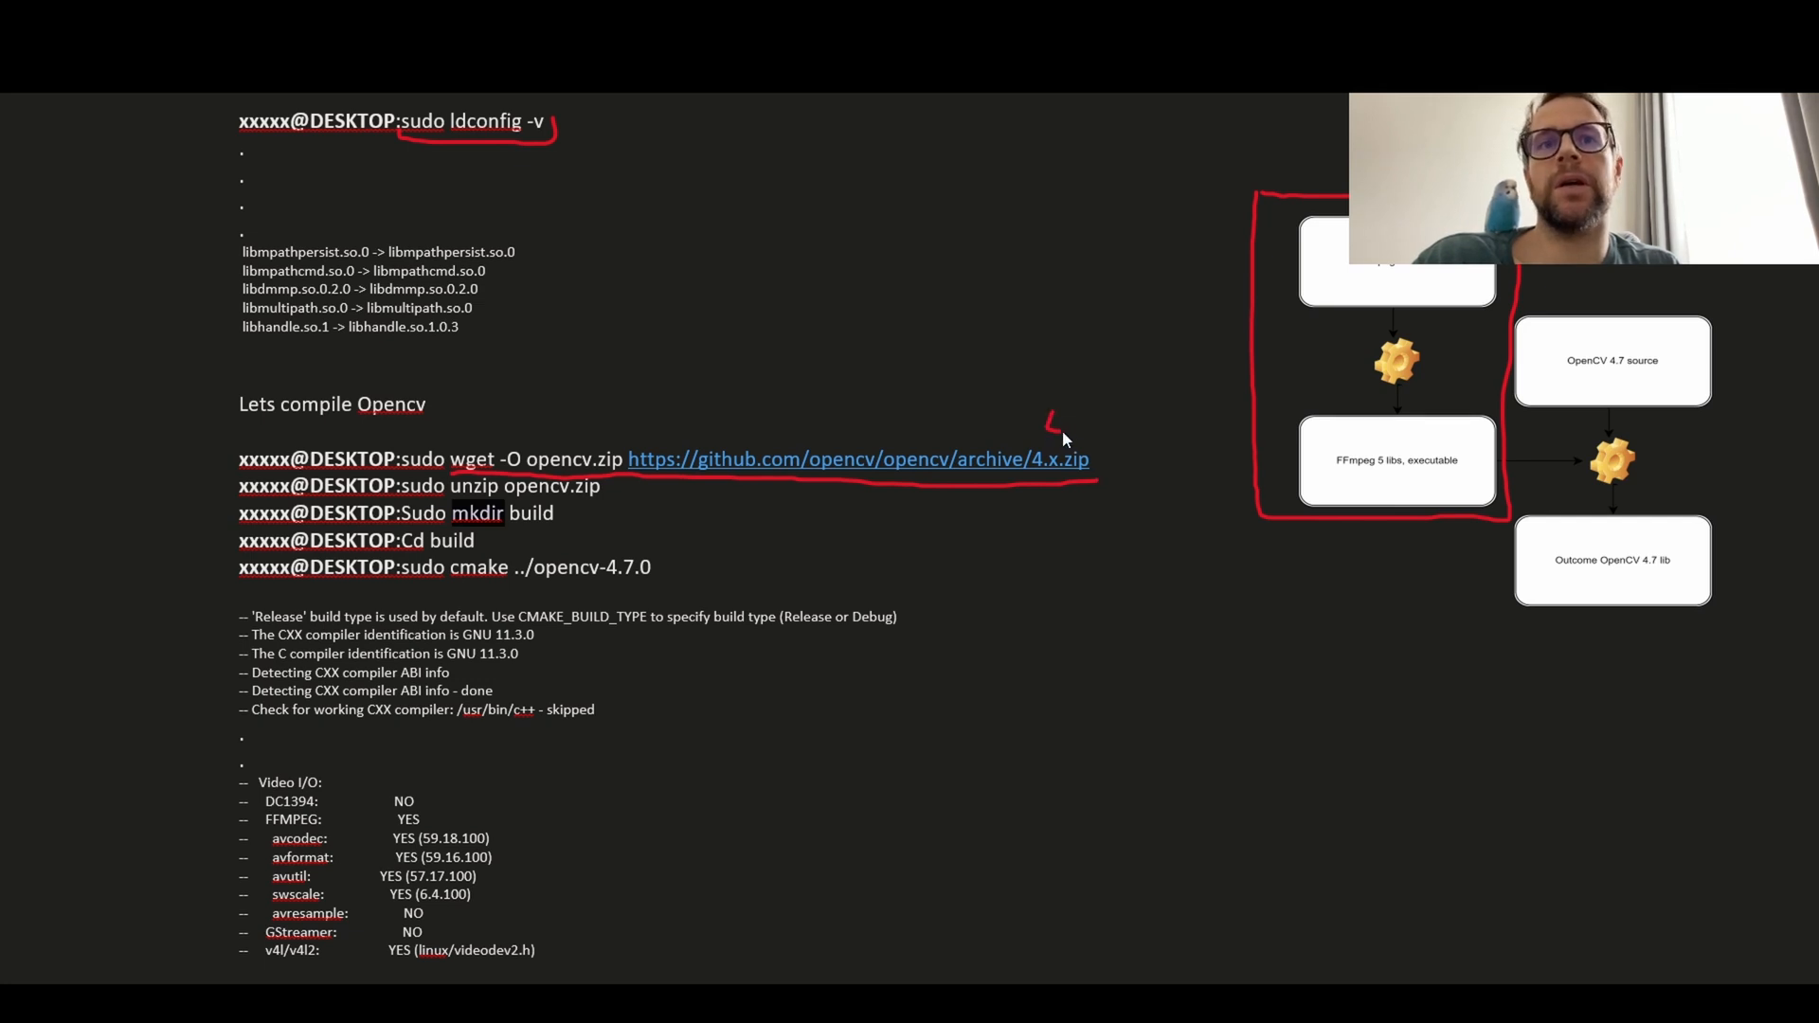
{"action": "left_click_drag", "start_coordinate": [1044, 429], "coordinate": [1068, 446]}
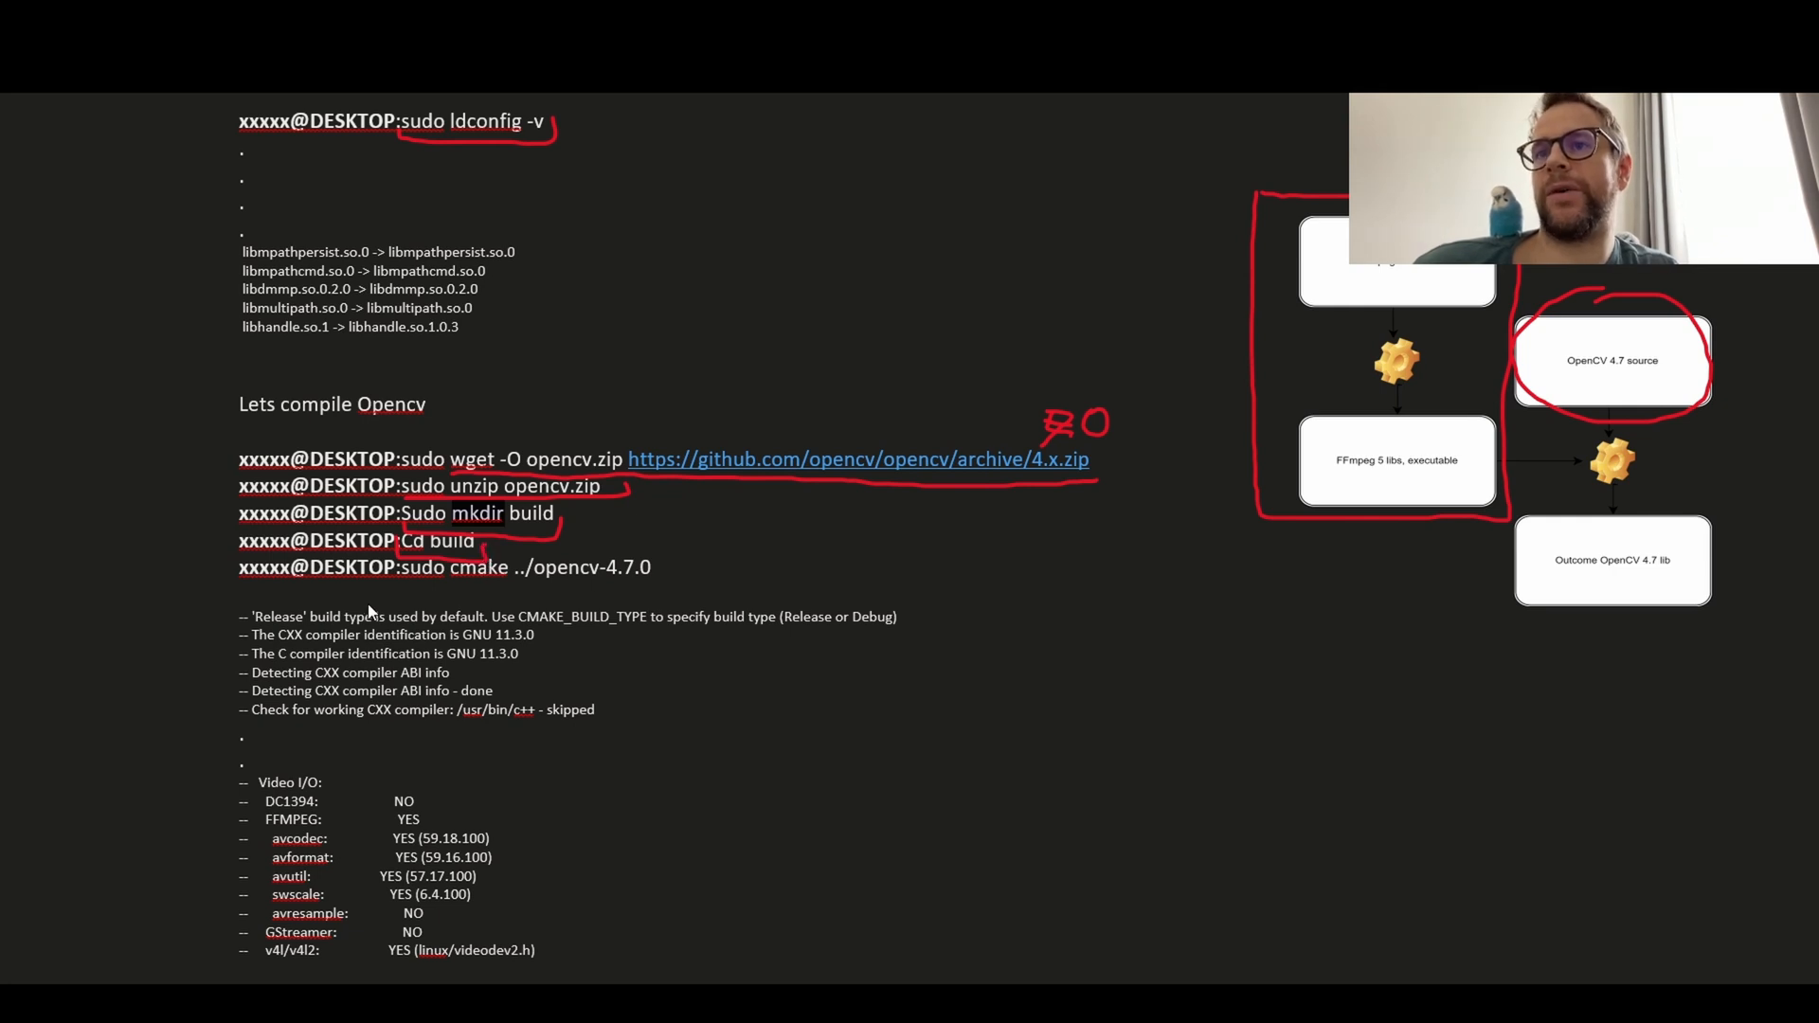
{"action": "mouse_move", "coordinate": [396, 598]}
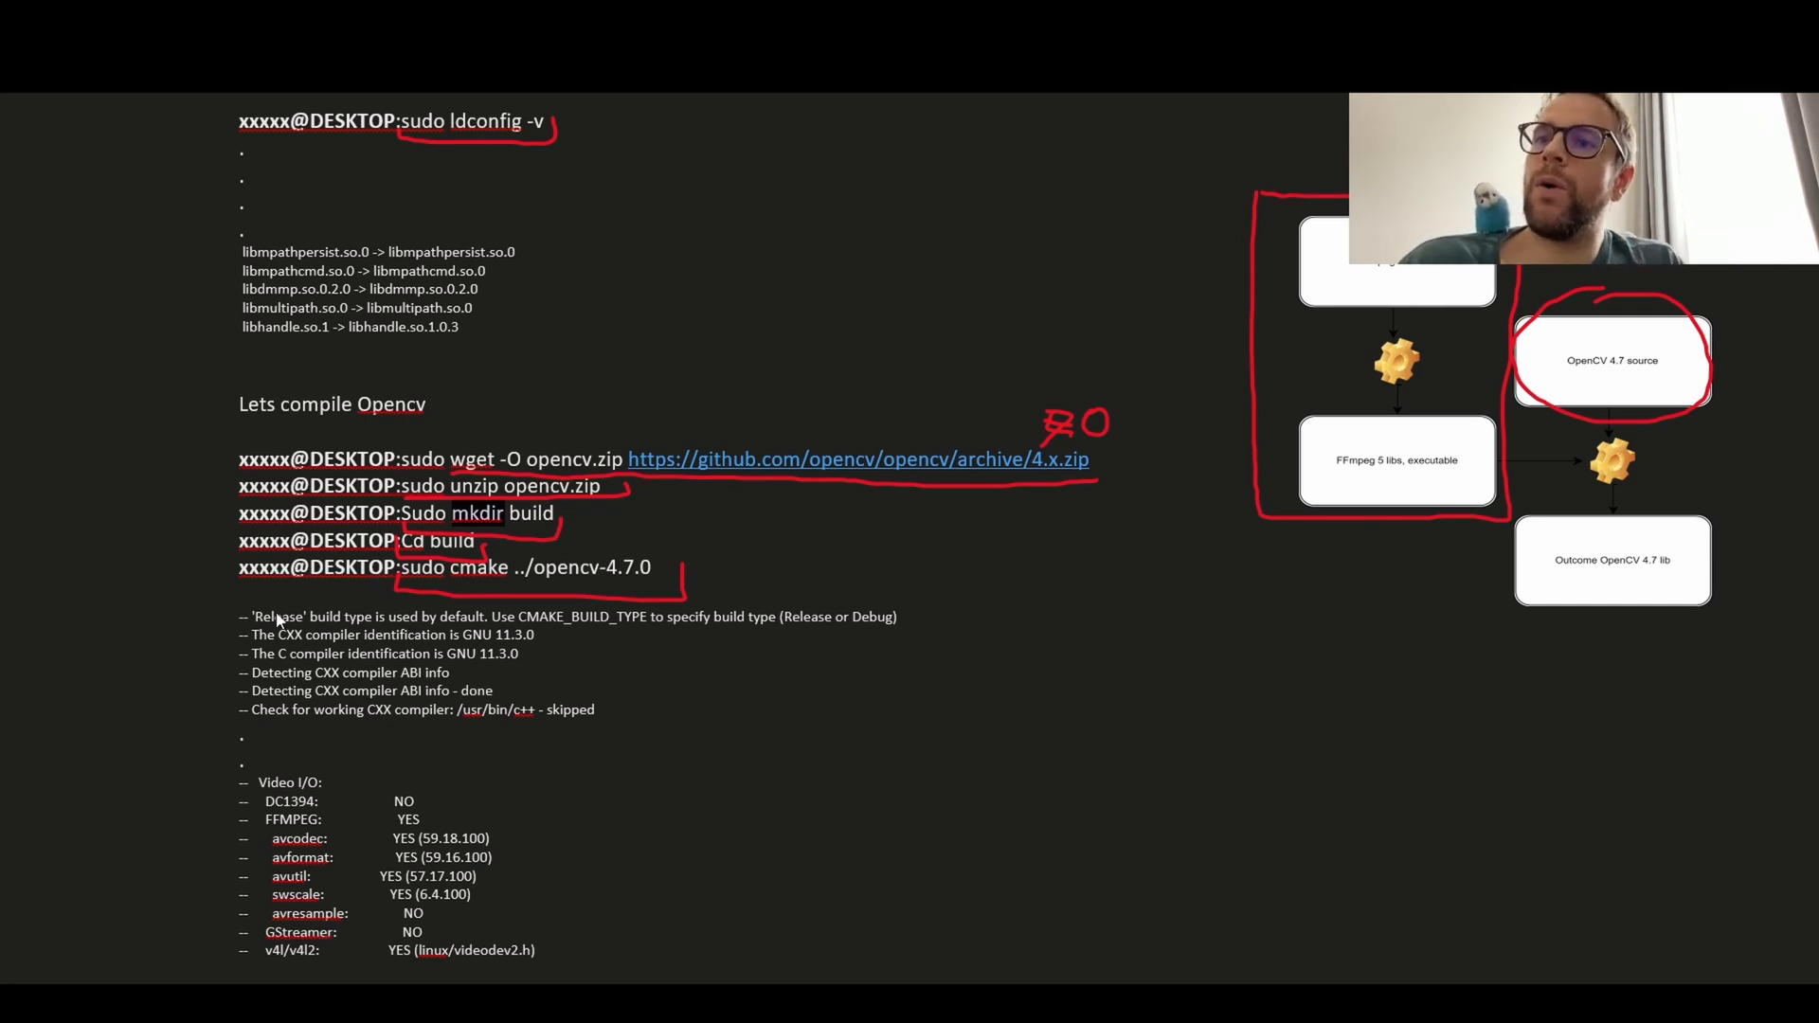
{"action": "mouse_move", "coordinate": [420, 751]}
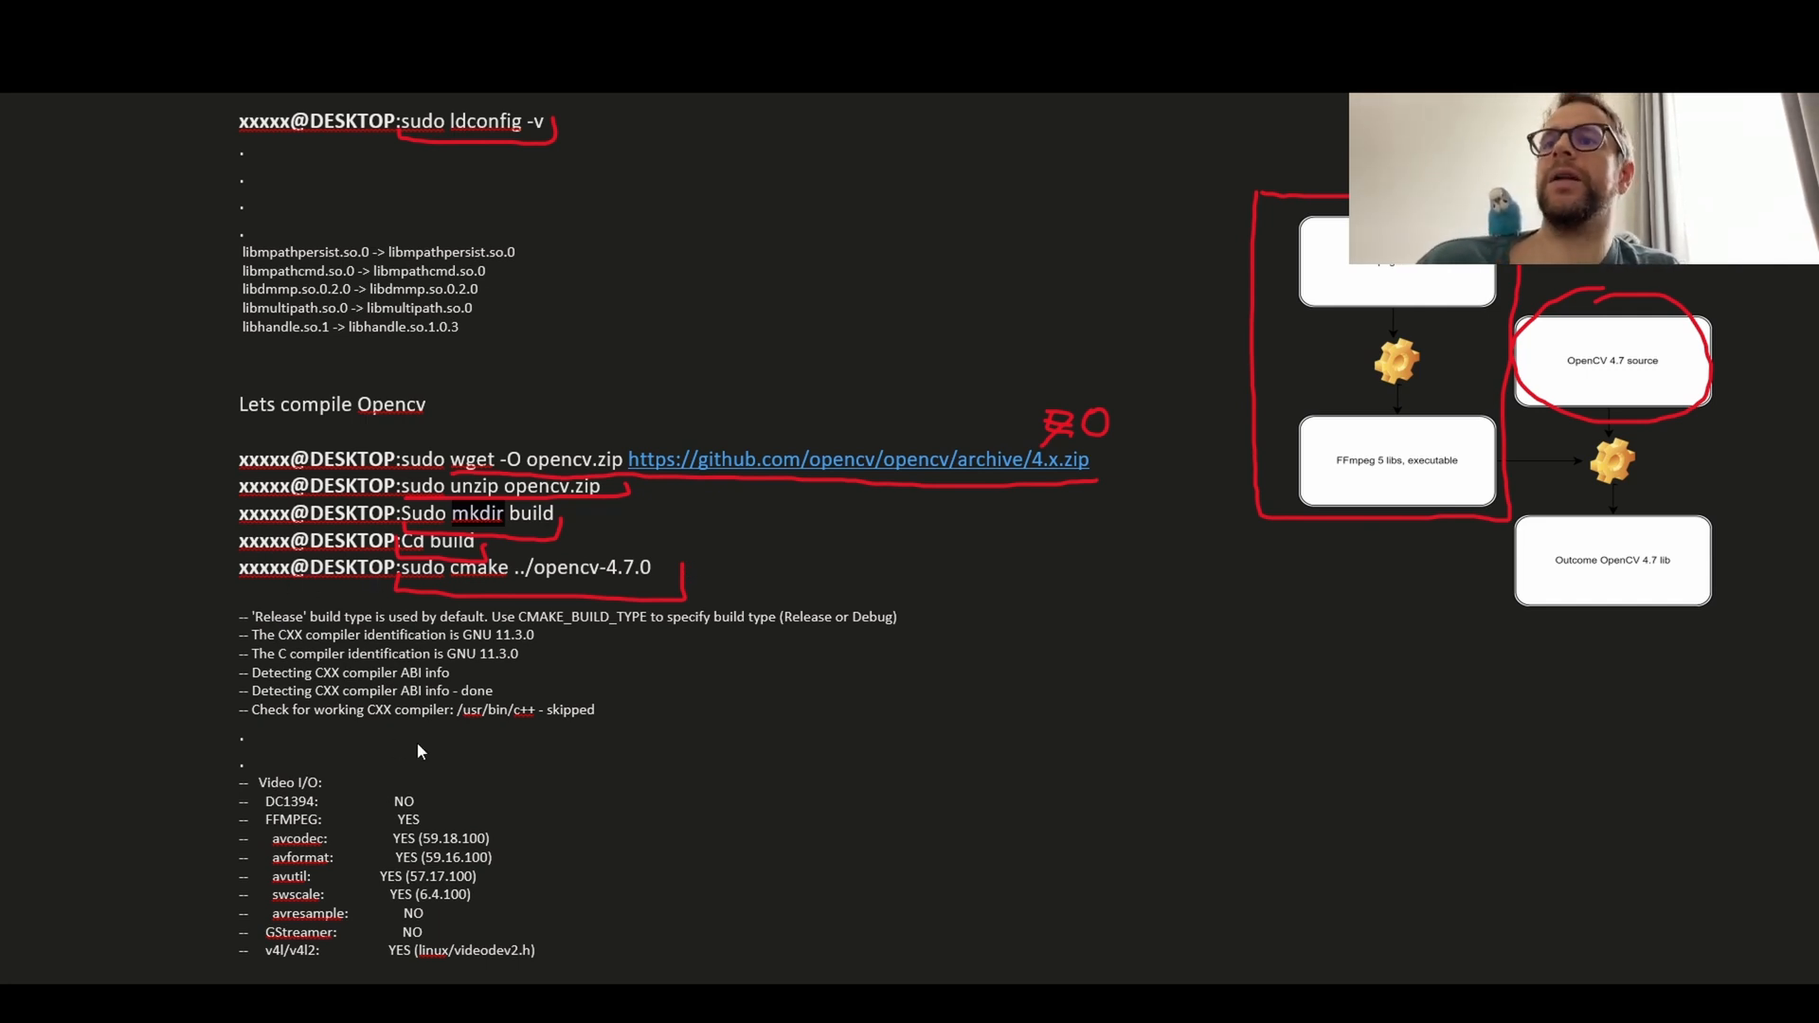
{"action": "mouse_move", "coordinate": [300, 788]}
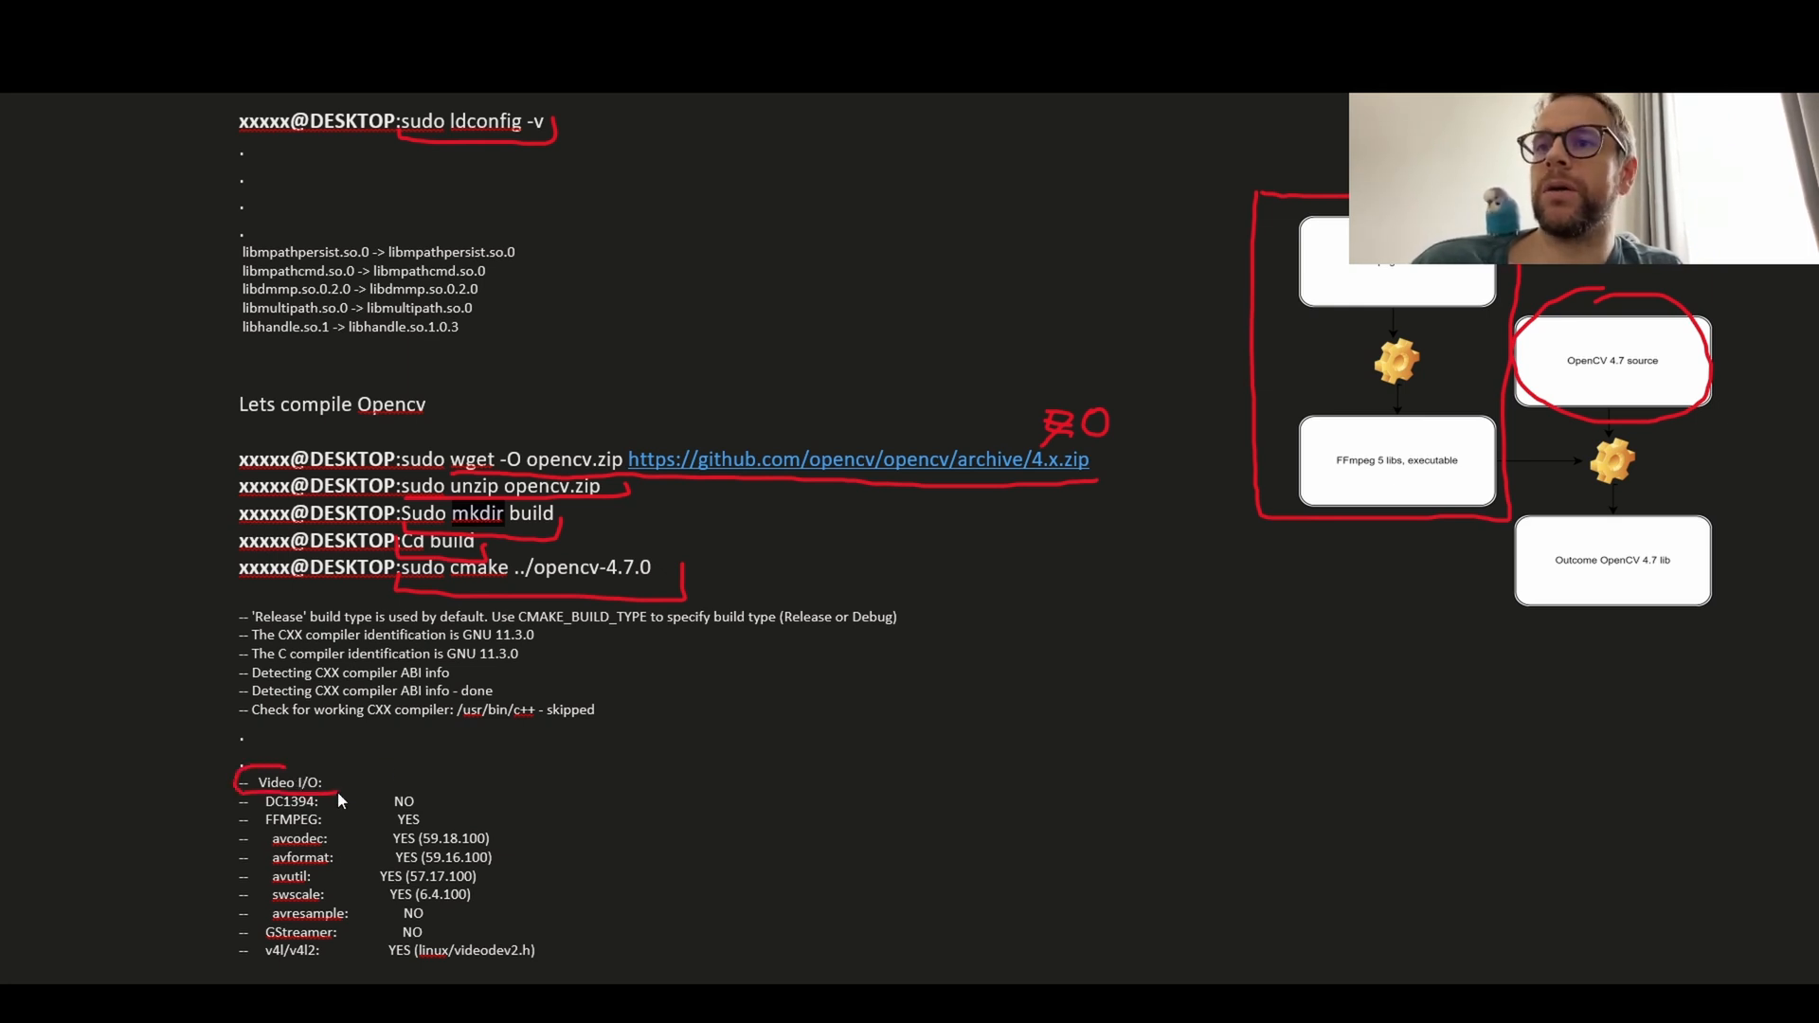
{"action": "mouse_move", "coordinate": [658, 752]}
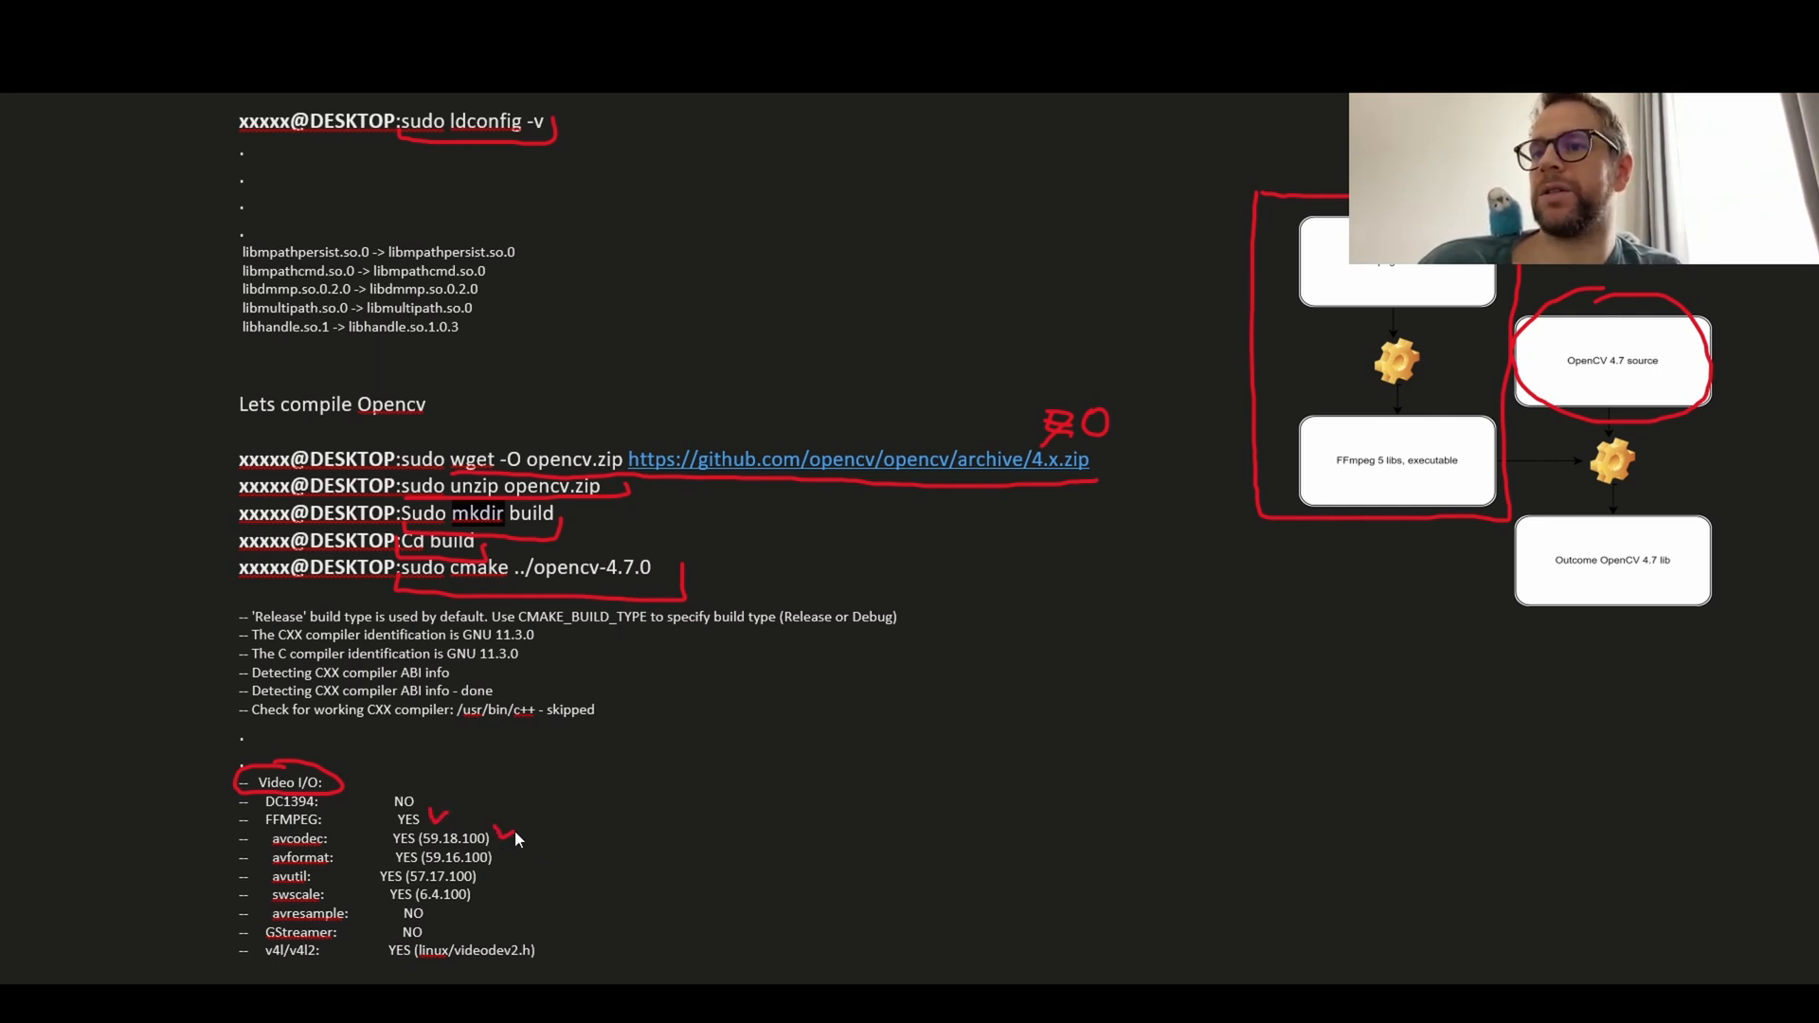
- Tick the avcodec library in red ink and scroll further down the cmake output
{"action": "left_click_drag", "start_coordinate": [499, 841], "coordinate": [511, 864]}
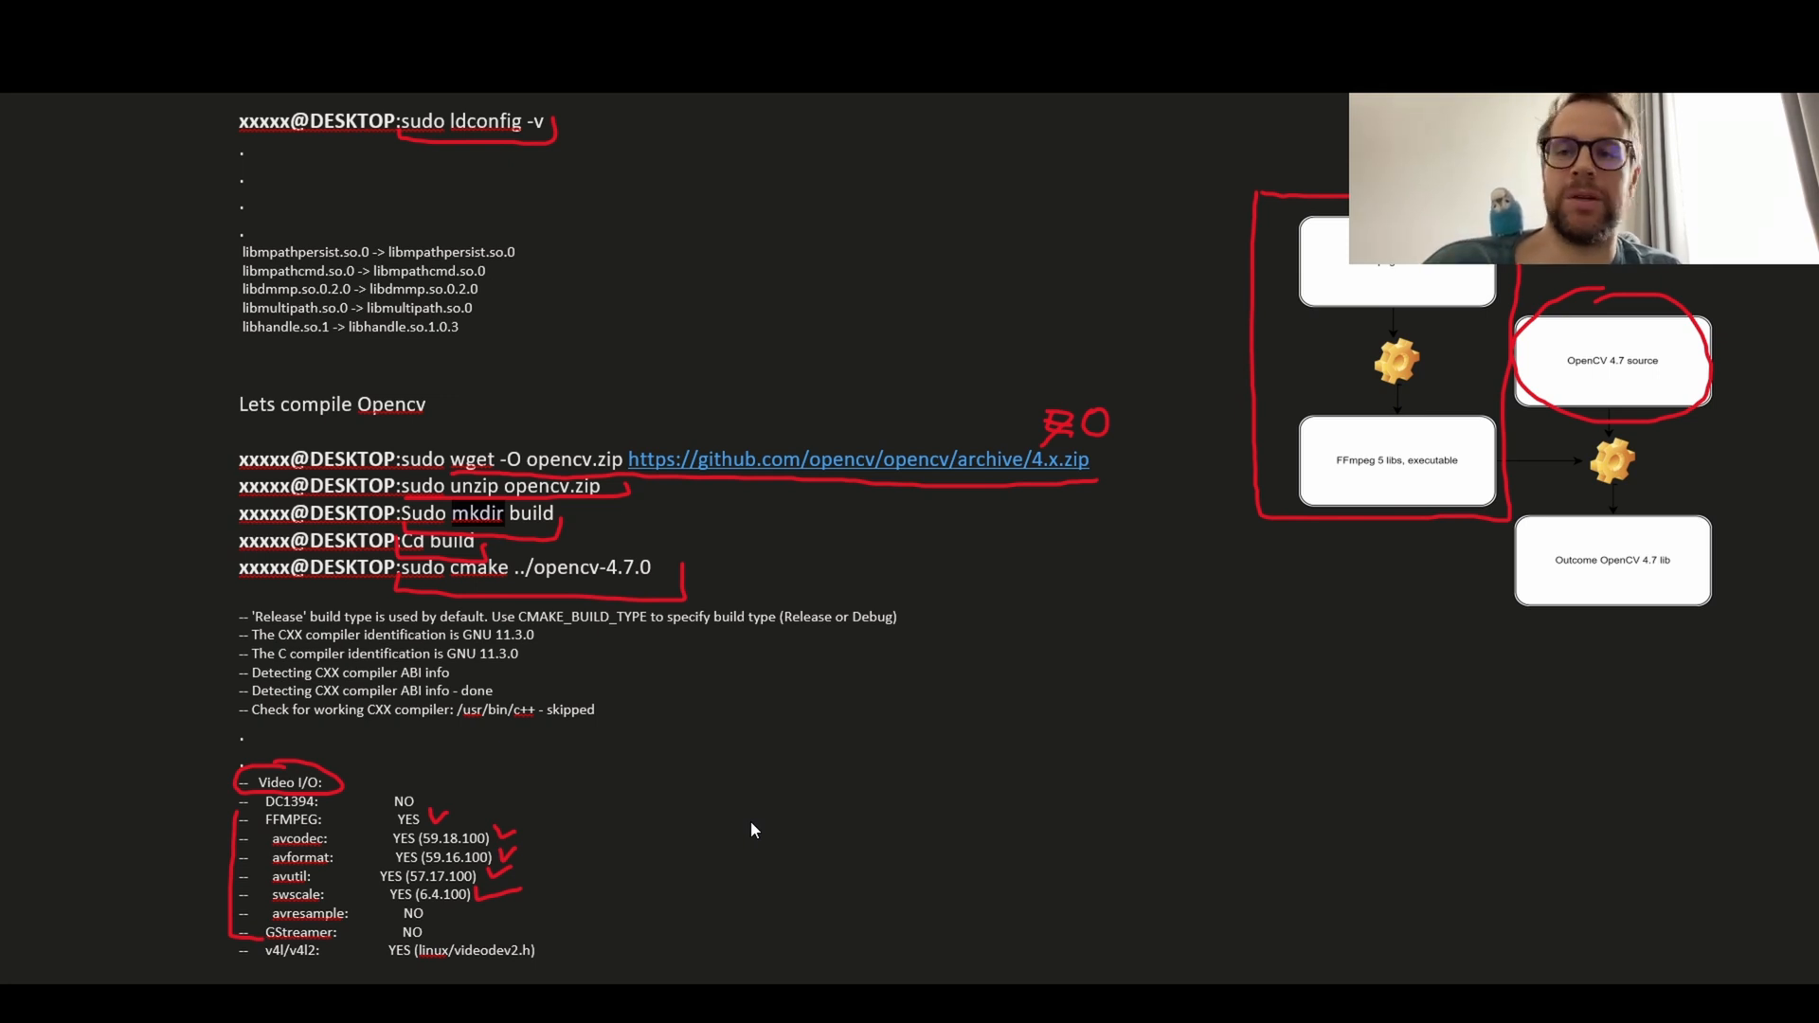
{"action": "mouse_move", "coordinate": [1632, 496]}
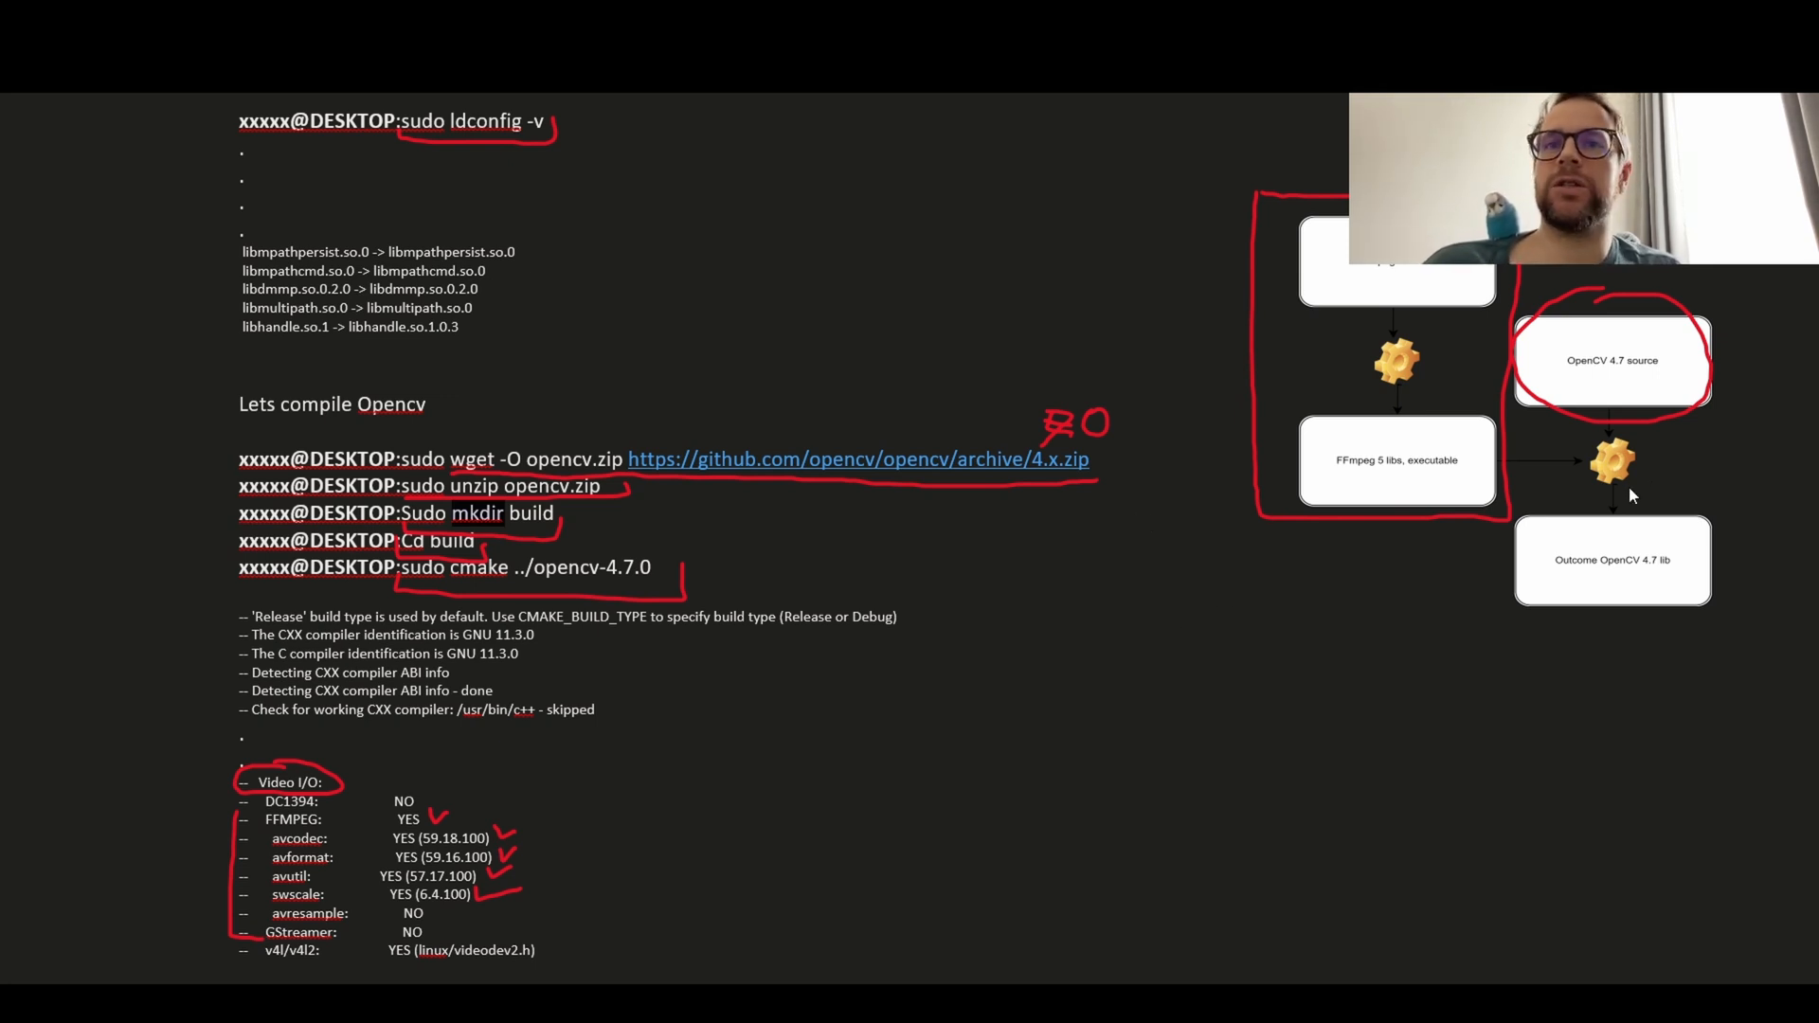
{"action": "mouse_move", "coordinate": [1587, 426]}
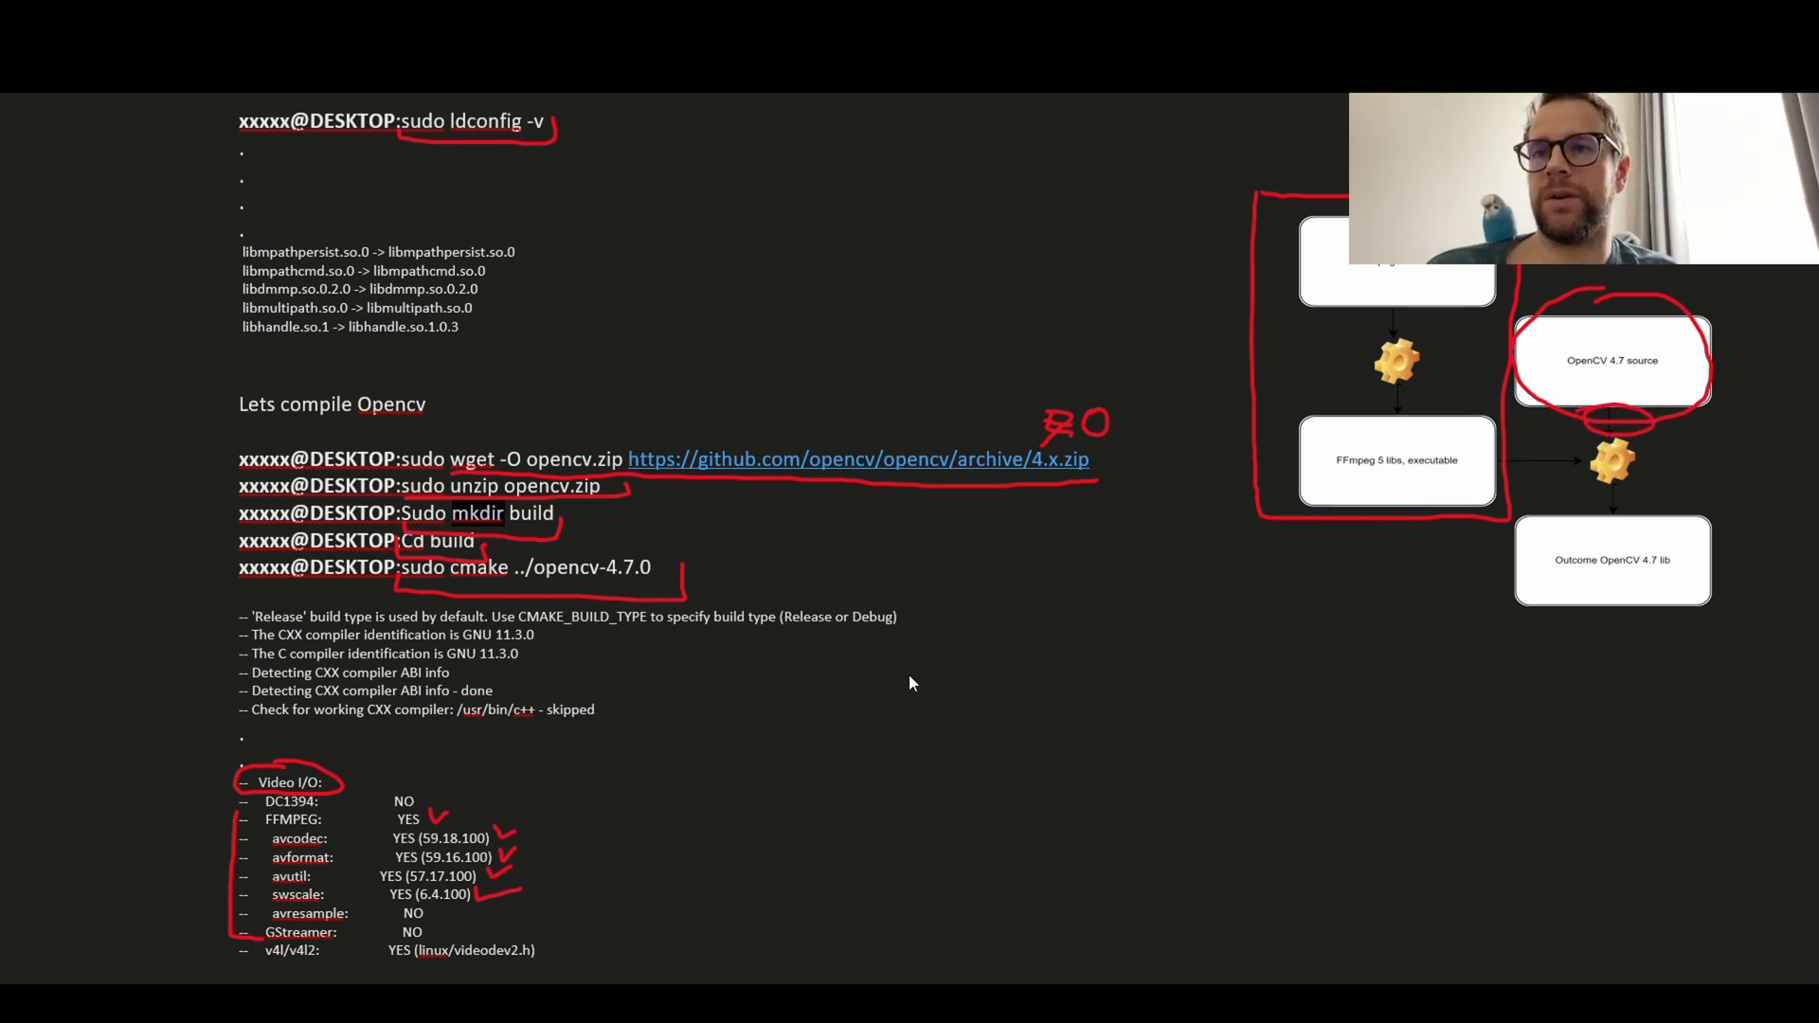
{"action": "scroll", "scroll_direction": "down", "scroll_amount": 3}
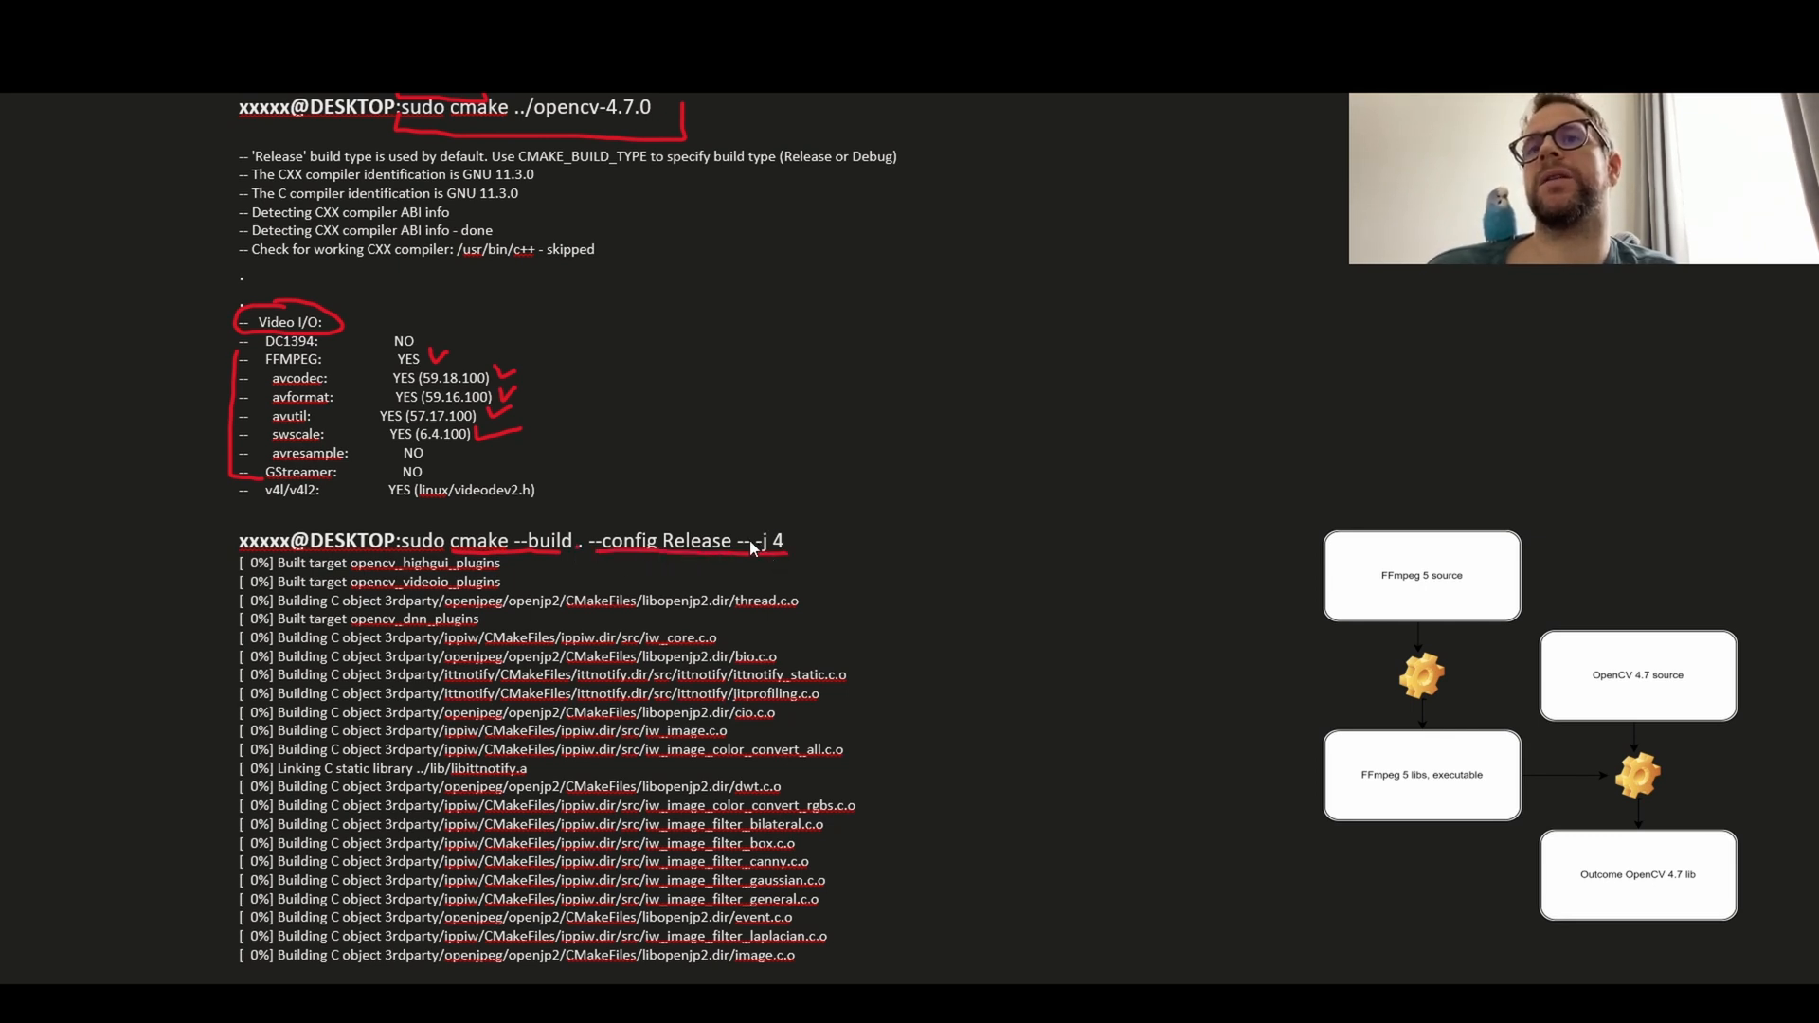
{"action": "mouse_move", "coordinate": [767, 489]}
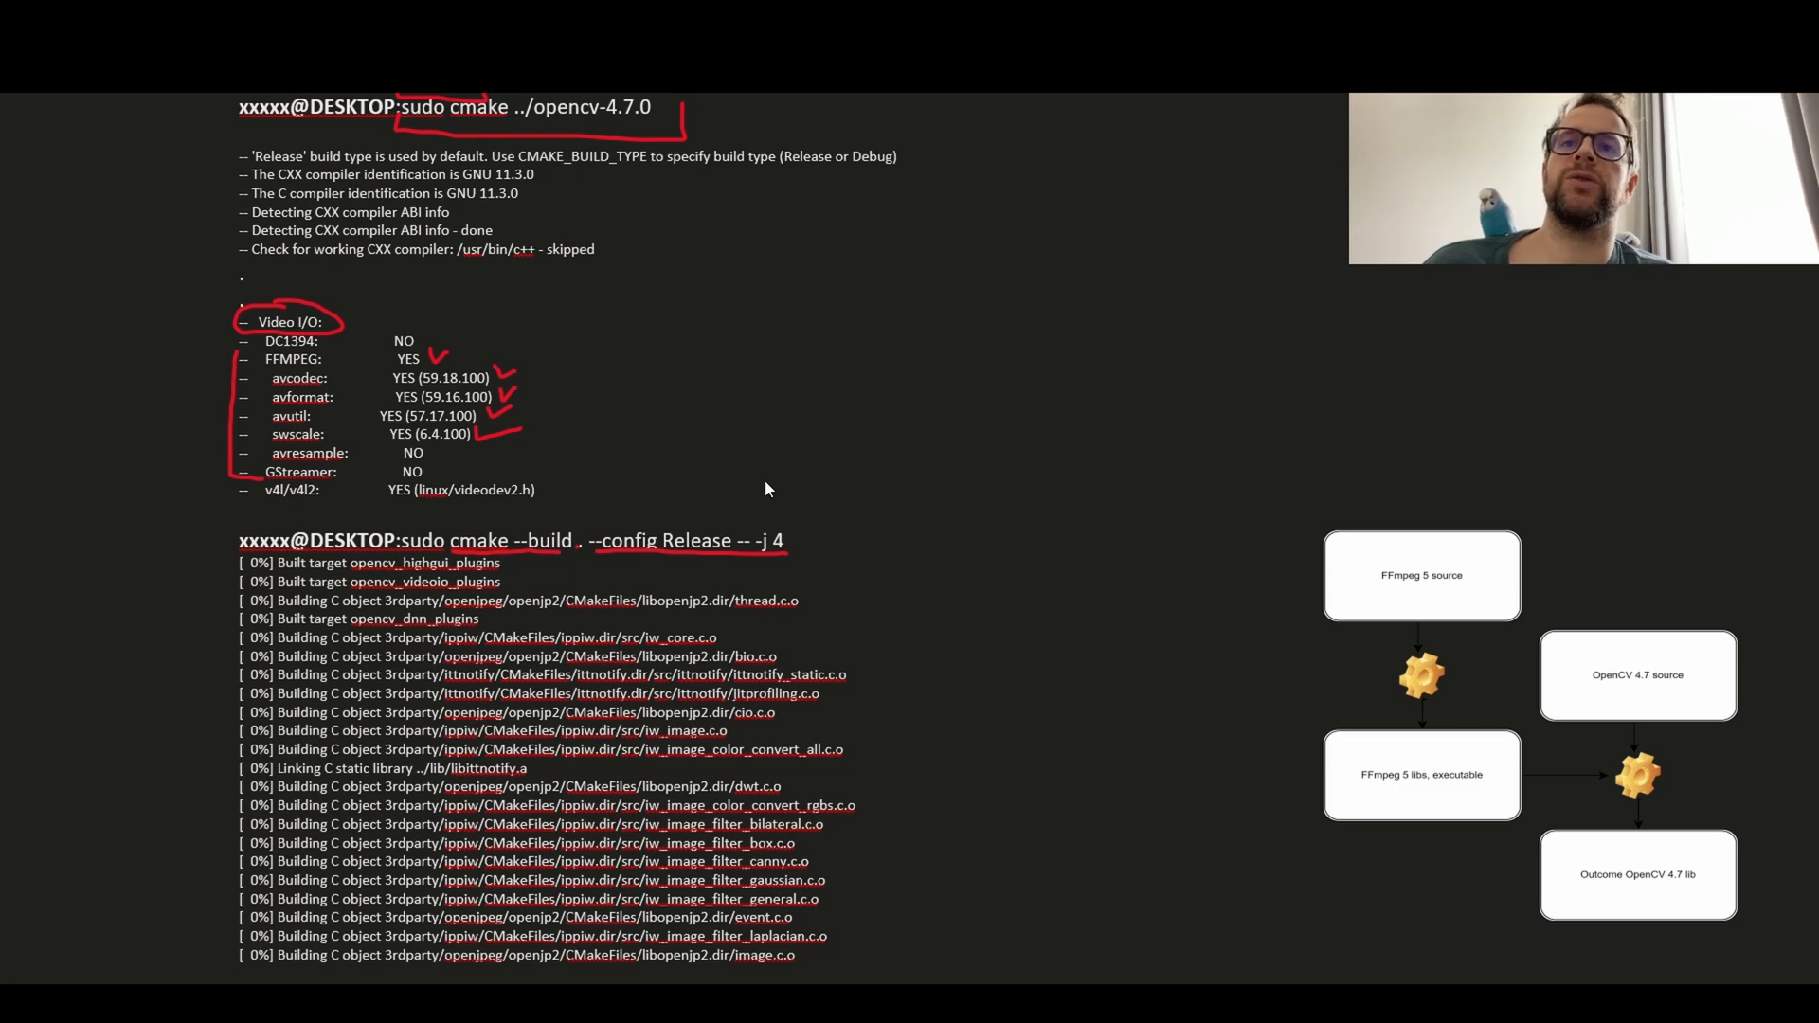
{"action": "mouse_move", "coordinate": [1279, 288]}
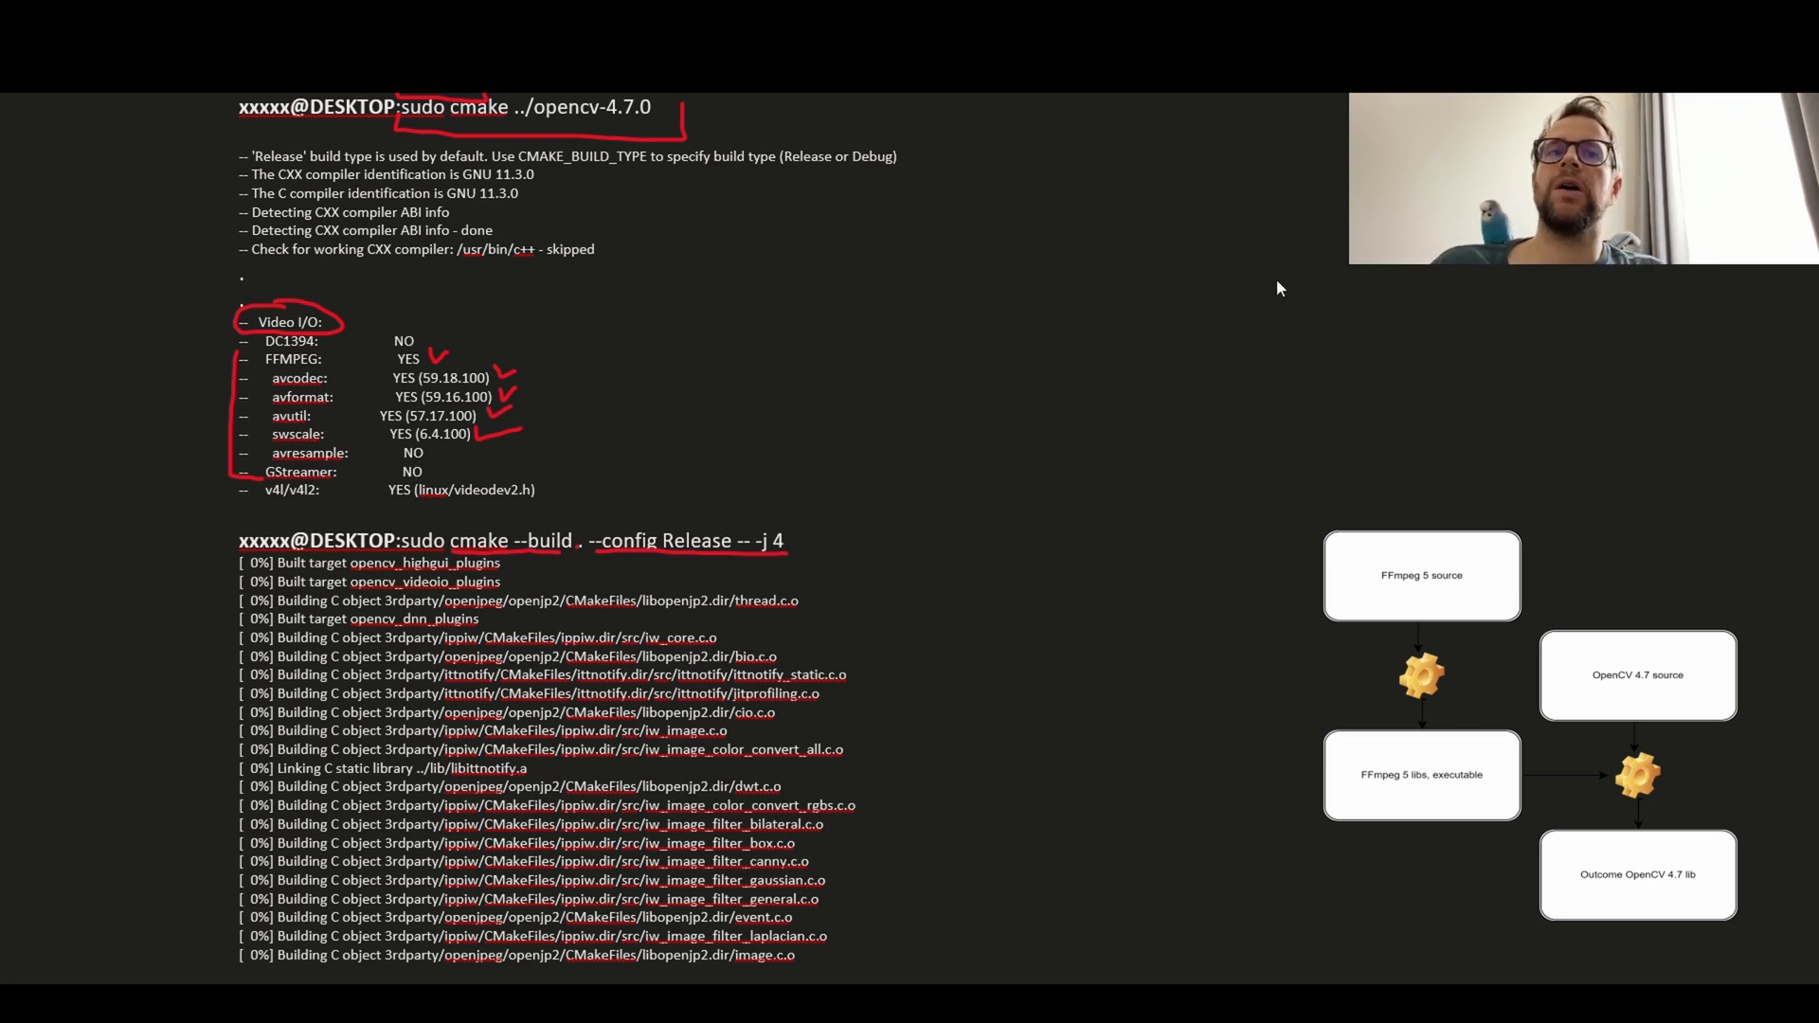
- Scroll down toward the 'cmake --build . --config Release -- -j 4' line
{"action": "scroll", "scroll_direction": "down", "scroll_amount": 3}
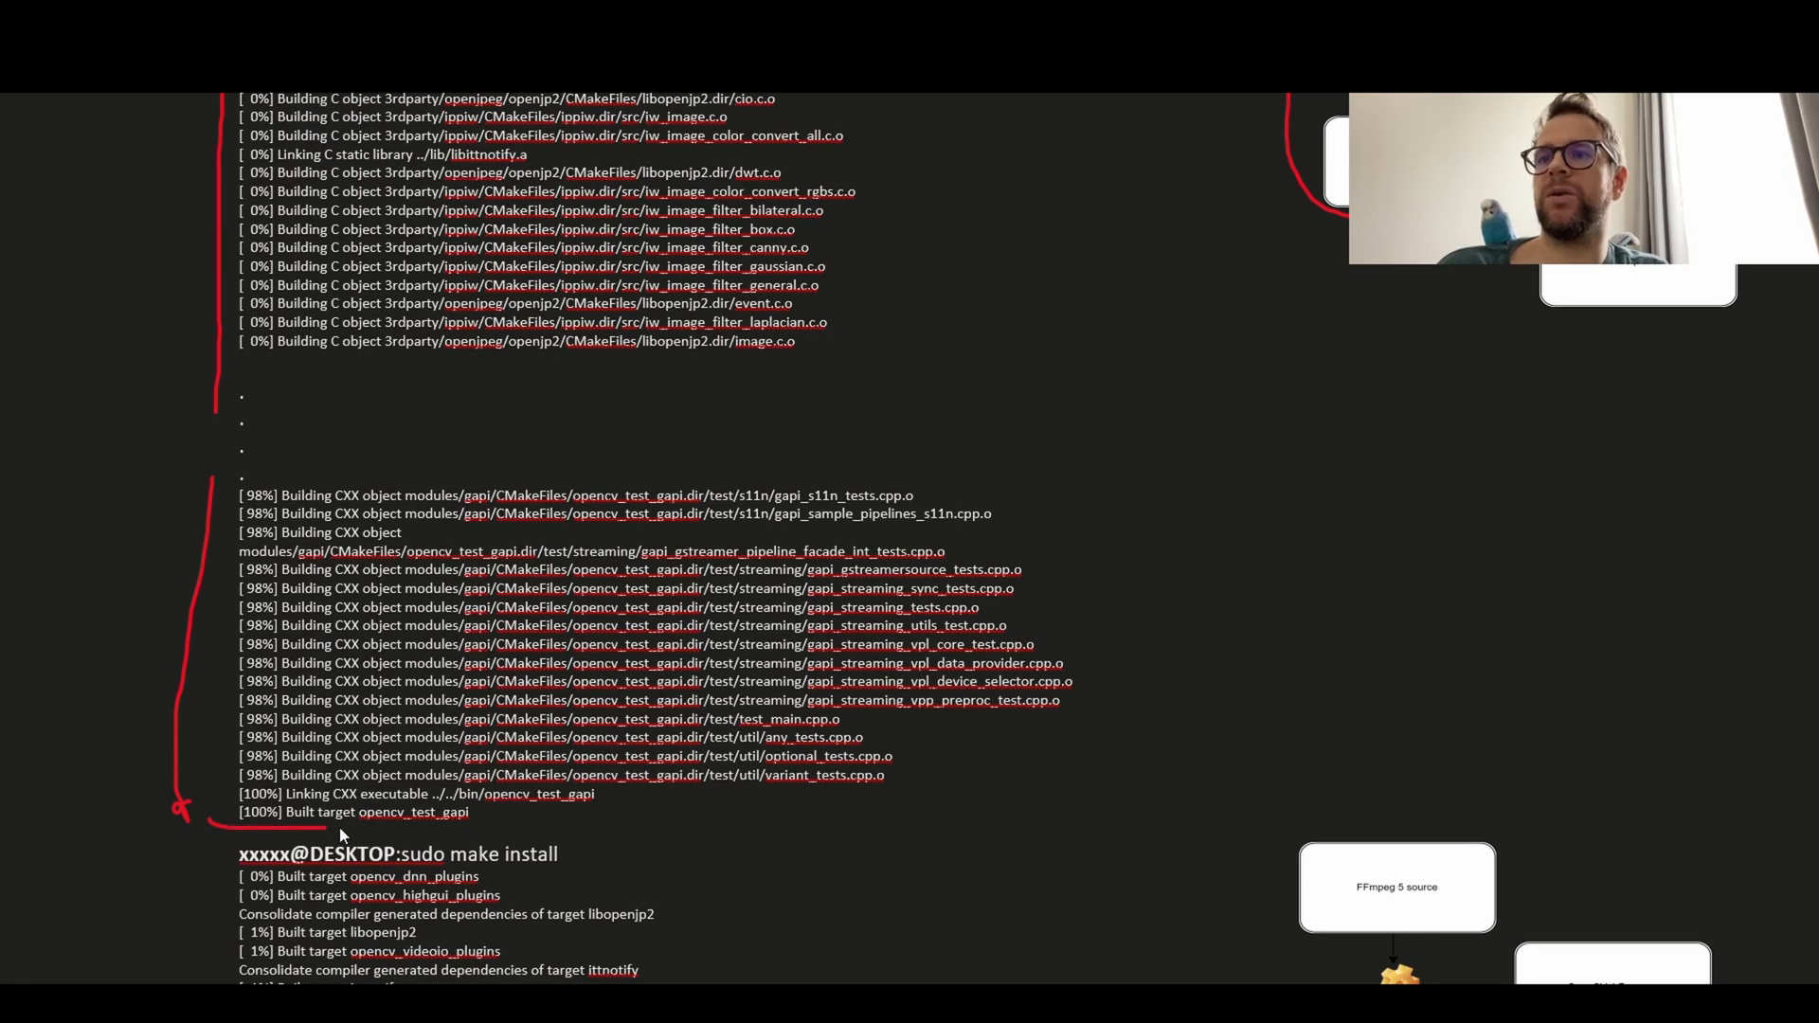
{"action": "mouse_move", "coordinate": [987, 831]}
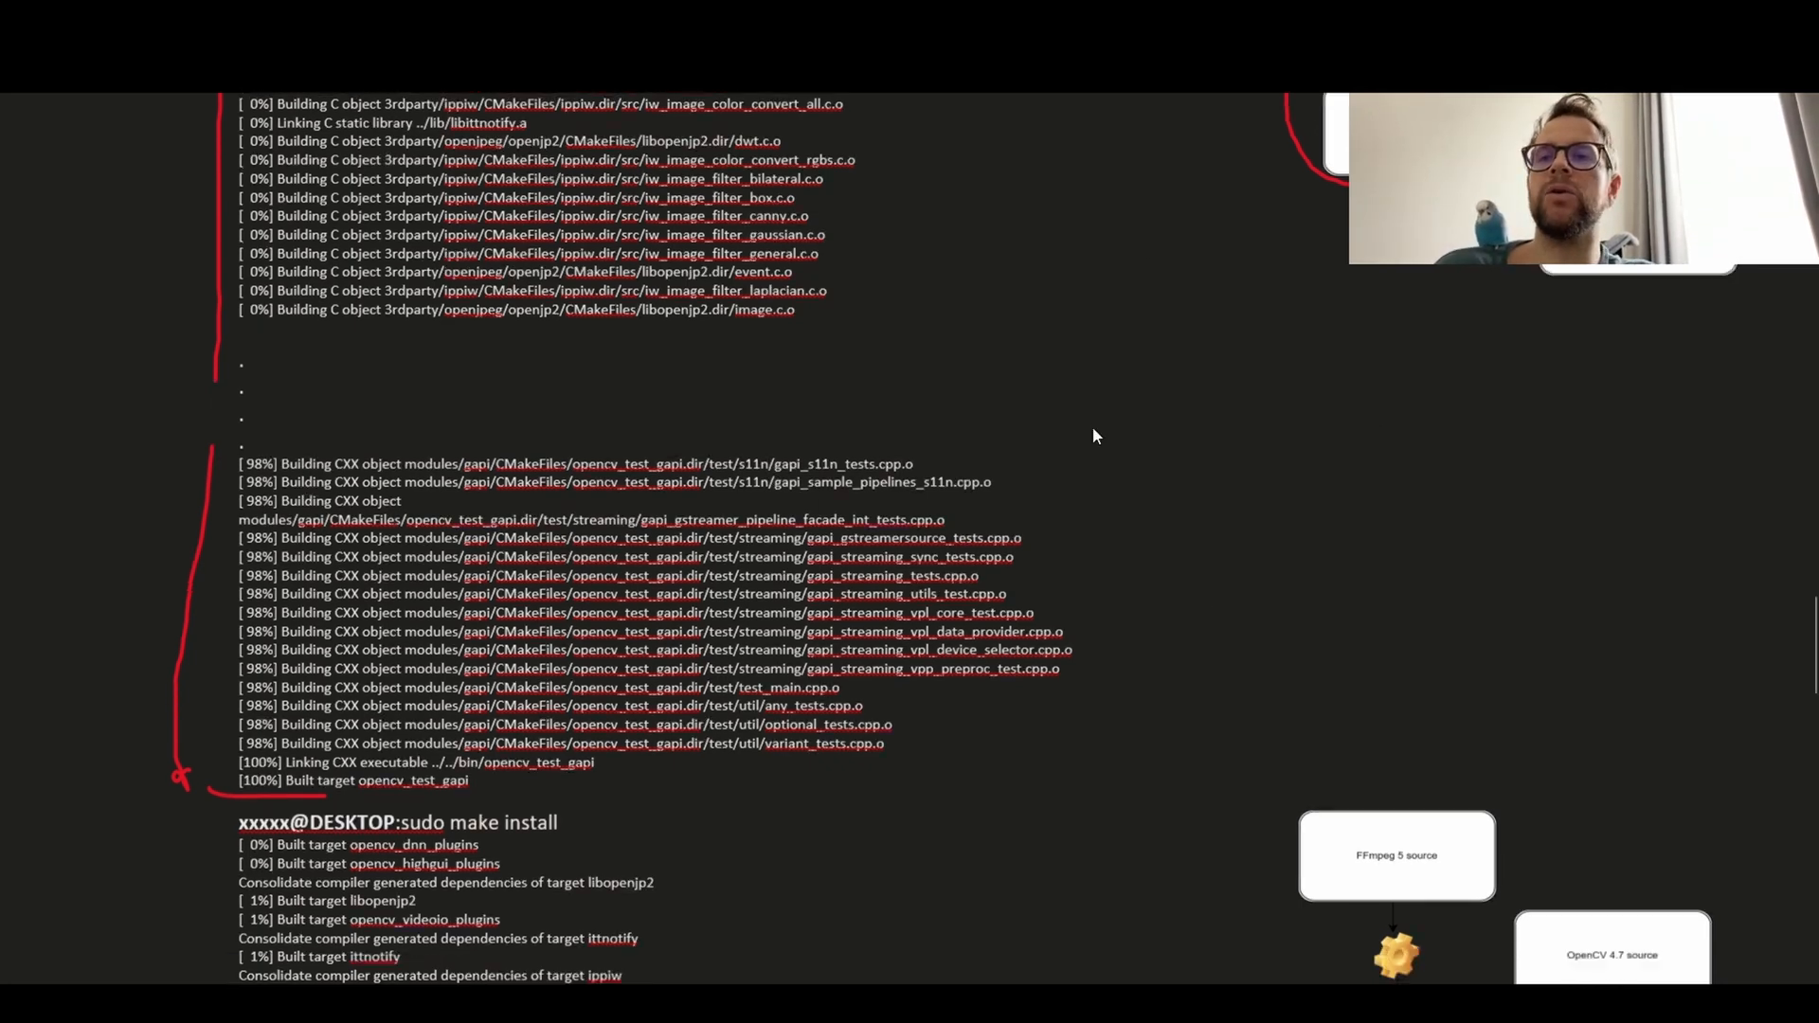
- Scroll past the 100% build log to the 'sudo make install' section
{"action": "scroll", "scroll_direction": "down", "scroll_amount": 3}
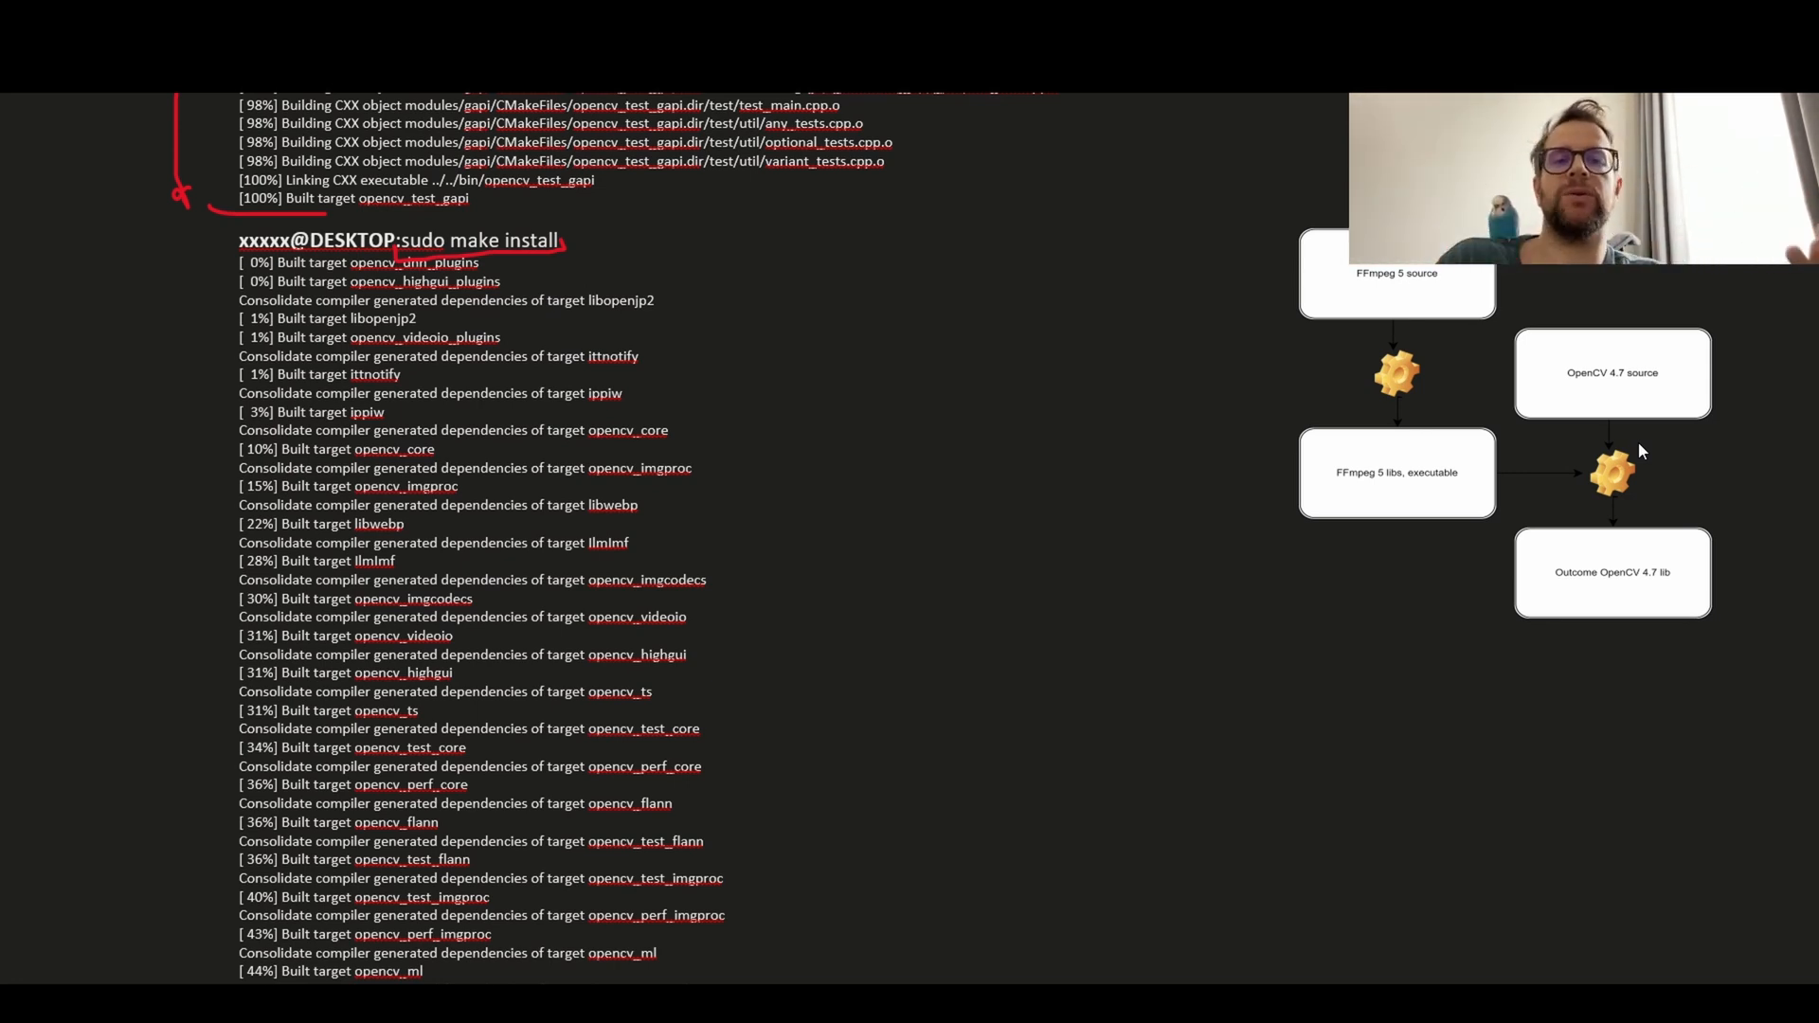
{"action": "mouse_move", "coordinate": [1166, 450]}
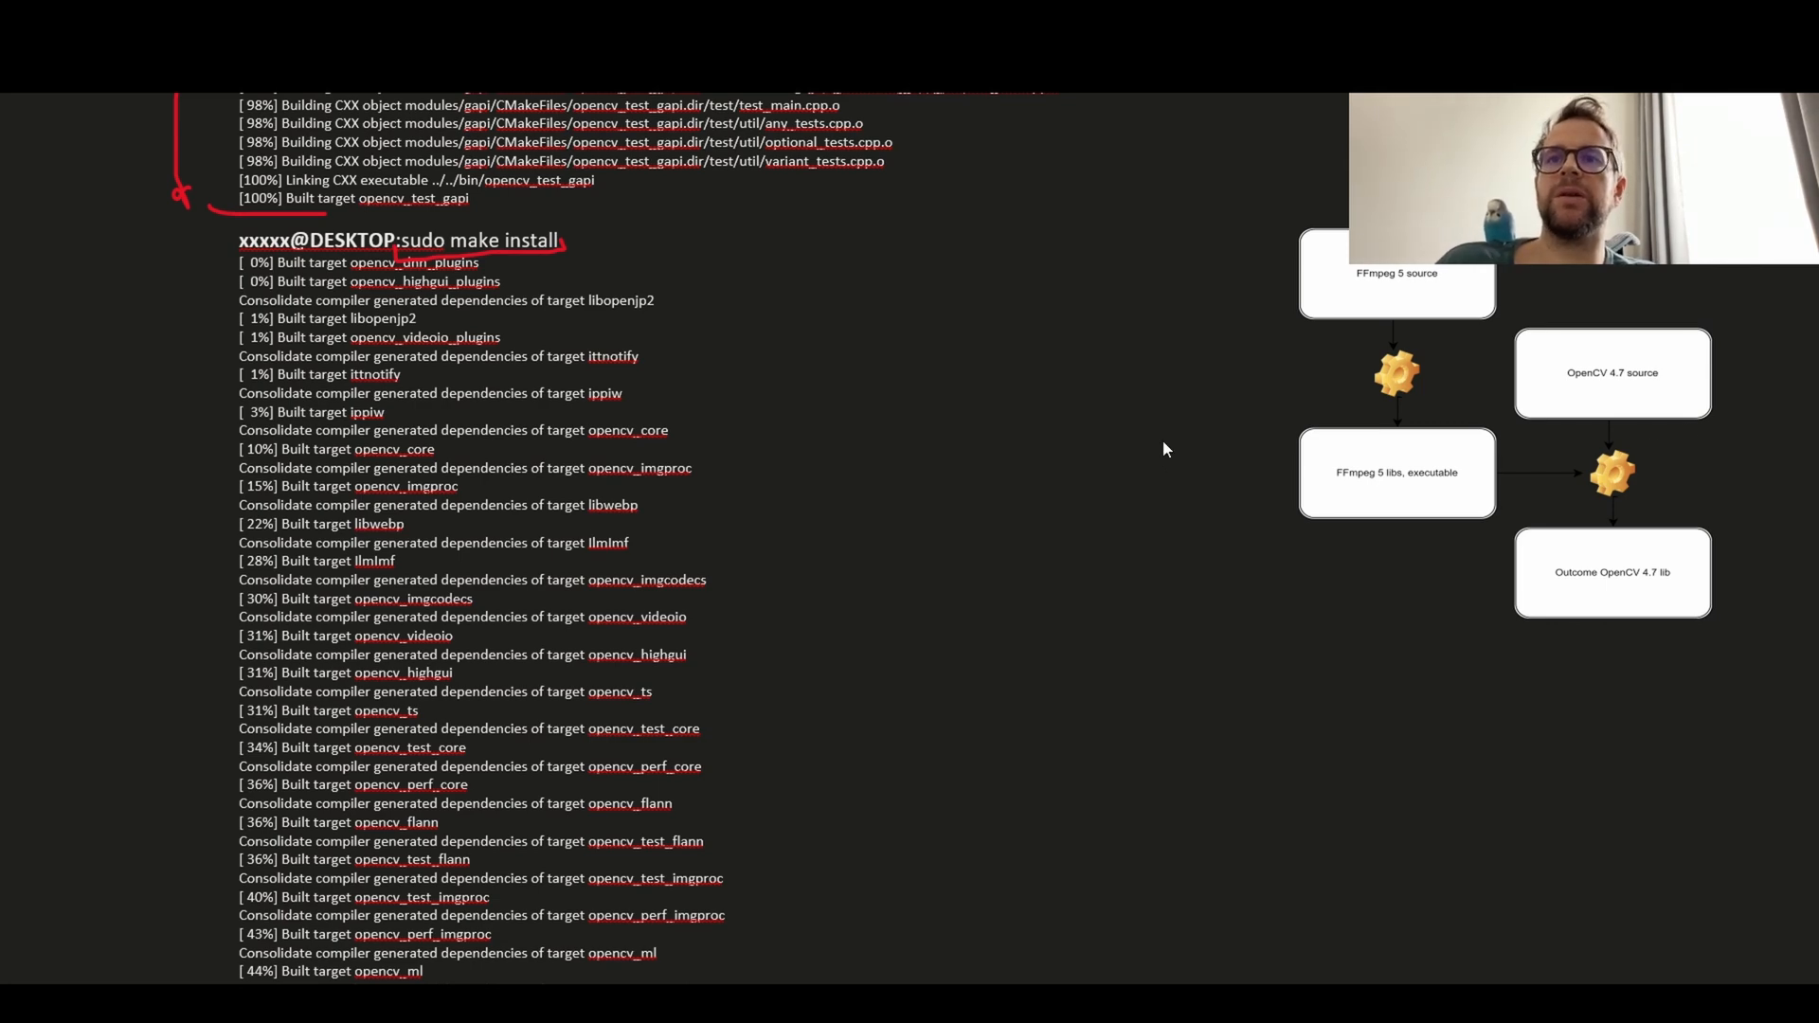
- Scroll through the make install output and circle the gear below 'FFmpeg 5 source' in red
{"action": "scroll", "scroll_direction": "down", "scroll_amount": 3}
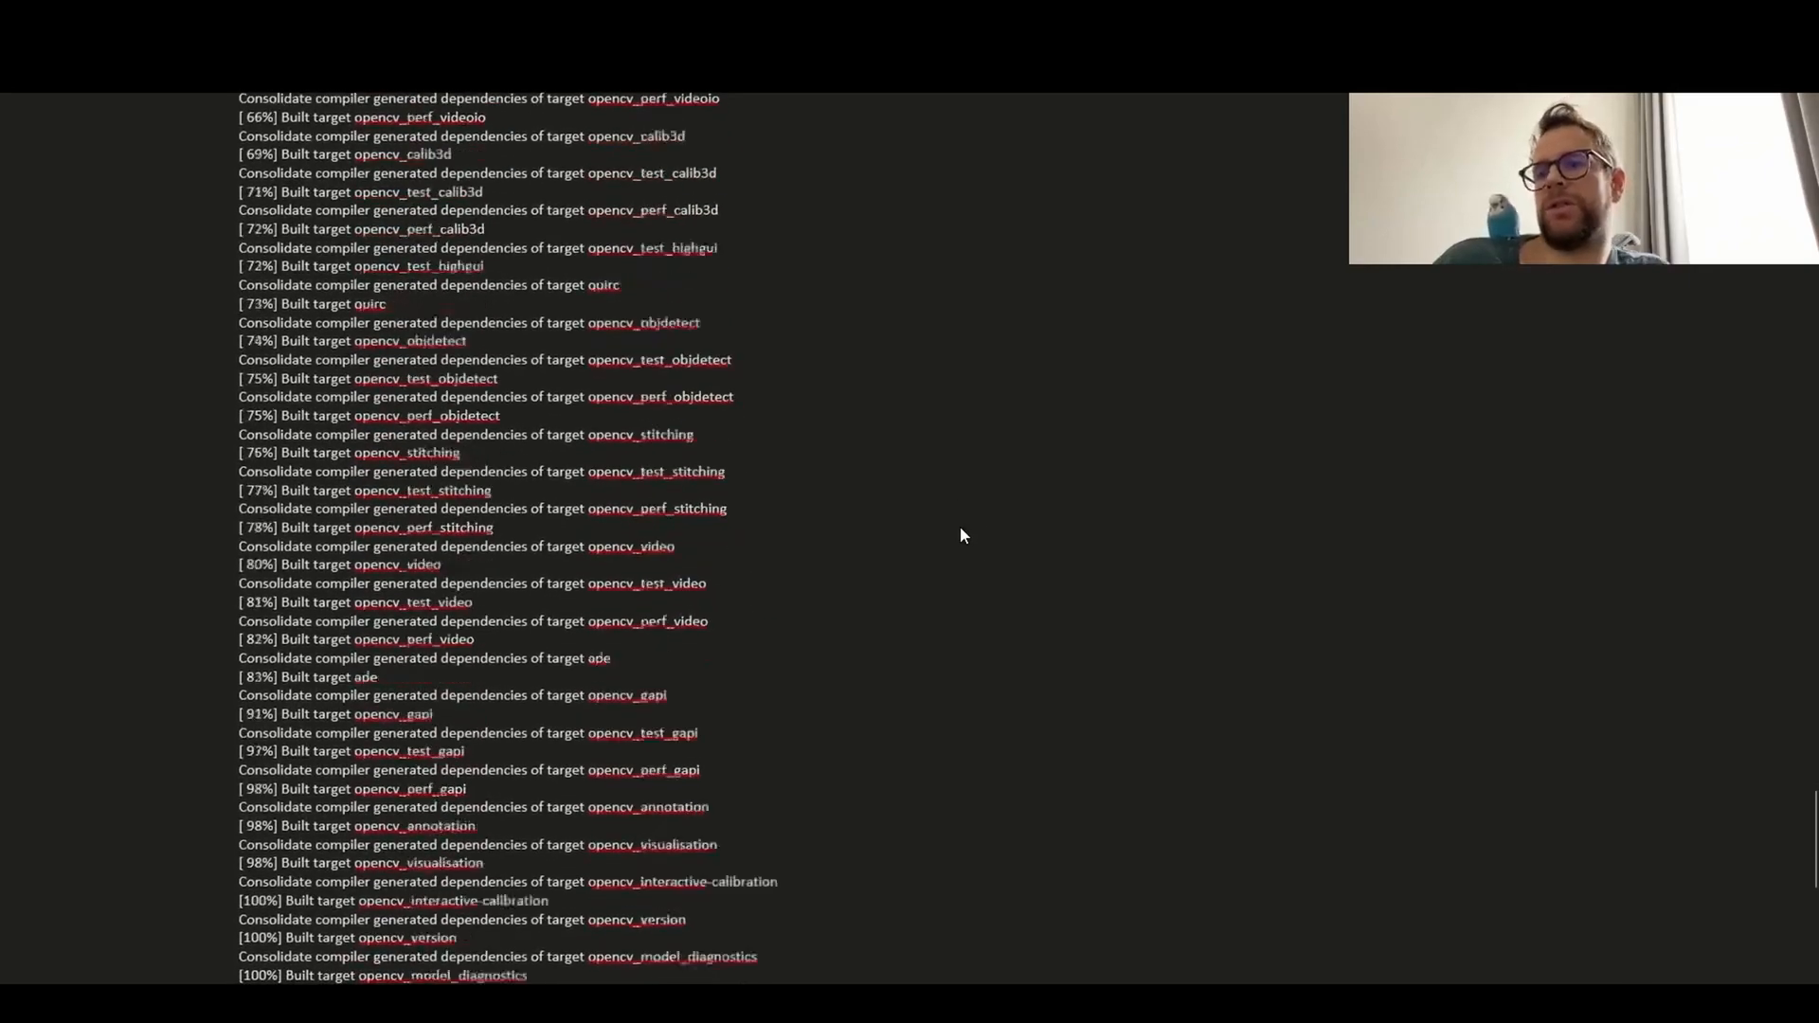
{"action": "scroll", "scroll_direction": "down", "scroll_amount": 3}
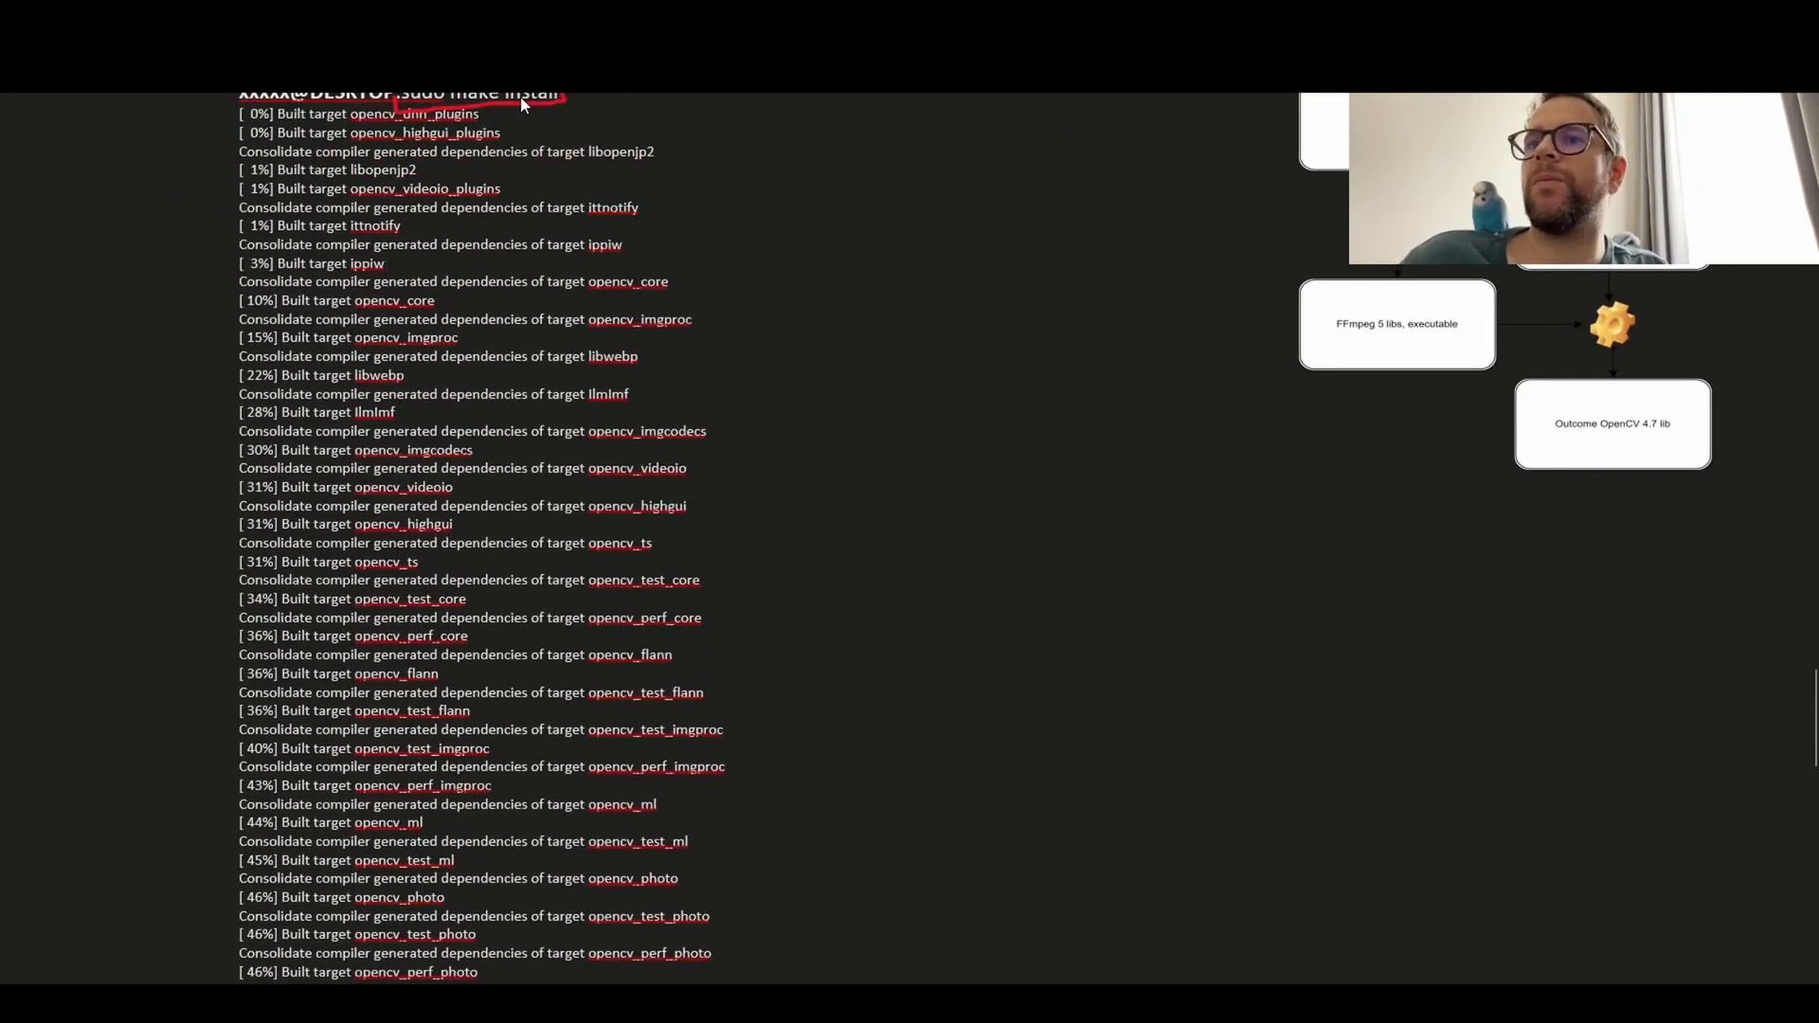
{"action": "scroll", "scroll_direction": "down", "scroll_amount": 3}
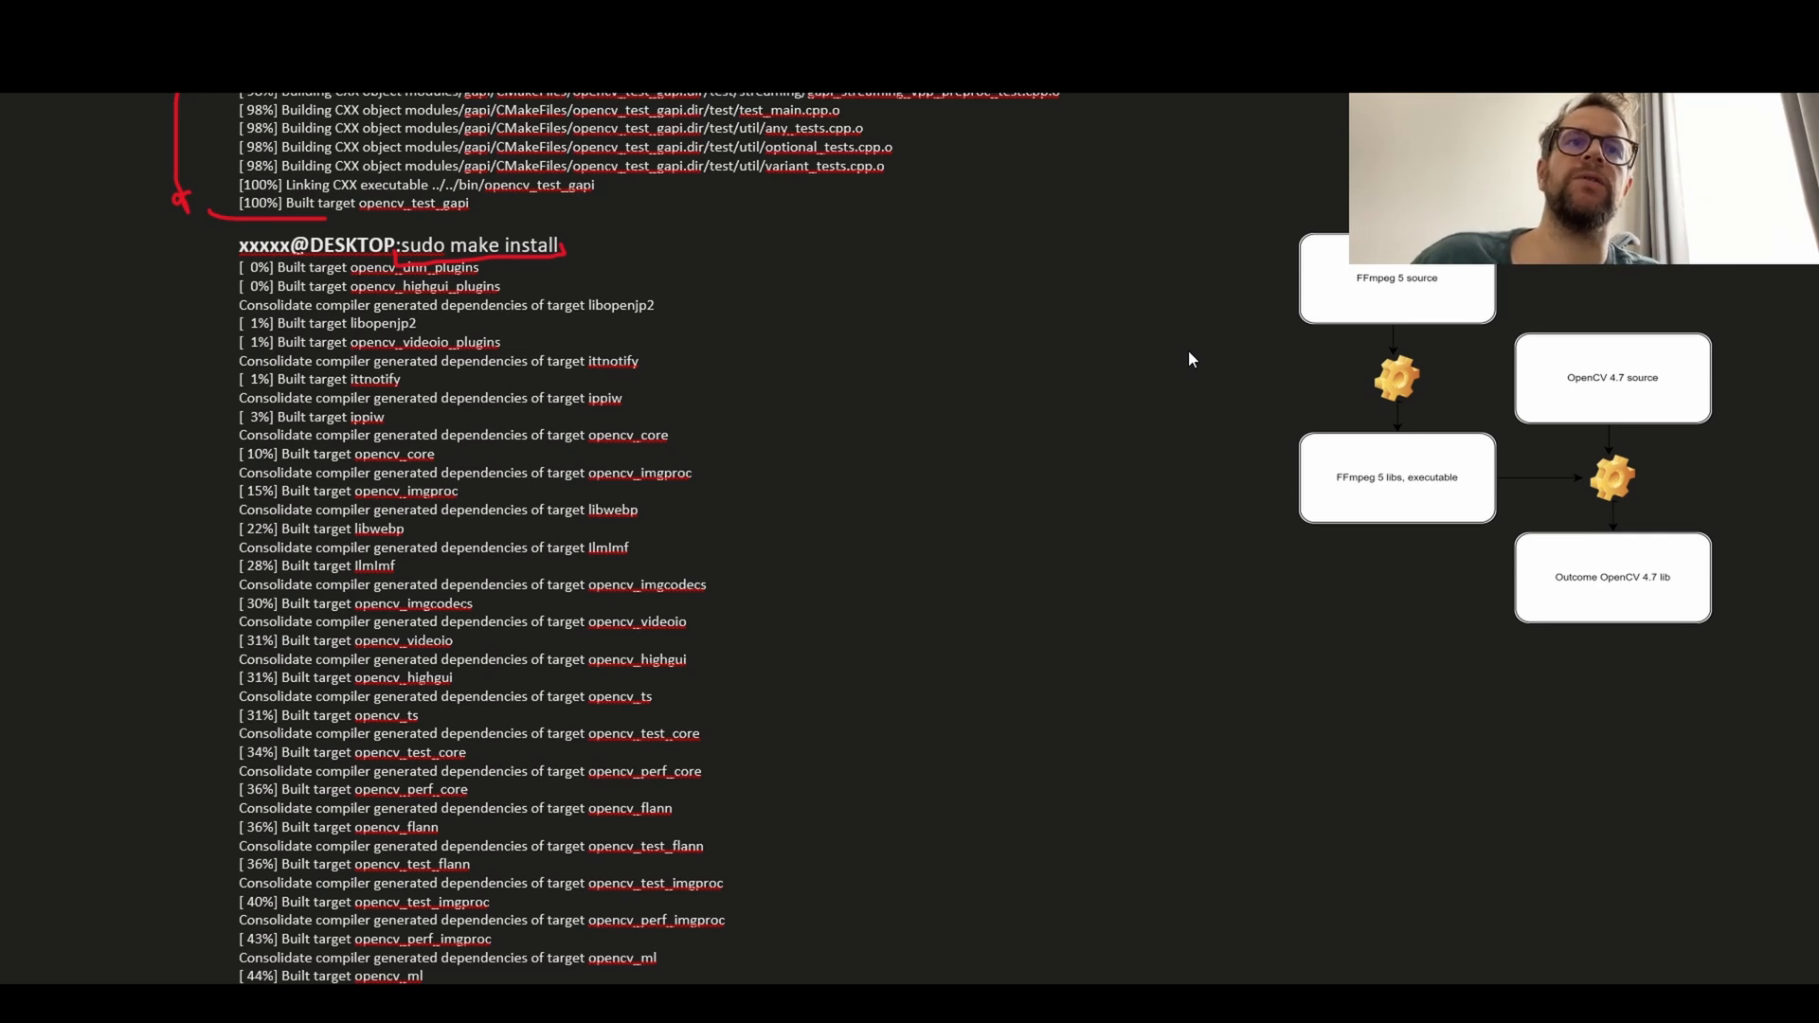
{"action": "mouse_move", "coordinate": [1292, 194]}
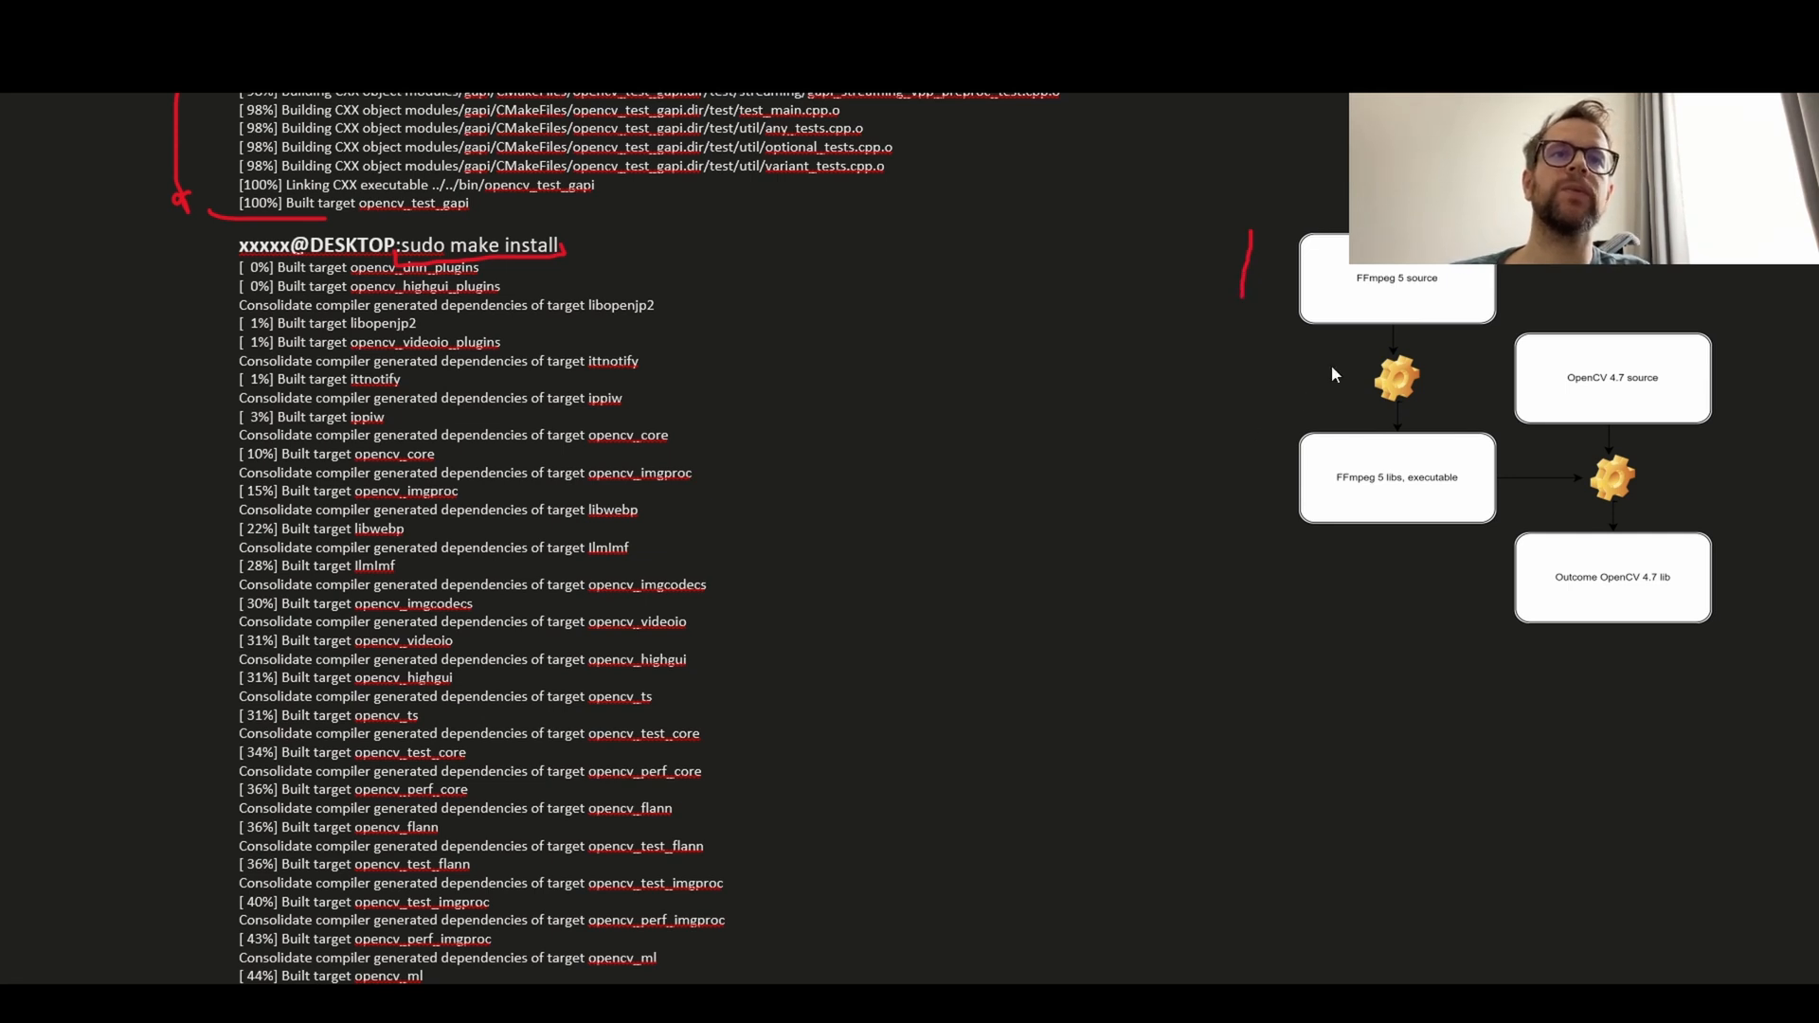
{"action": "left_click_drag", "start_coordinate": [1410, 337], "coordinate": [1375, 407]}
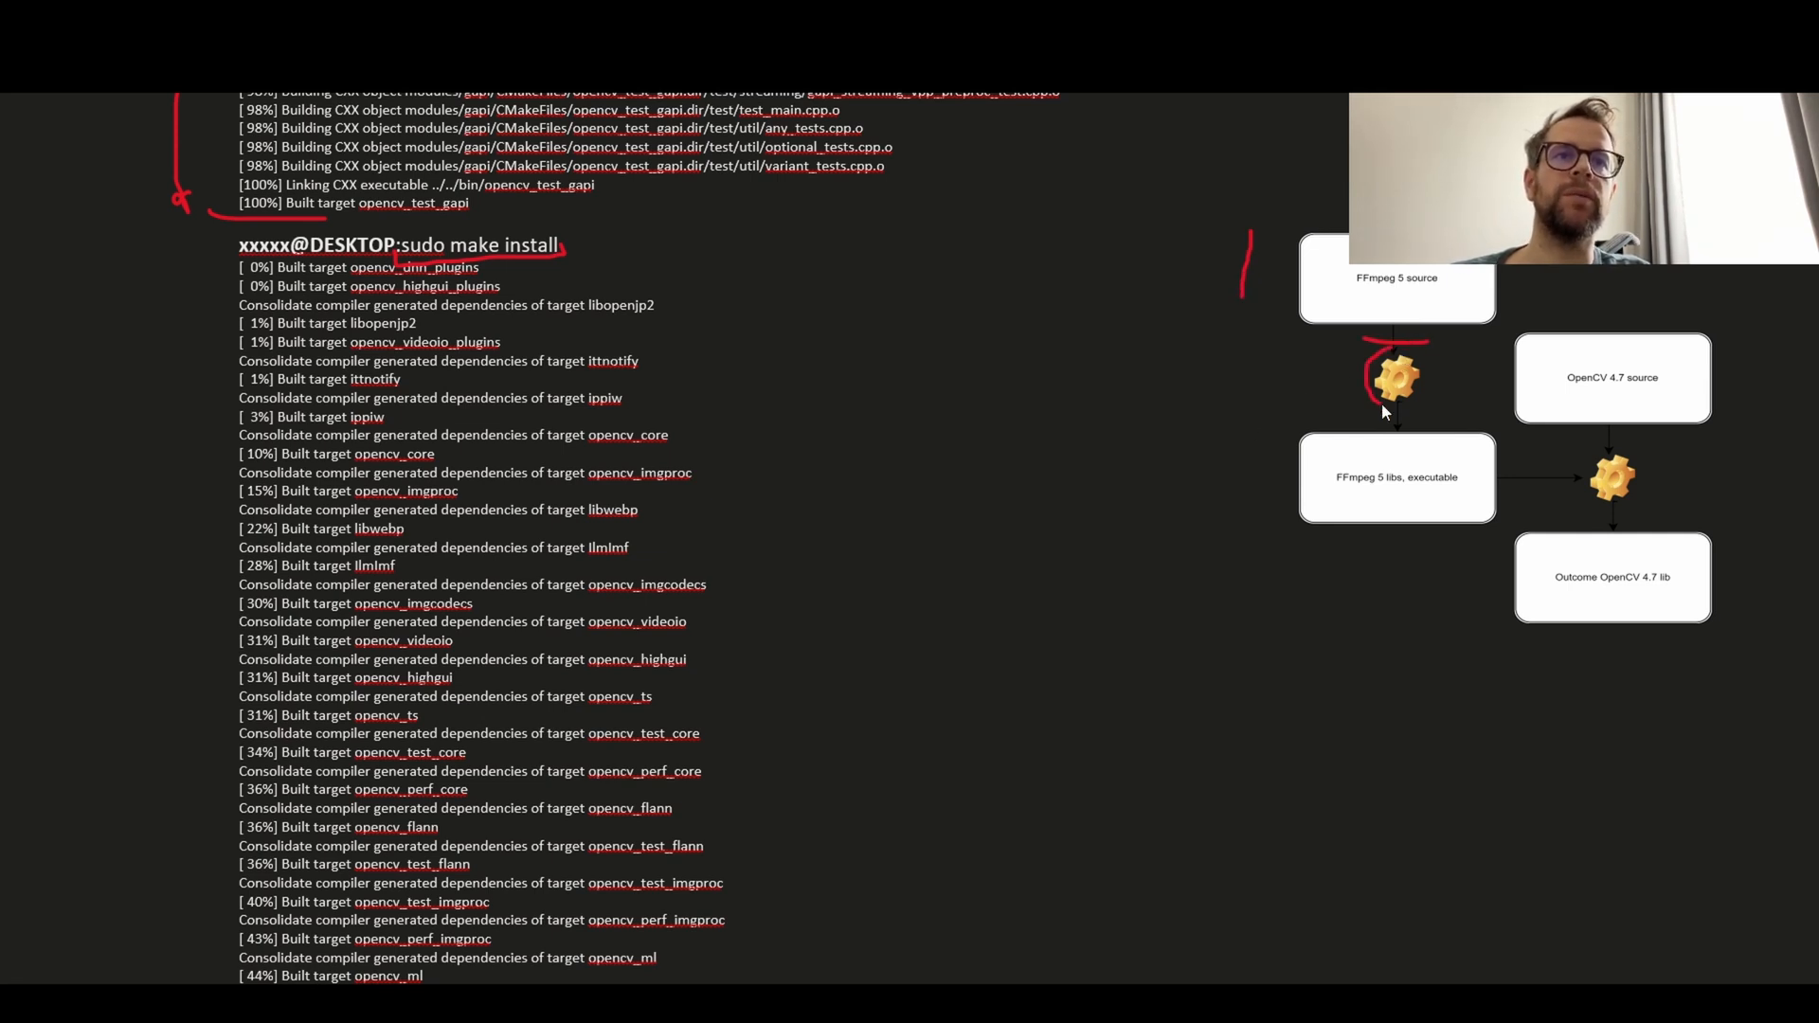